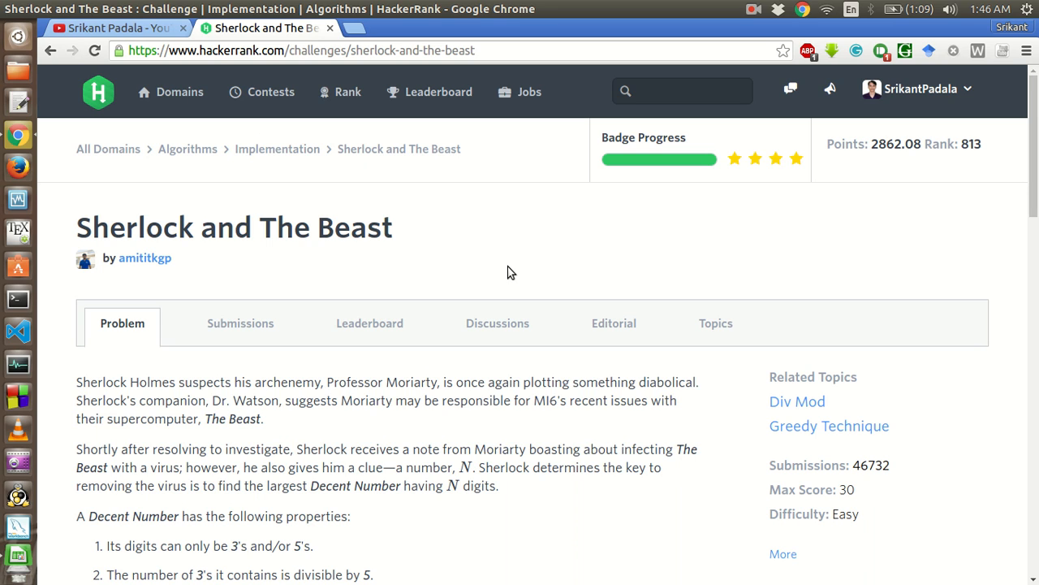
mouse_move(307, 211)
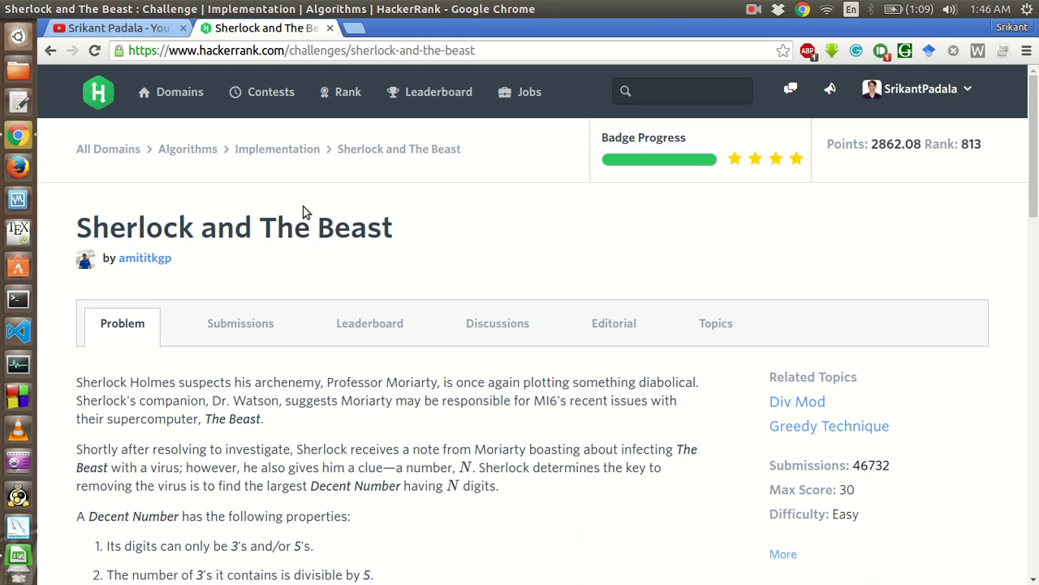
mouse_move(406, 451)
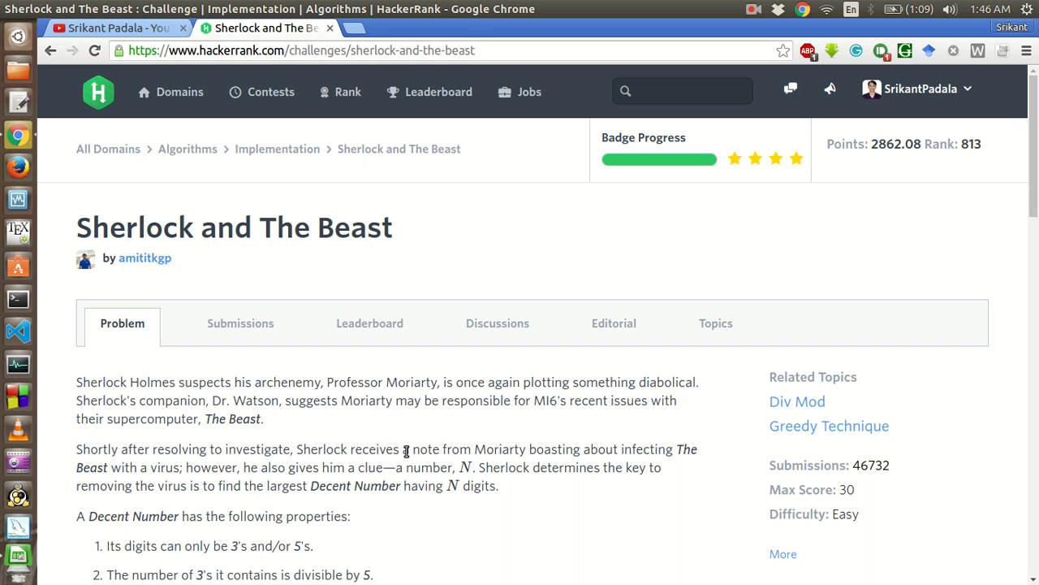
Scroll the Sherlock and The Beast statement down to Sample Input, Sample Output and Explanation.
scroll("down", 3)
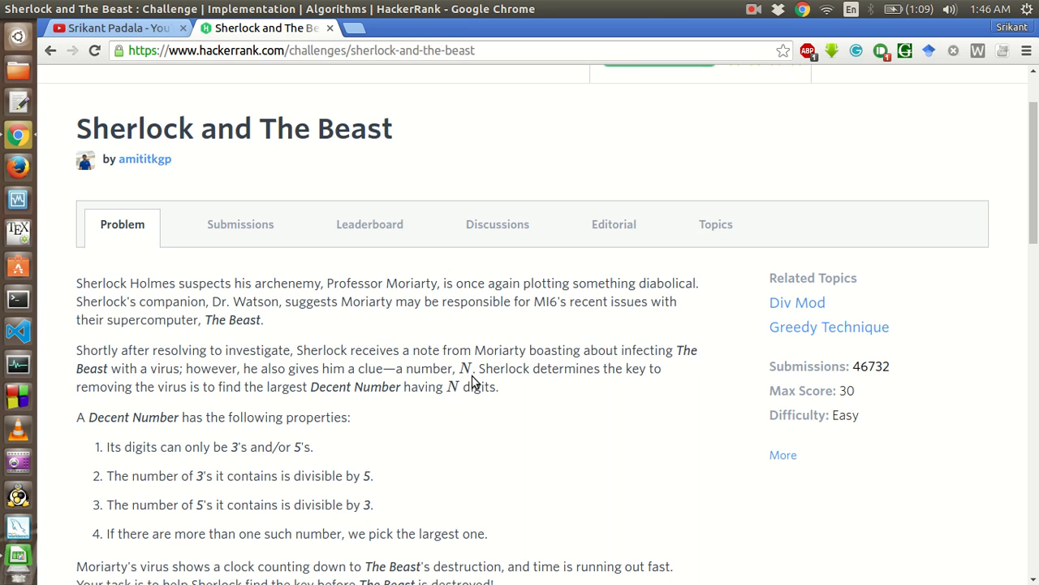
mouse_move(345, 409)
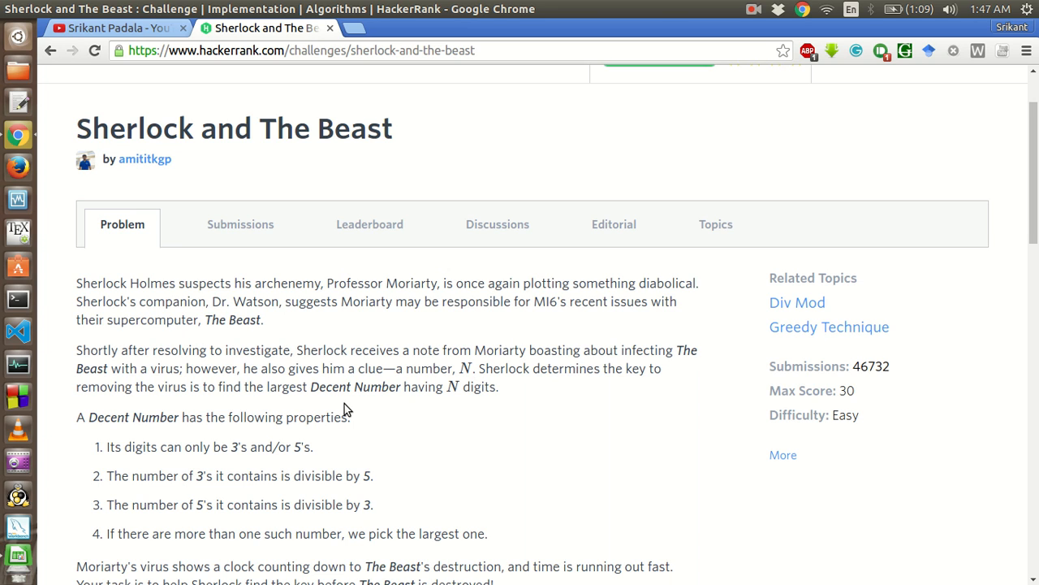
mouse_move(451, 387)
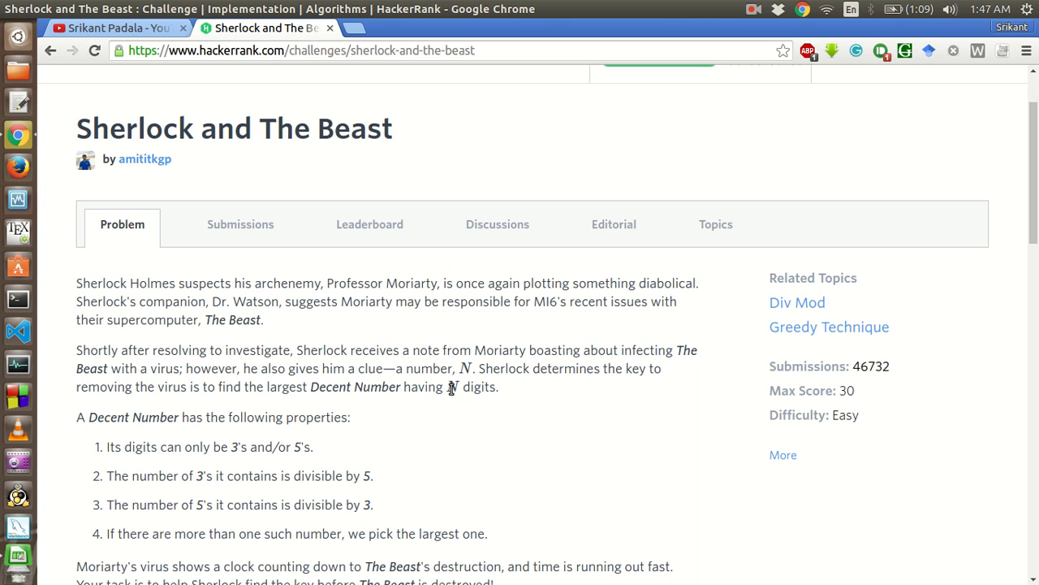
mouse_move(187, 431)
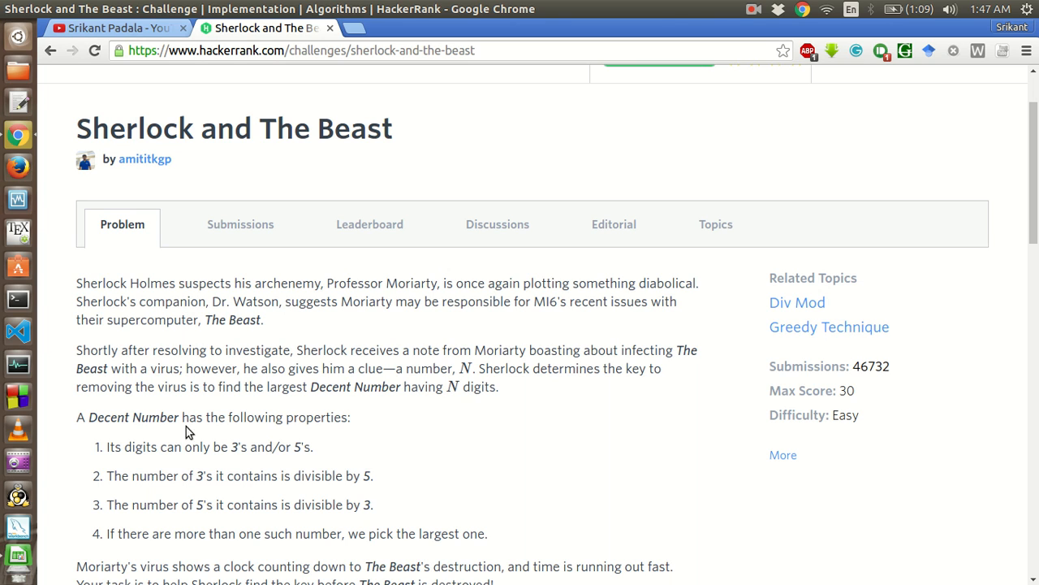
mouse_move(211, 440)
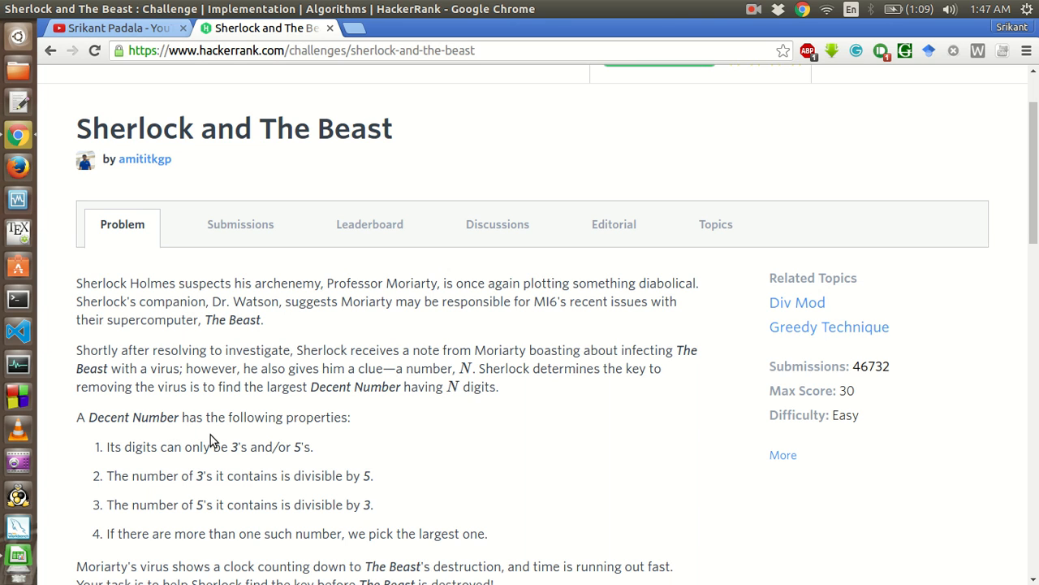
mouse_move(252, 461)
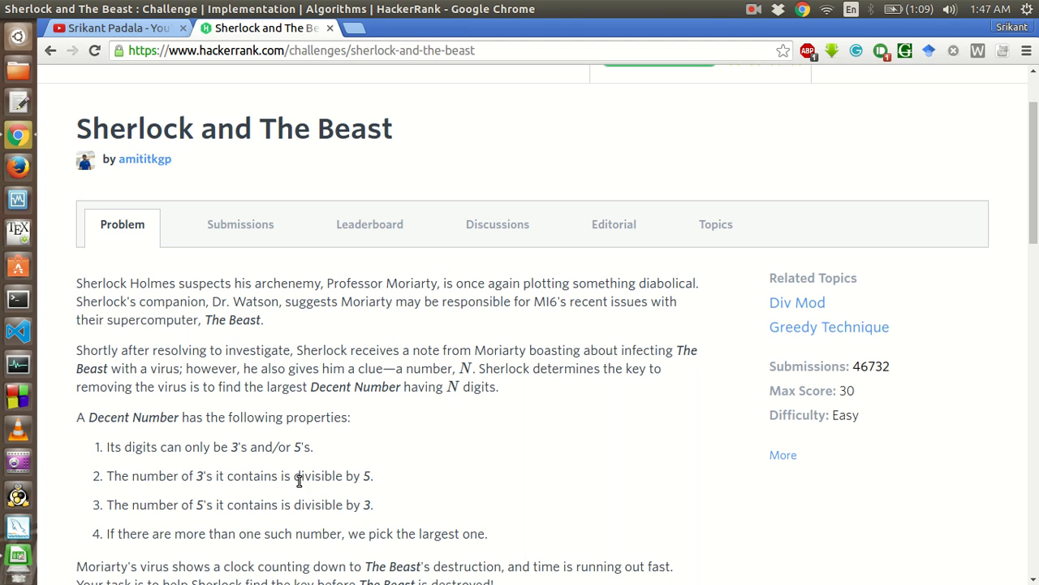
mouse_move(235, 504)
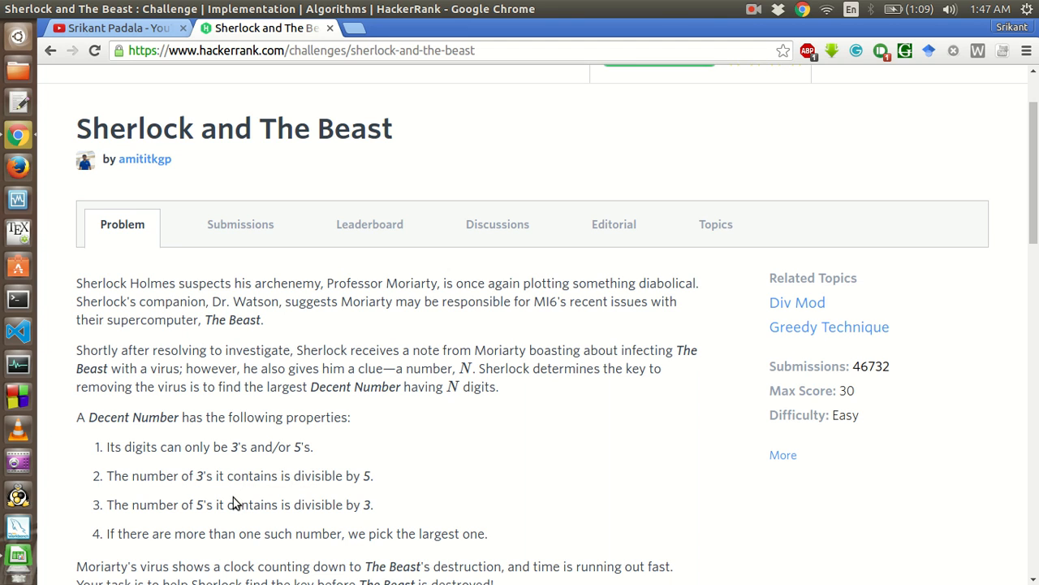
mouse_move(354, 513)
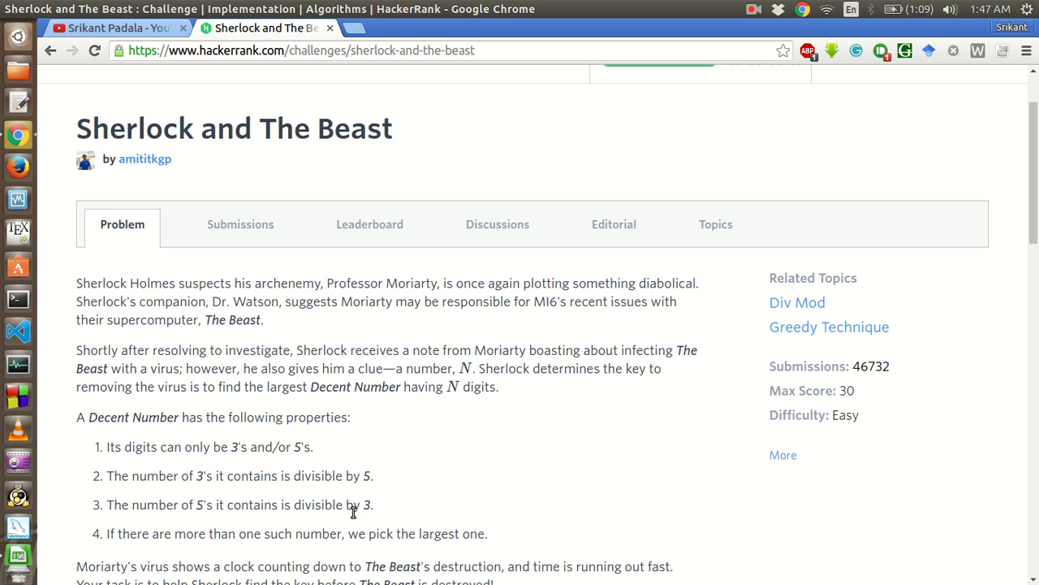
scroll("down", 3)
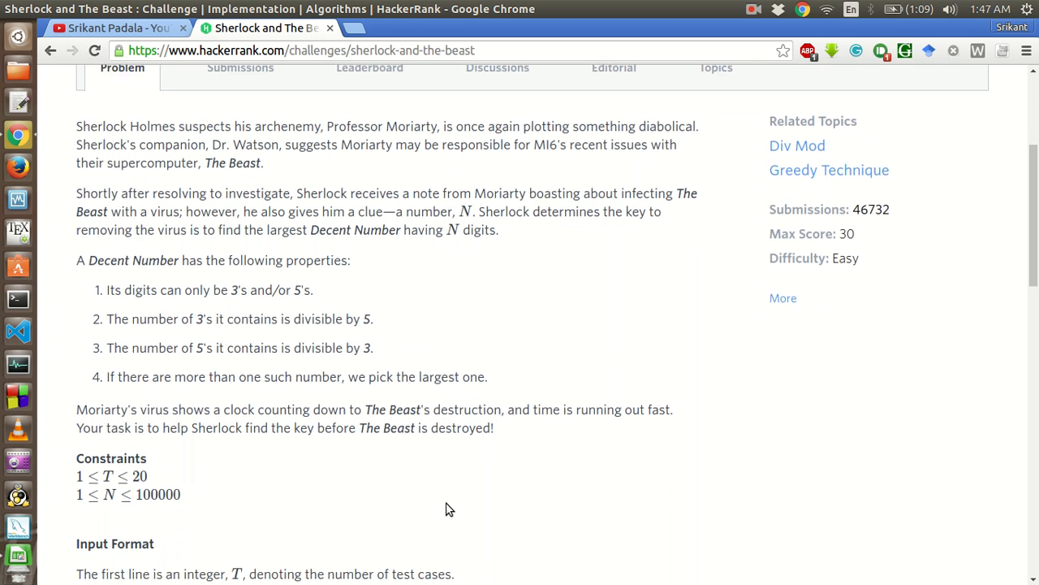
scroll("down", 3)
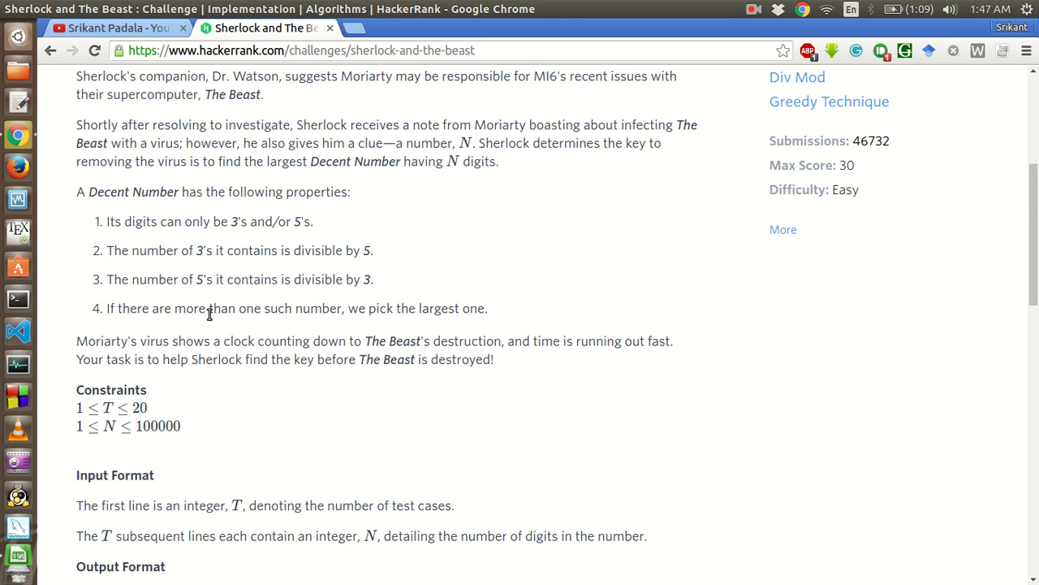
mouse_move(474, 308)
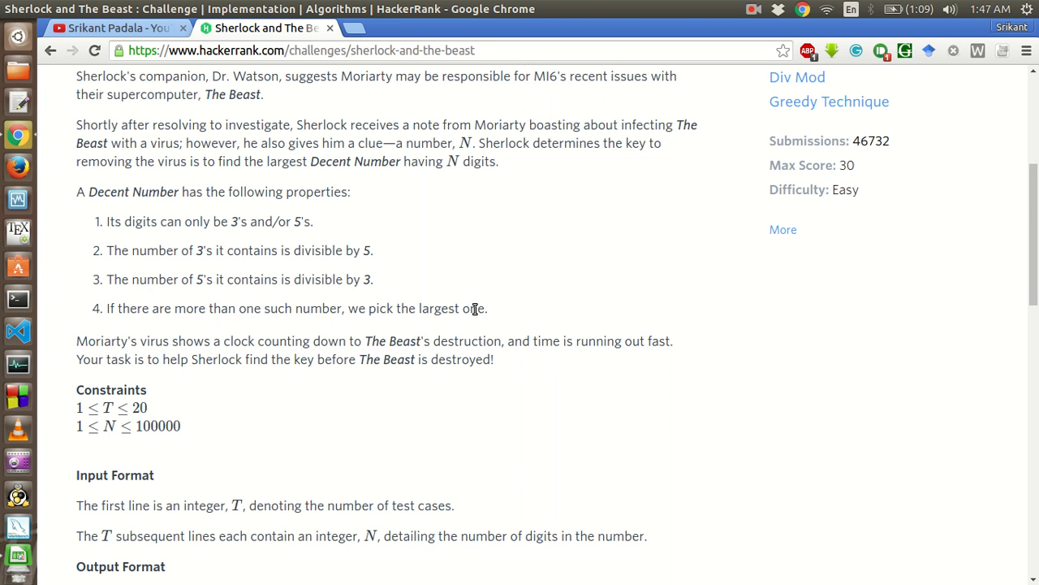
scroll("down", 3)
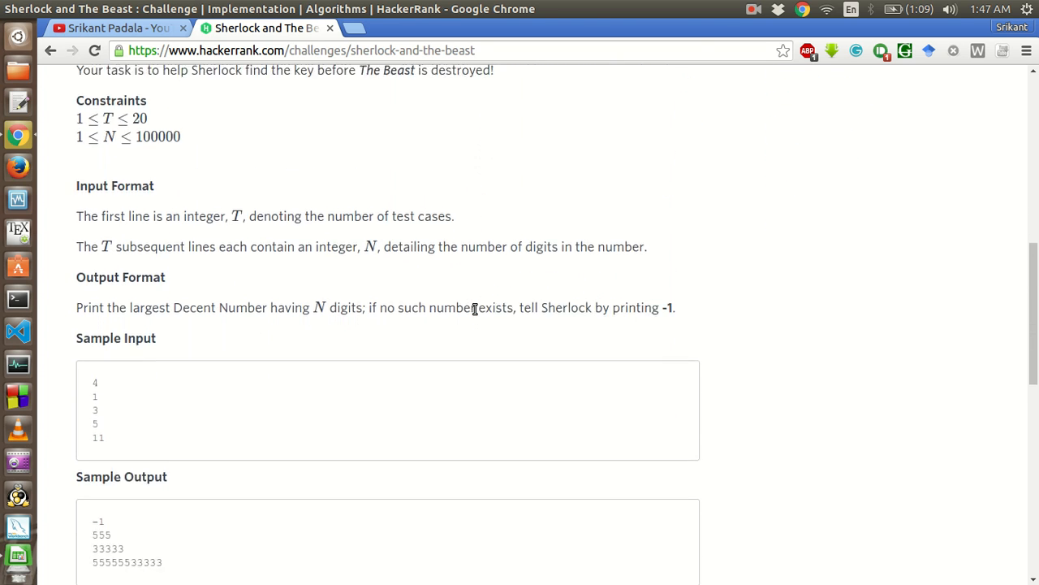
scroll("down", 3)
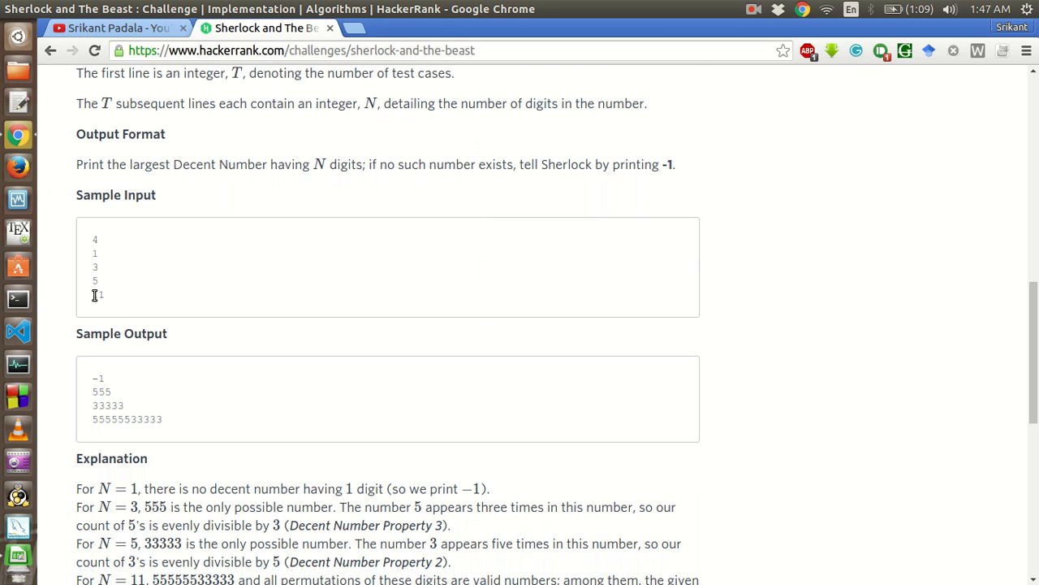
double_click(98, 294)
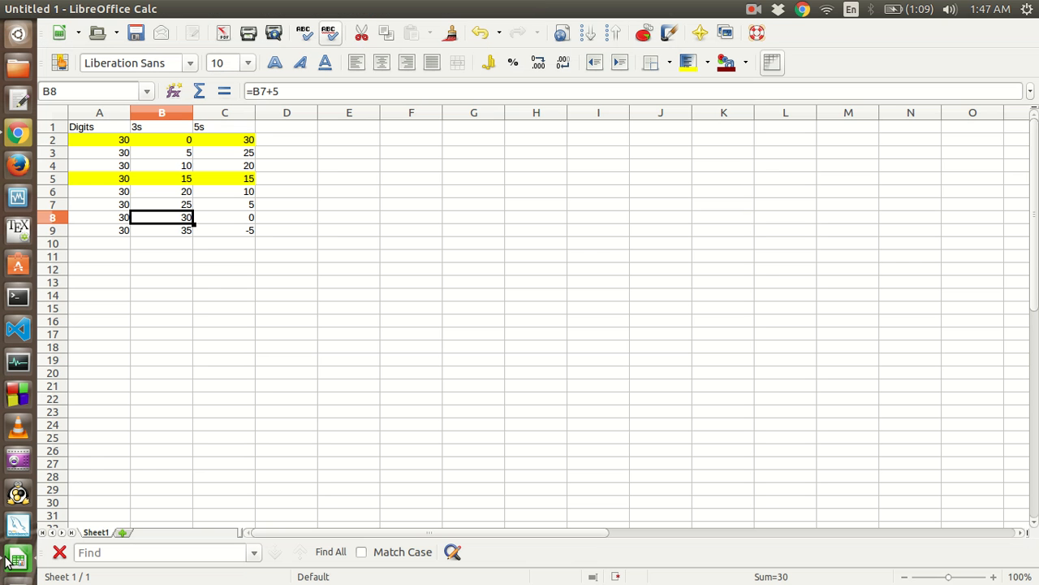
mouse_move(111, 200)
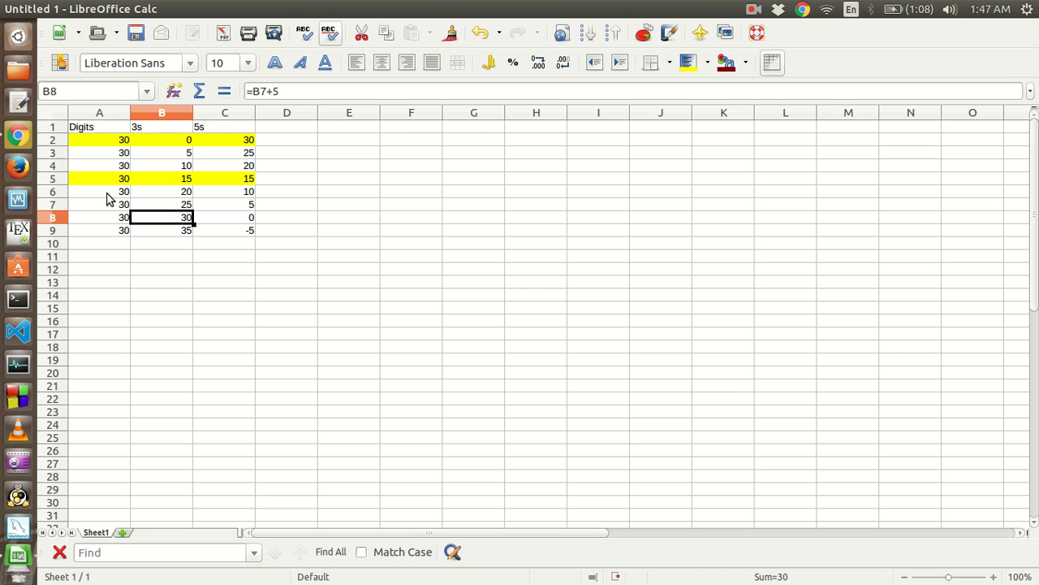
mouse_move(120, 146)
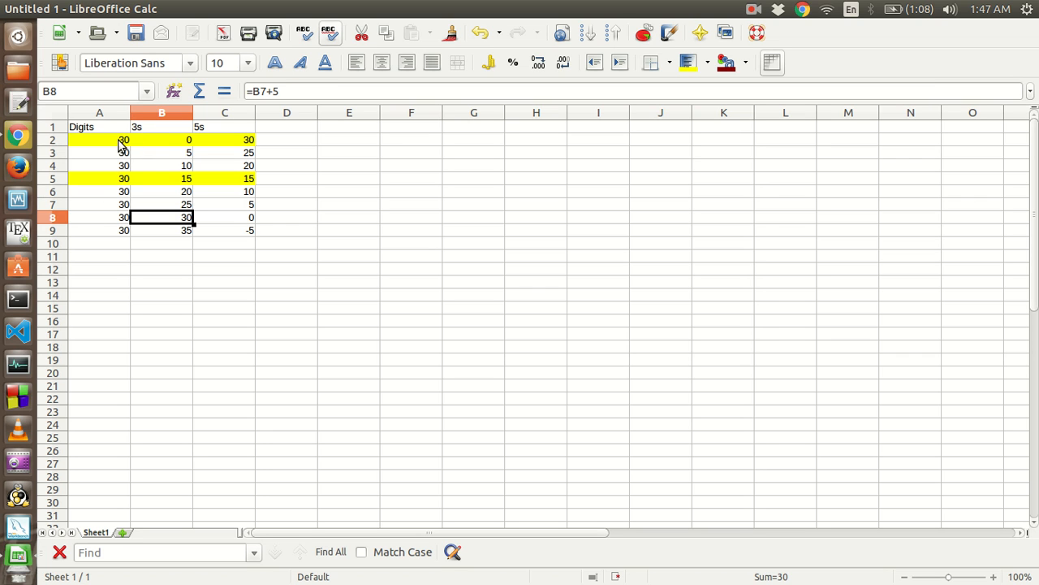
left_click(99, 140)
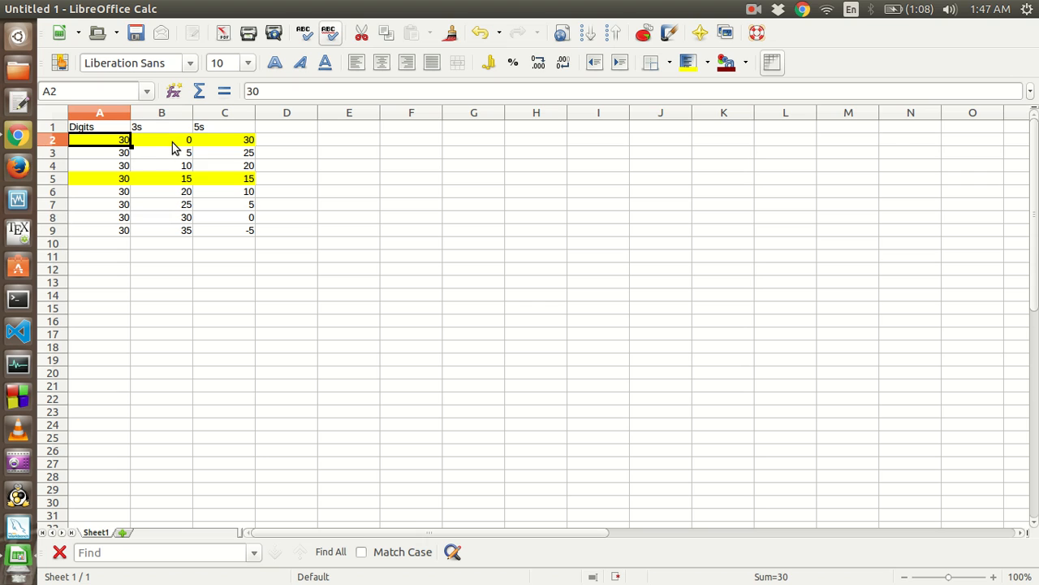
left_click(162, 139)
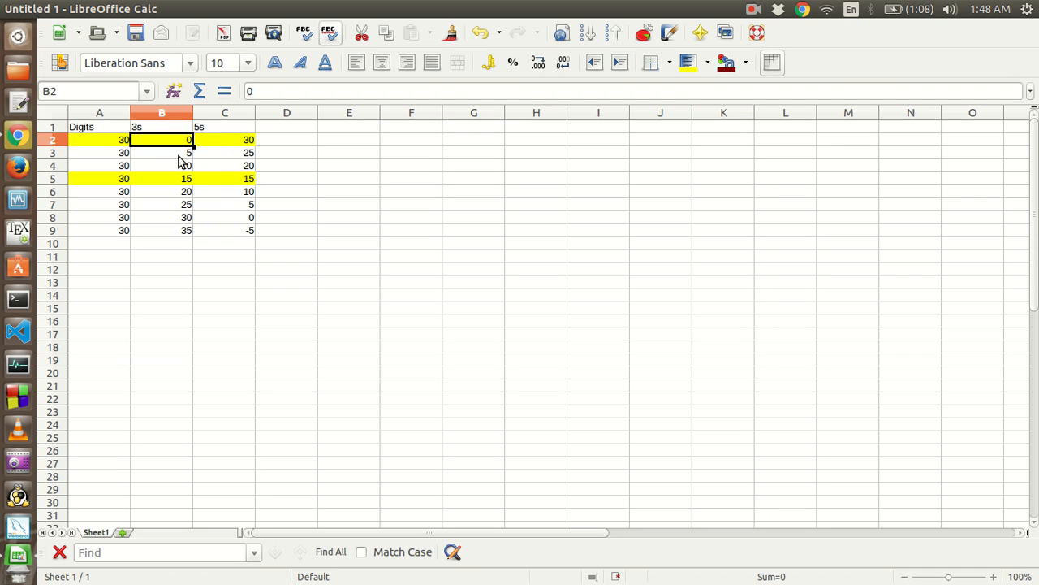
left_click(224, 140)
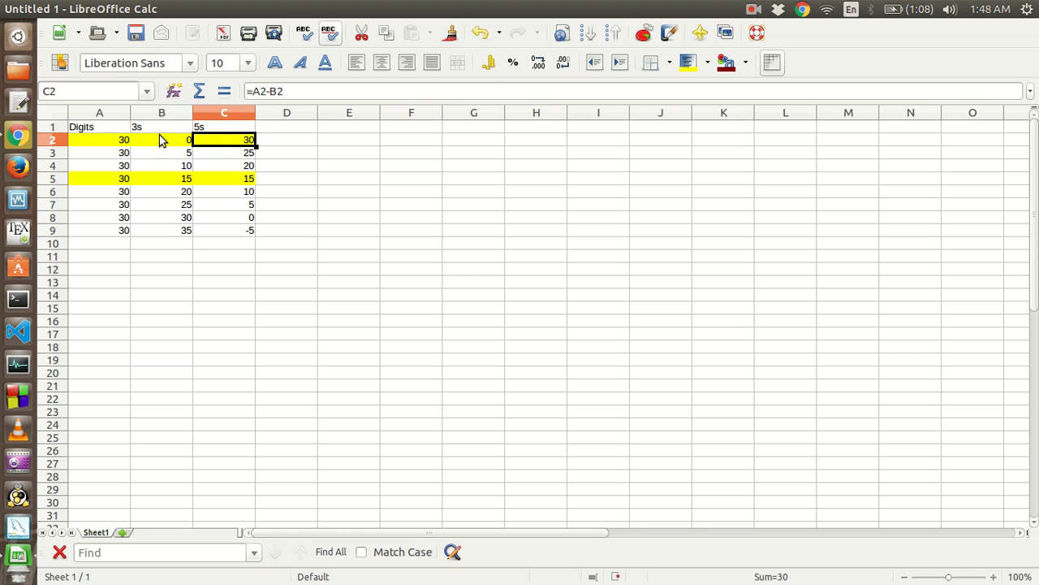
mouse_move(166, 149)
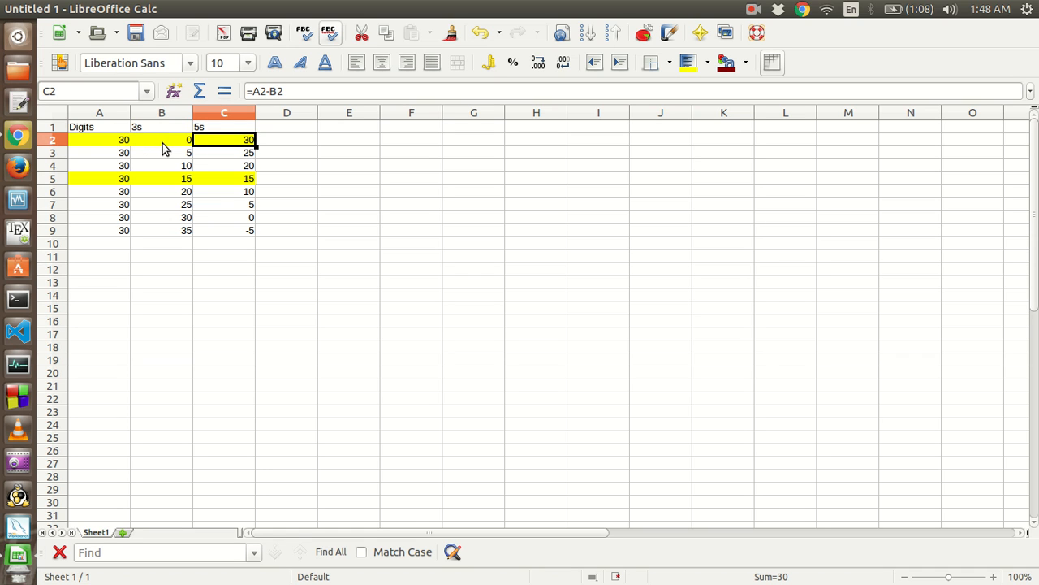
left_click(162, 139)
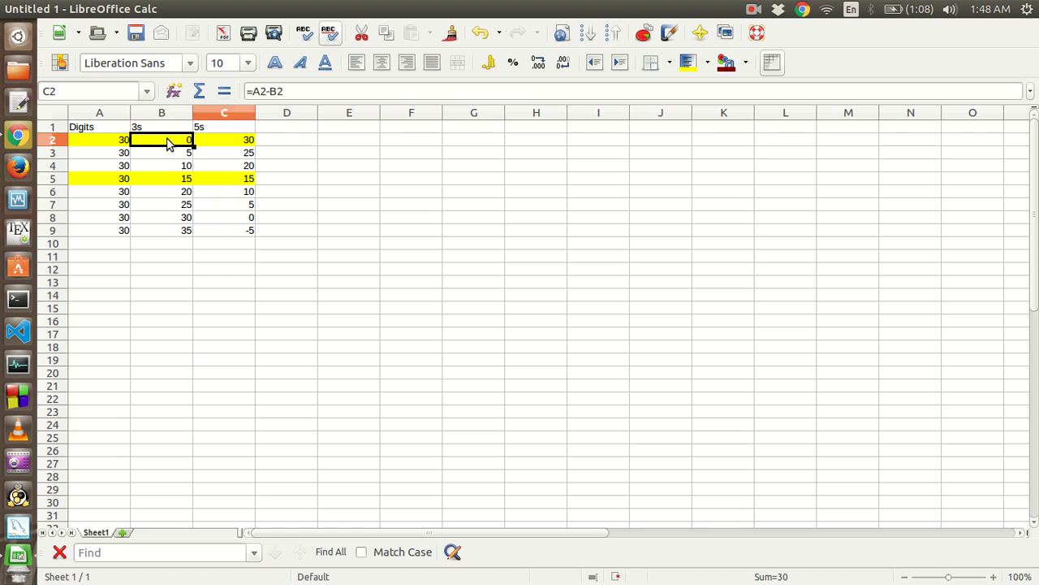
left_click(162, 140)
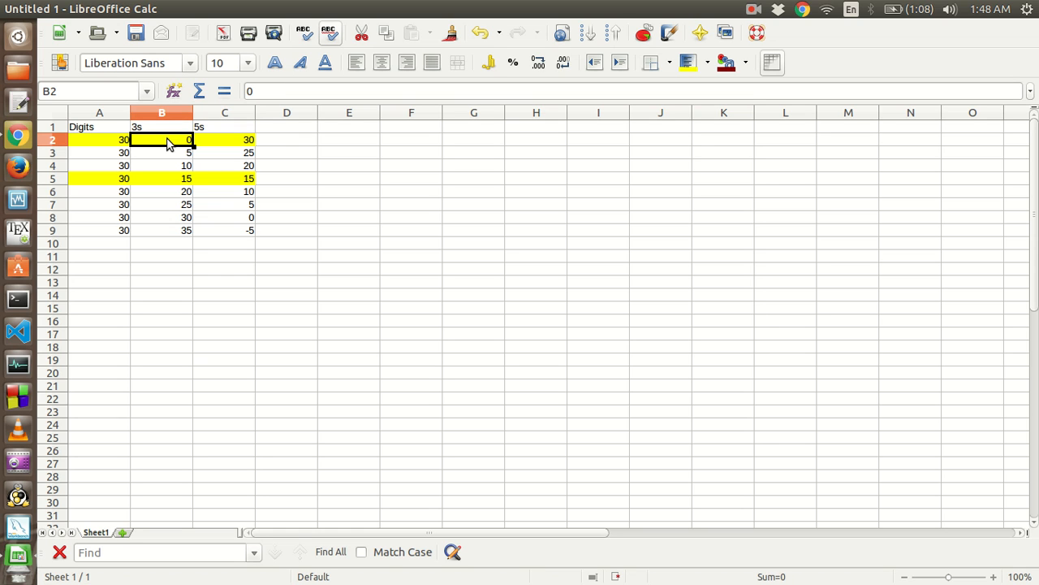
left_click(224, 140)
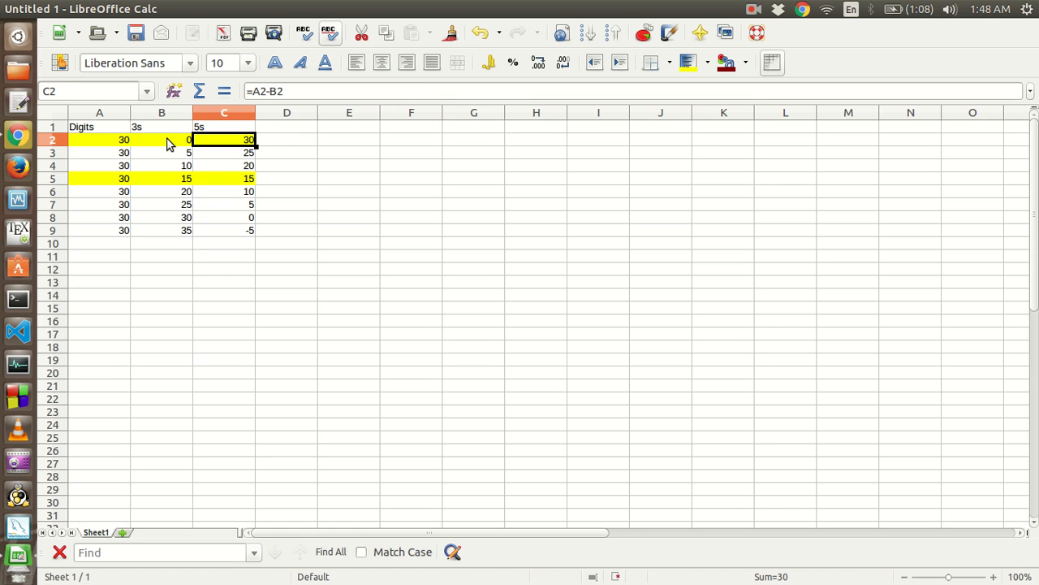
left_click(163, 153)
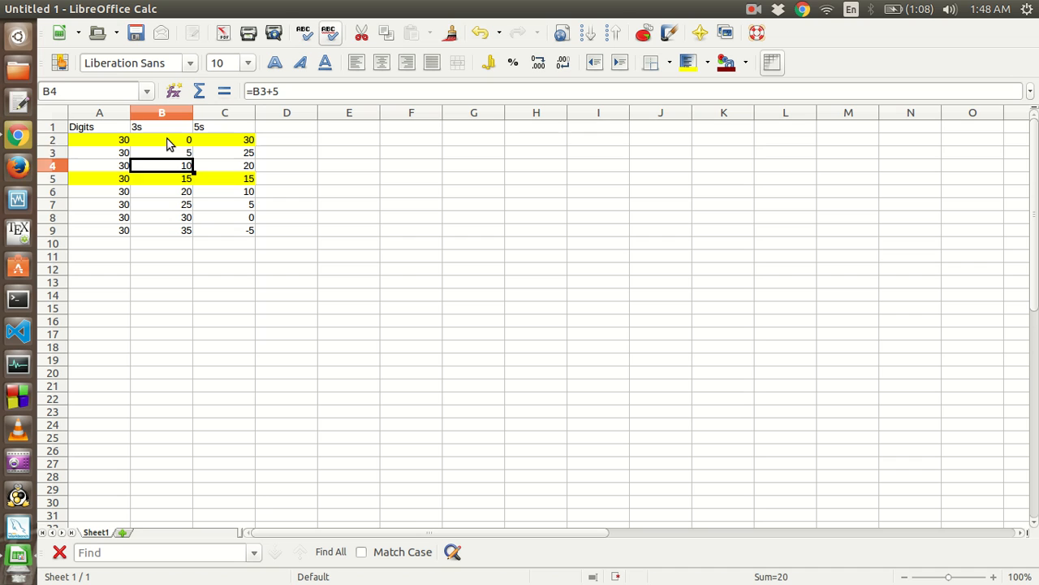
Review the fives formulas in rows 2 and 5, then highlight the 30-threes/0-fives row yellow and check C8.
left_click(224, 139)
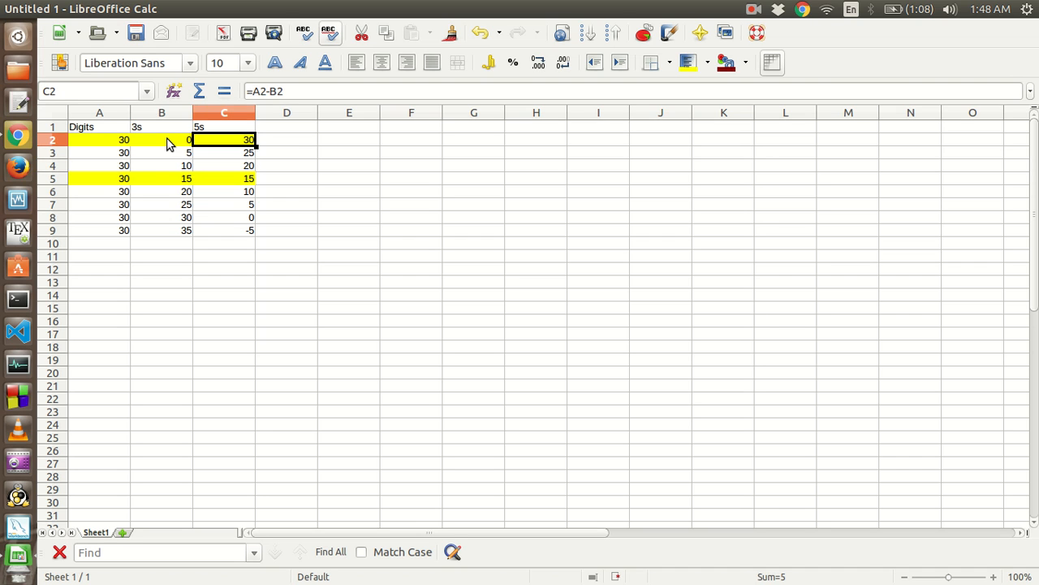
left_click(163, 140)
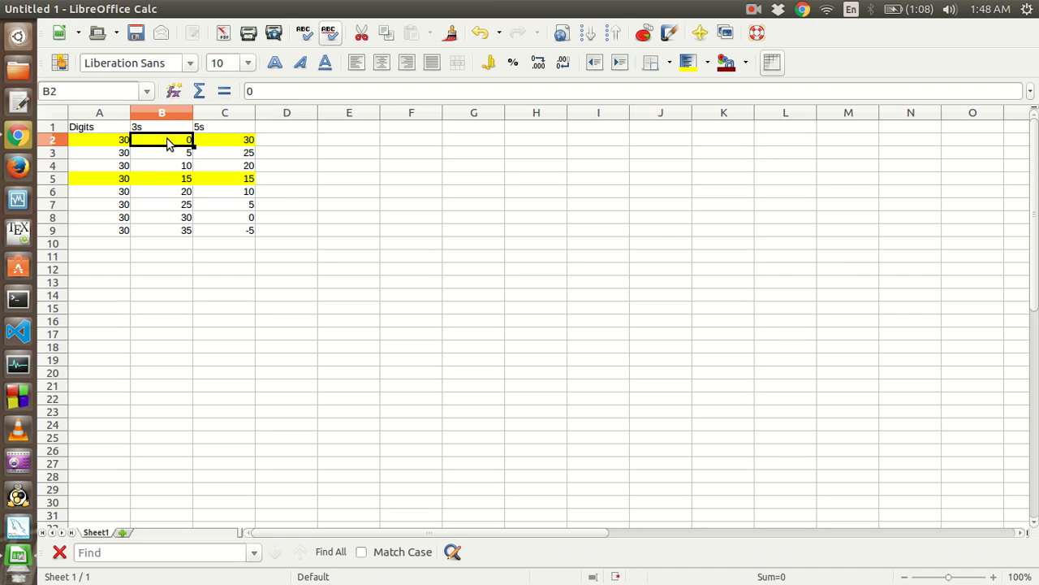
left_click(224, 140)
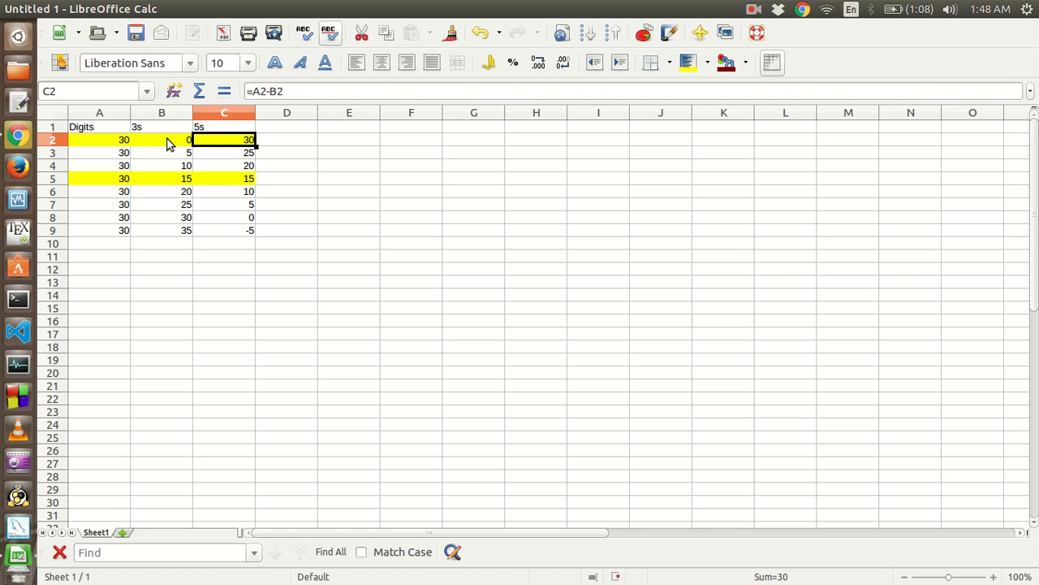
mouse_move(217, 145)
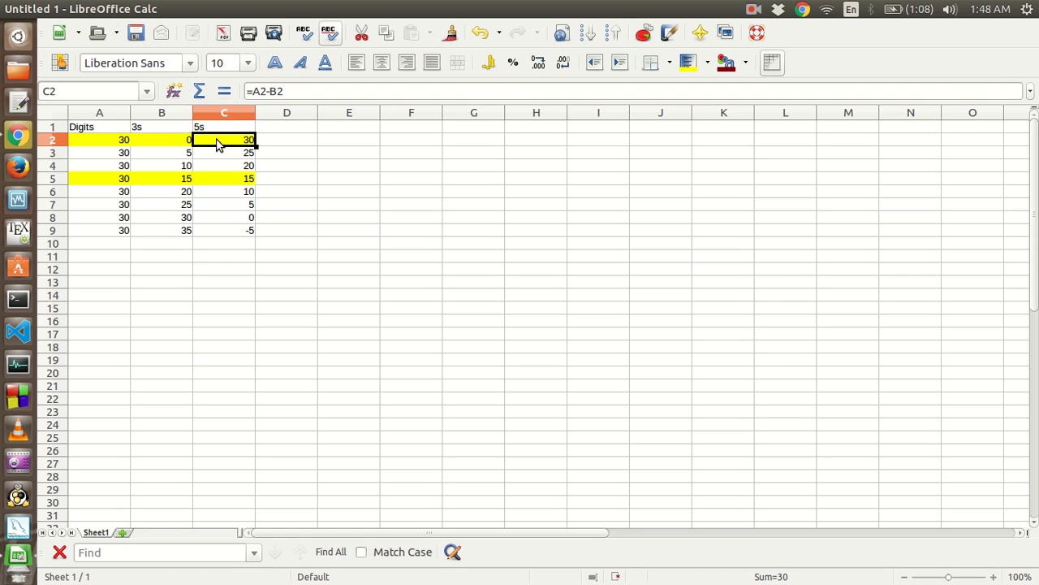
left_click(225, 177)
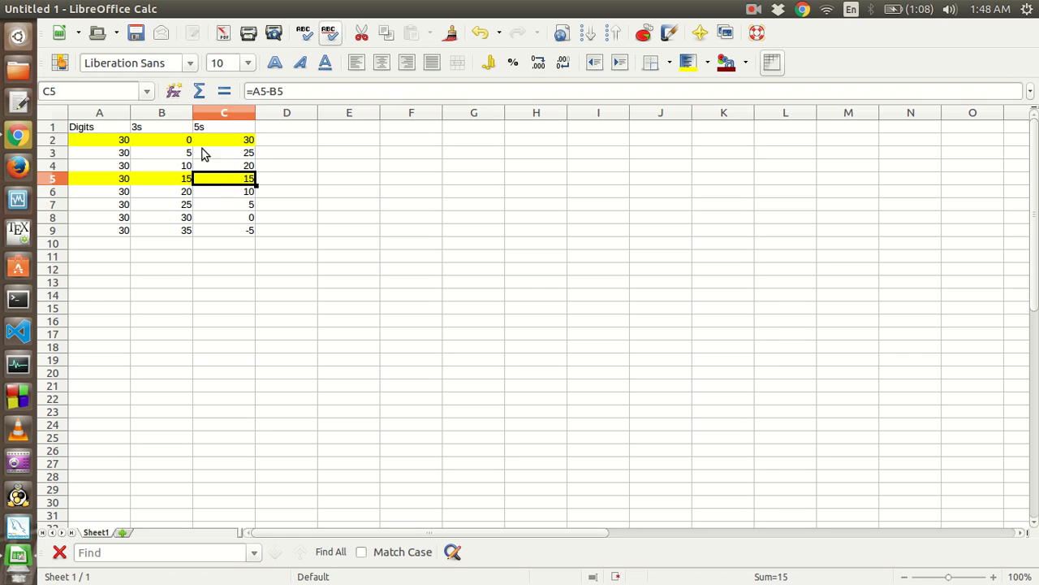
mouse_move(181, 139)
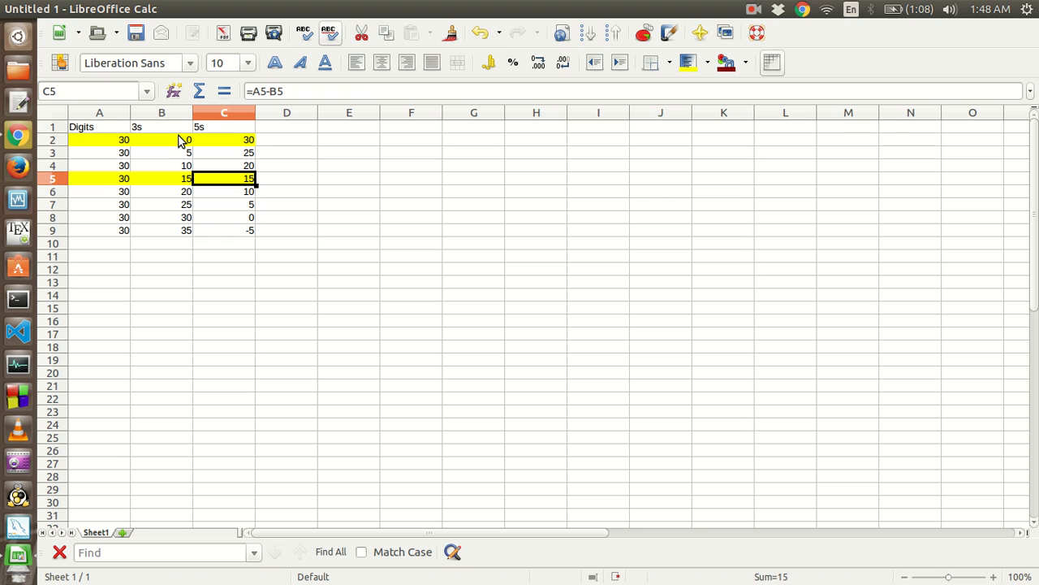
mouse_move(224, 149)
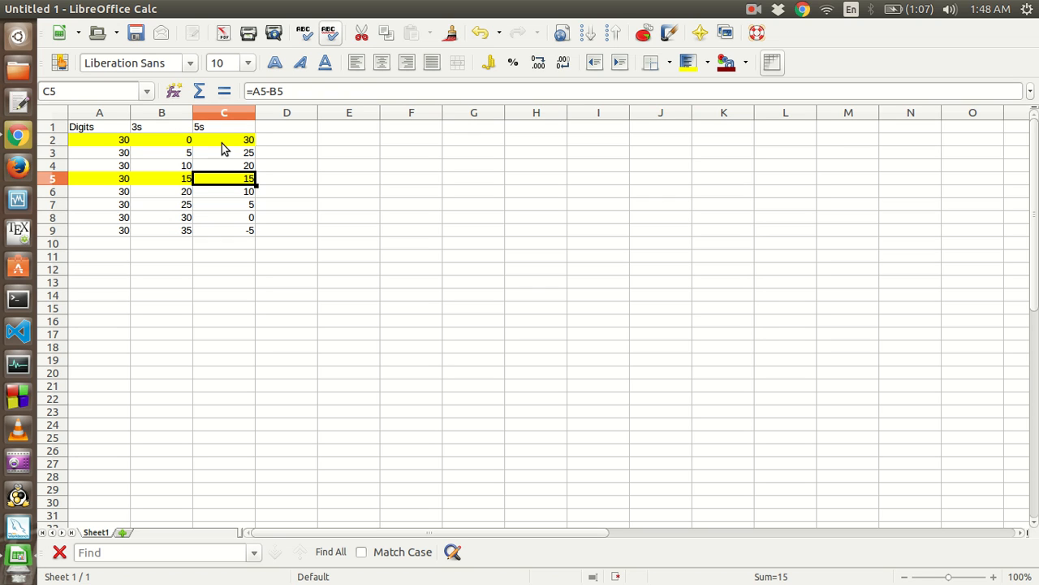
mouse_move(169, 179)
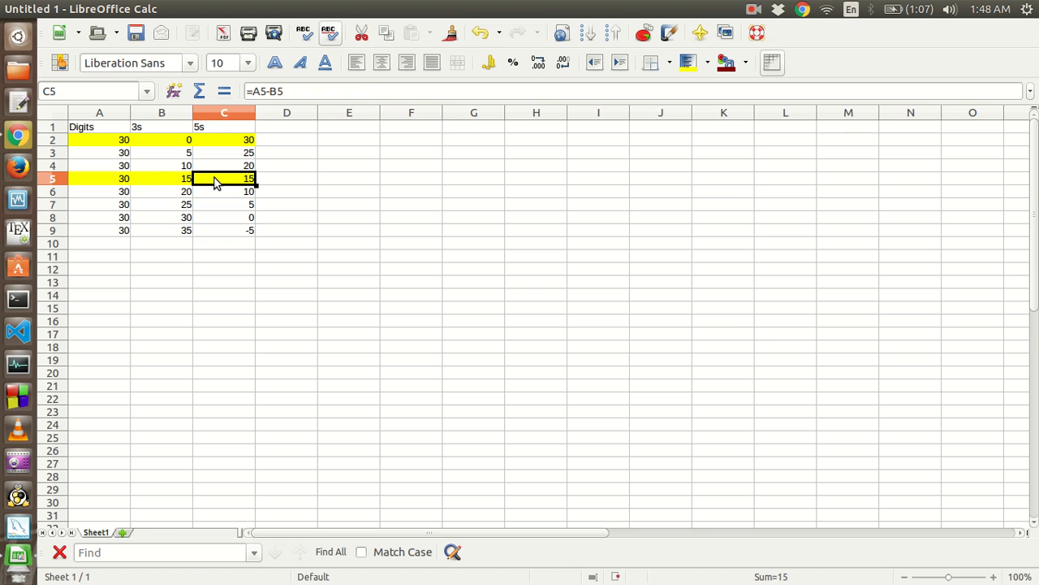
mouse_move(247, 189)
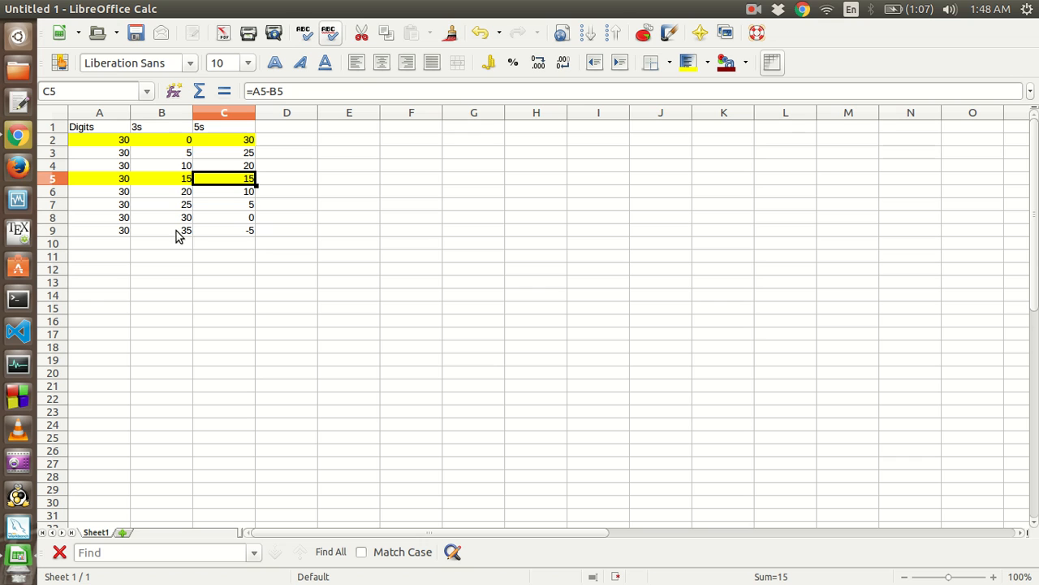
left_click(162, 218)
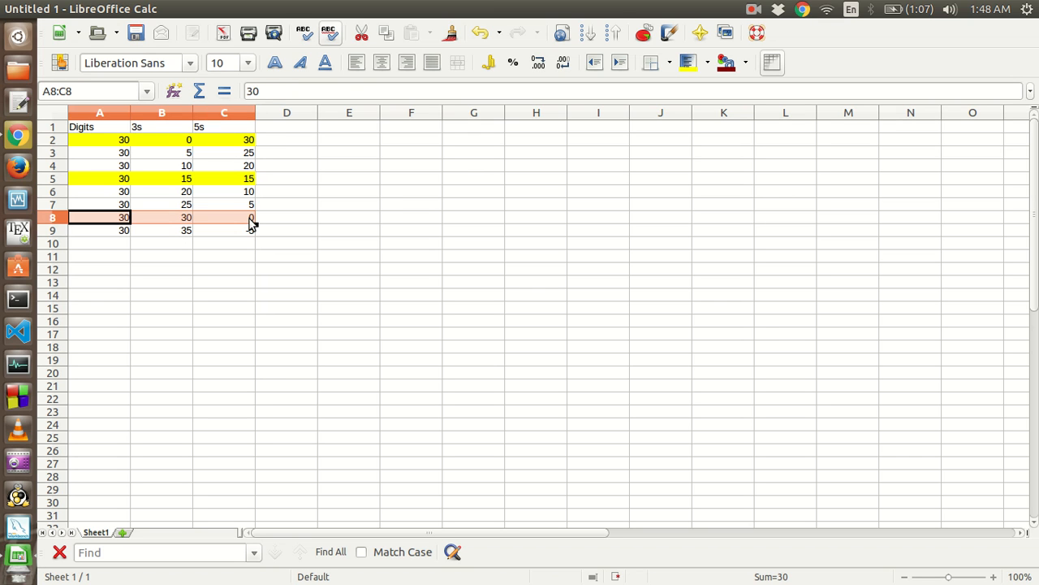
mouse_move(689, 62)
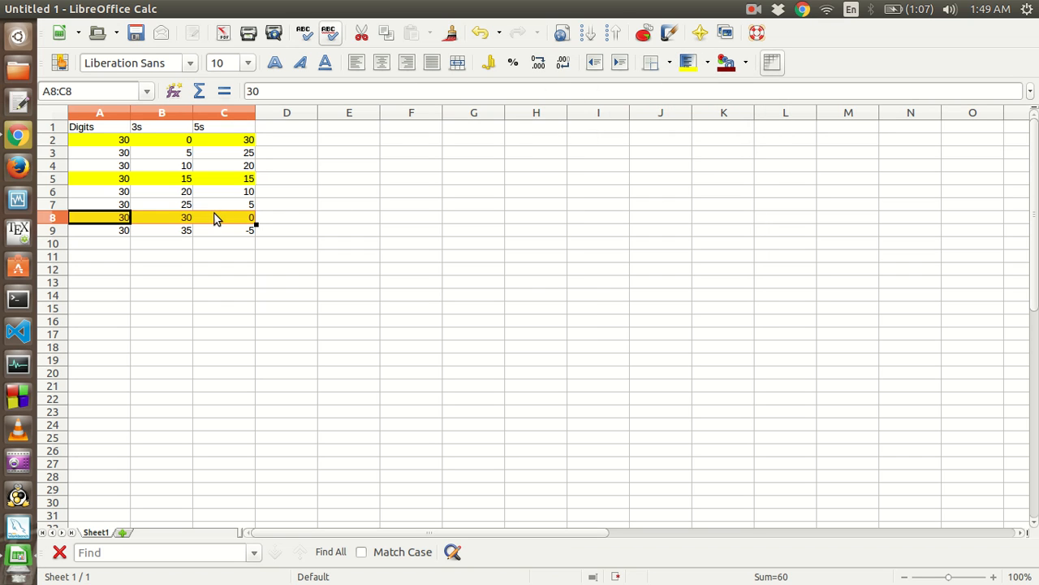
left_click(224, 217)
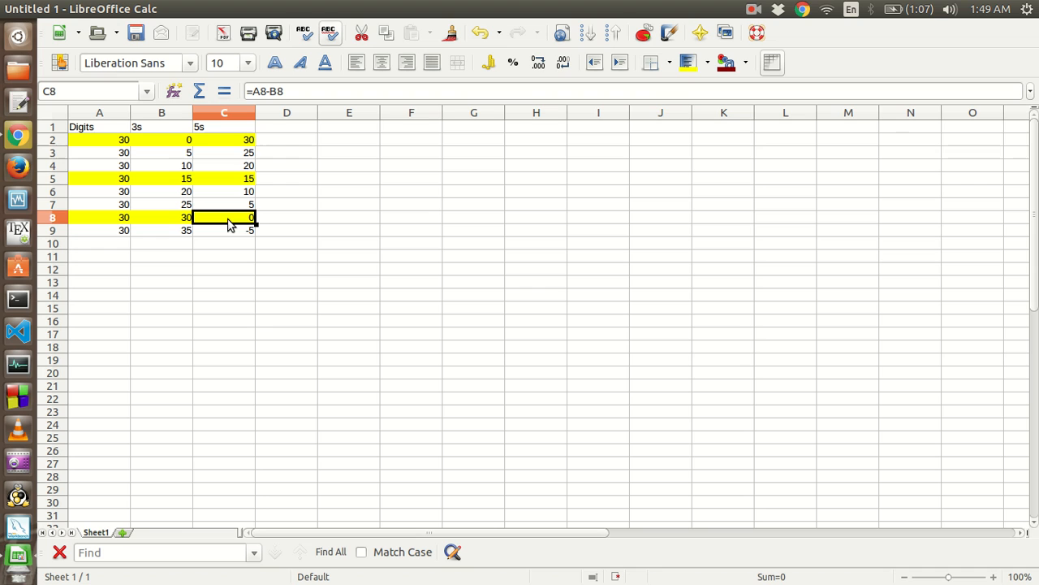
mouse_move(231, 191)
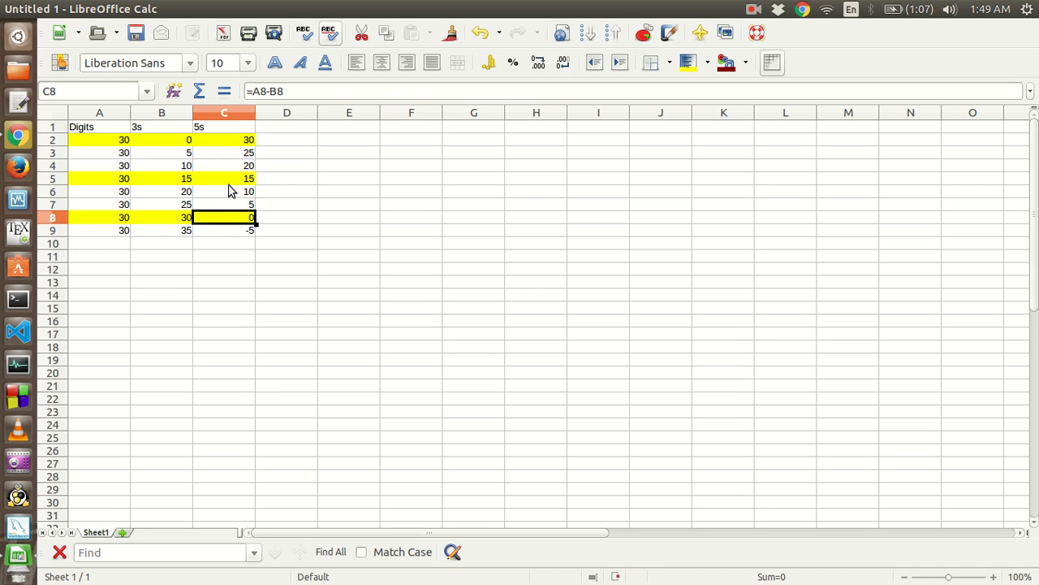
mouse_move(218, 234)
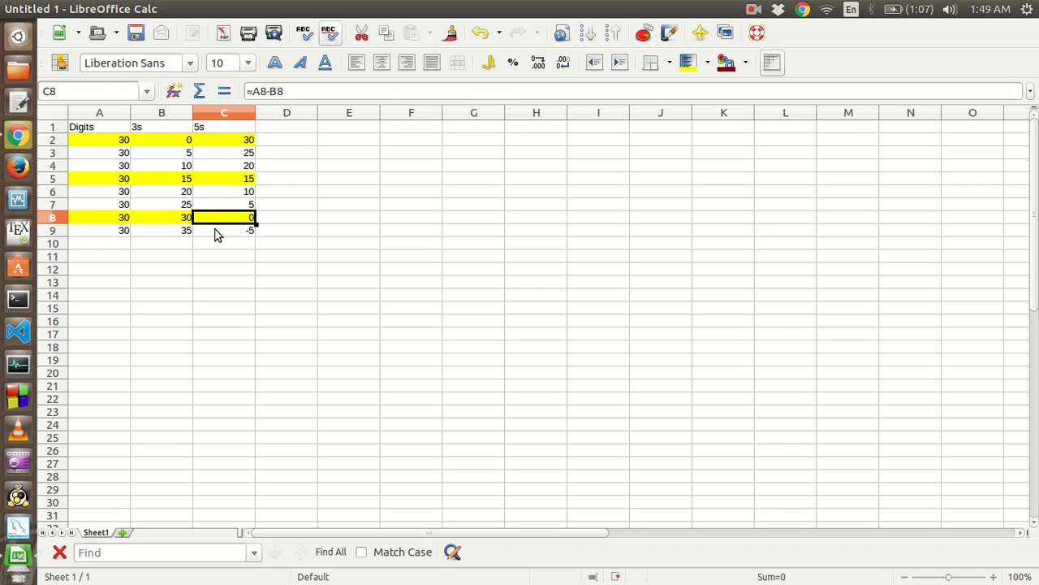
mouse_move(29, 124)
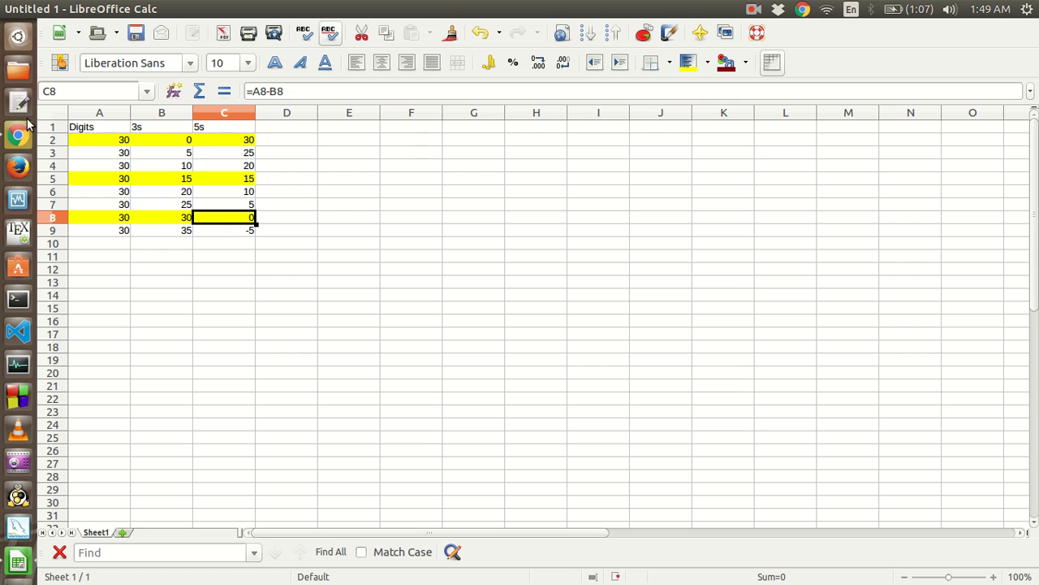
mouse_move(112, 161)
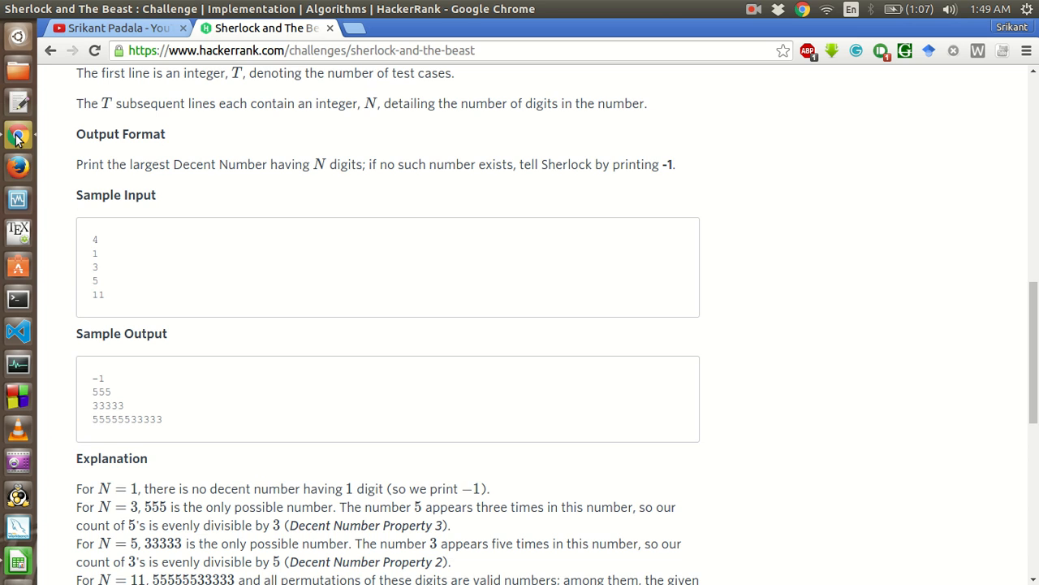
Declare vector<pair<int,int>> combs; on a new line after cin >> n inside the loop.
scroll("down", 3)
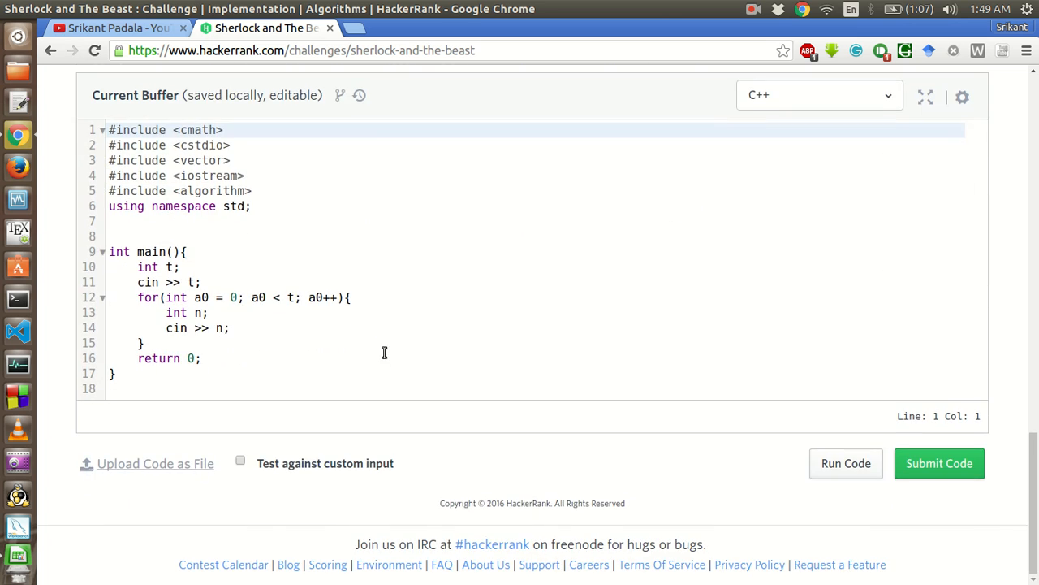
left_click(234, 328)
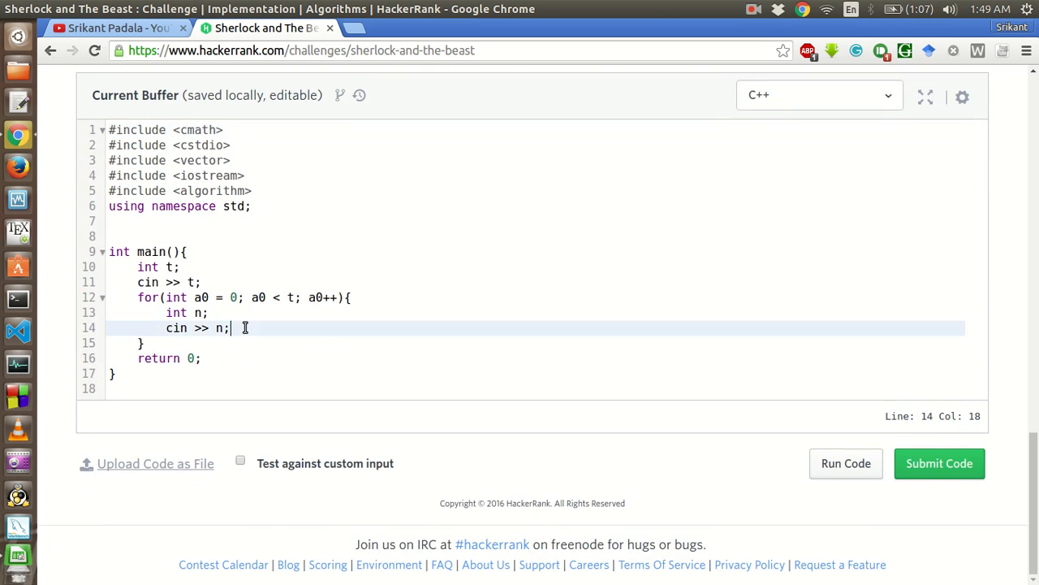
key("Return")
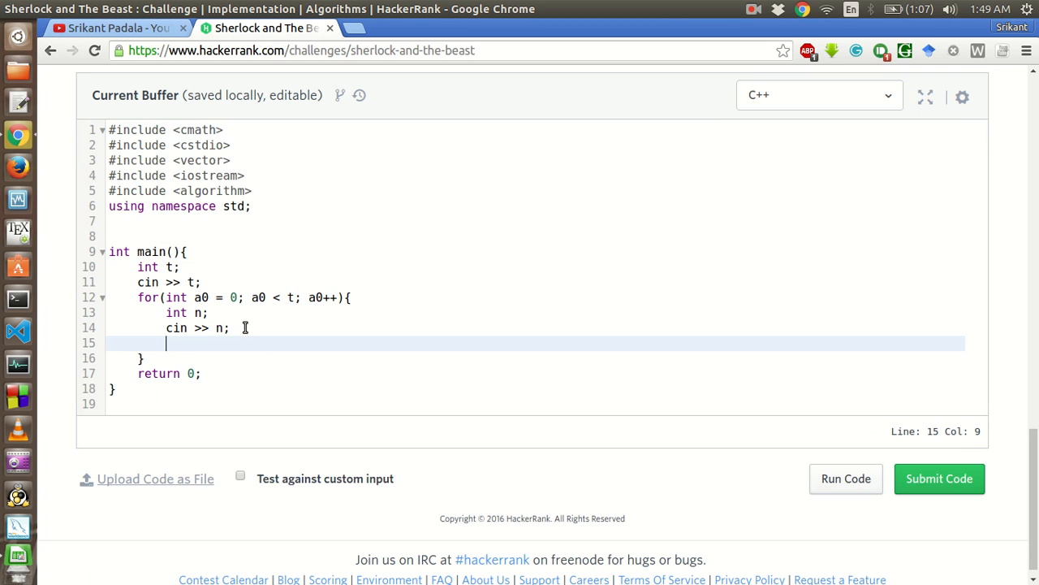
type("vect")
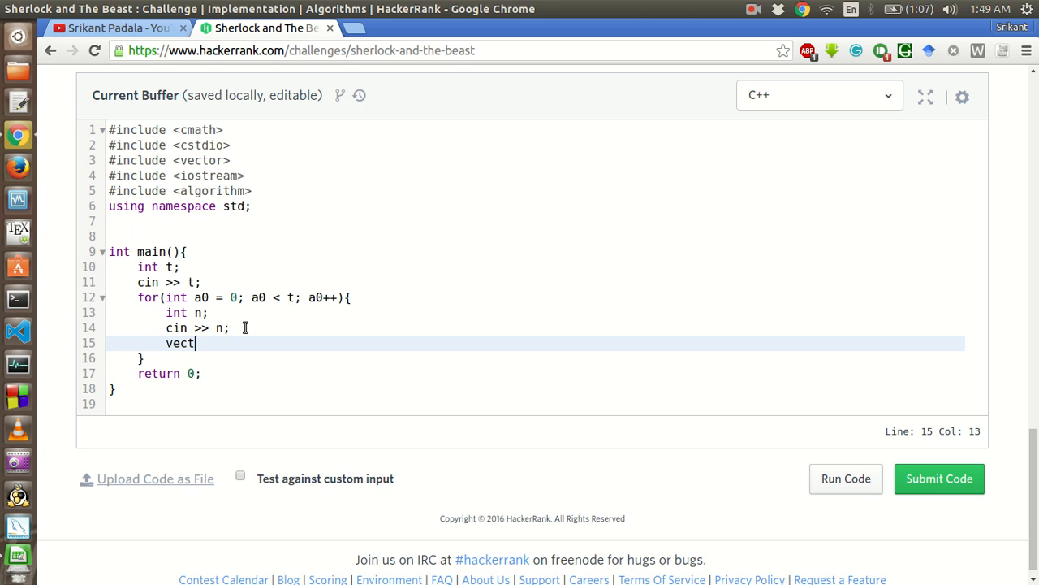
type("or<pai")
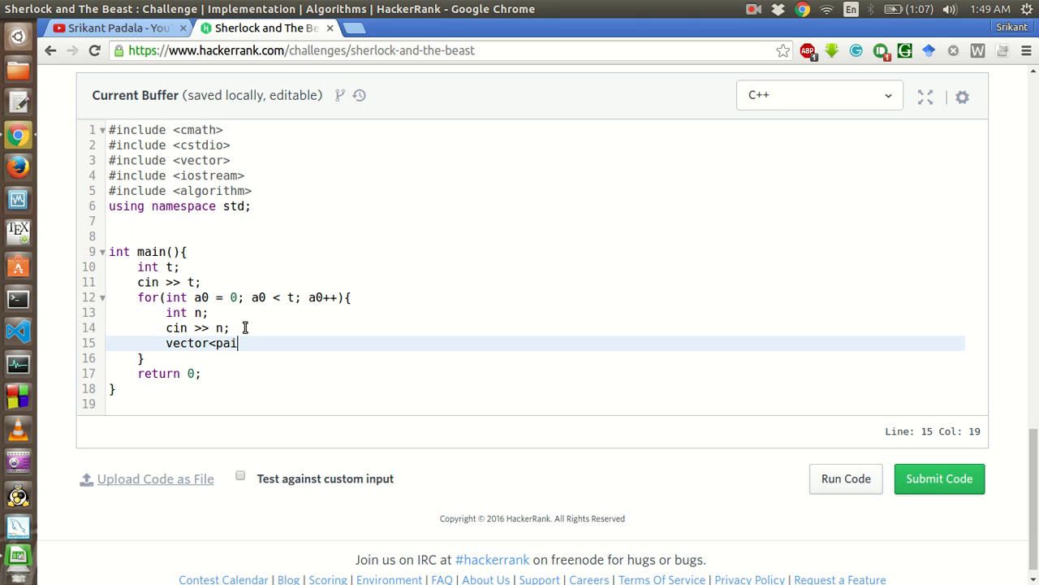
type("r<i")
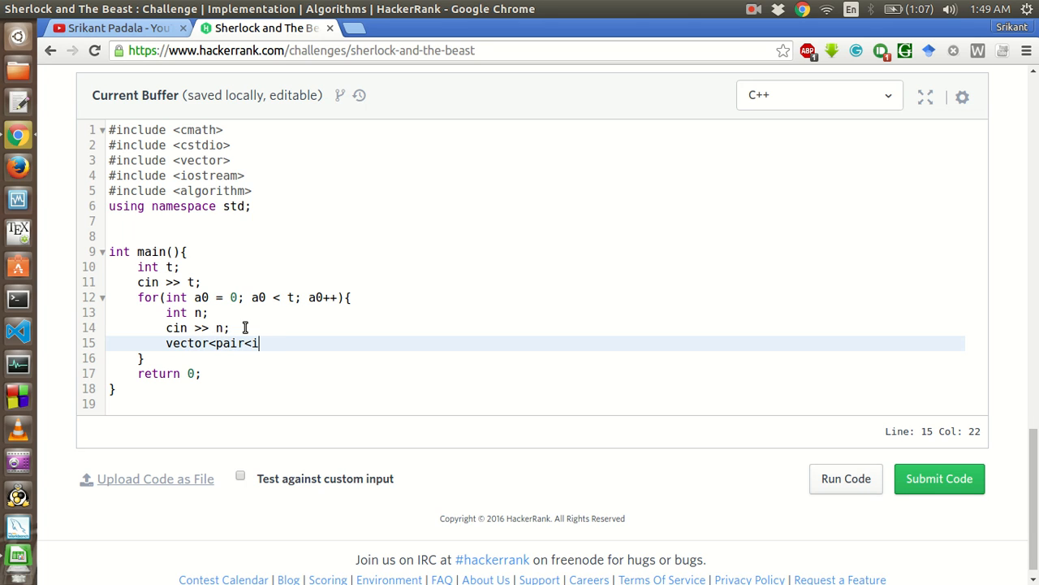
type("nt,int")
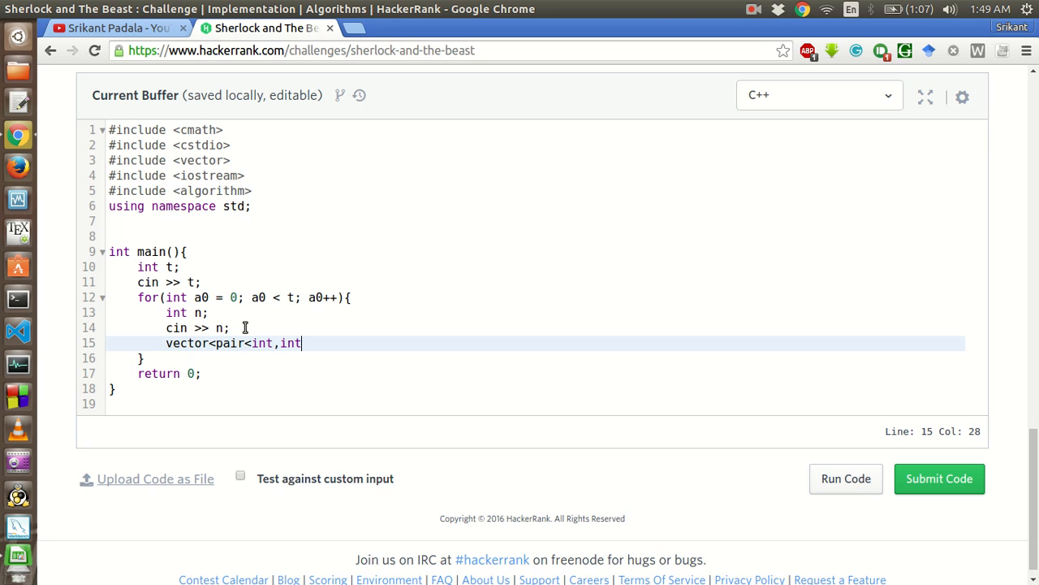
type(">")
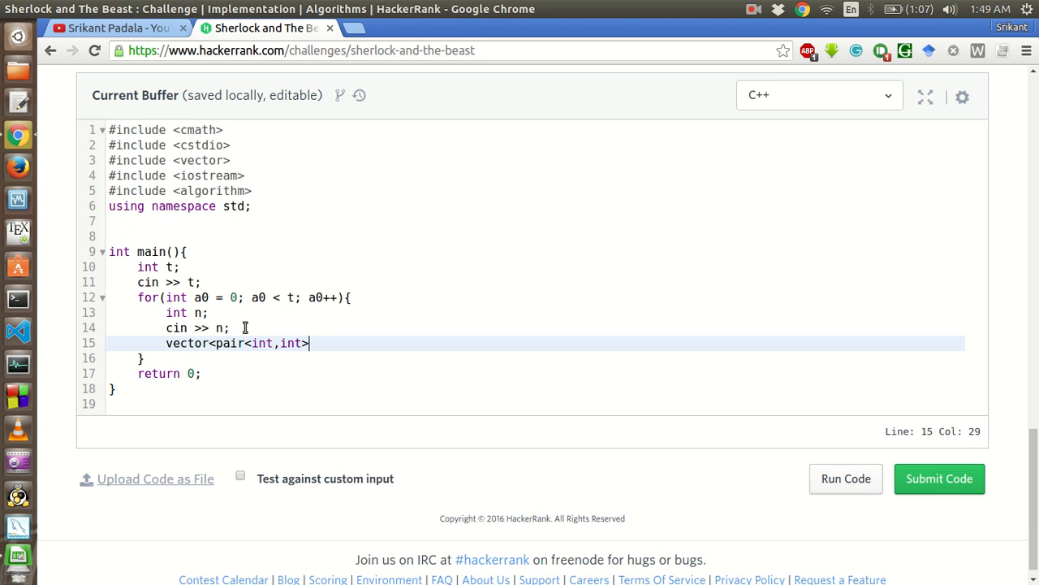
type(">")
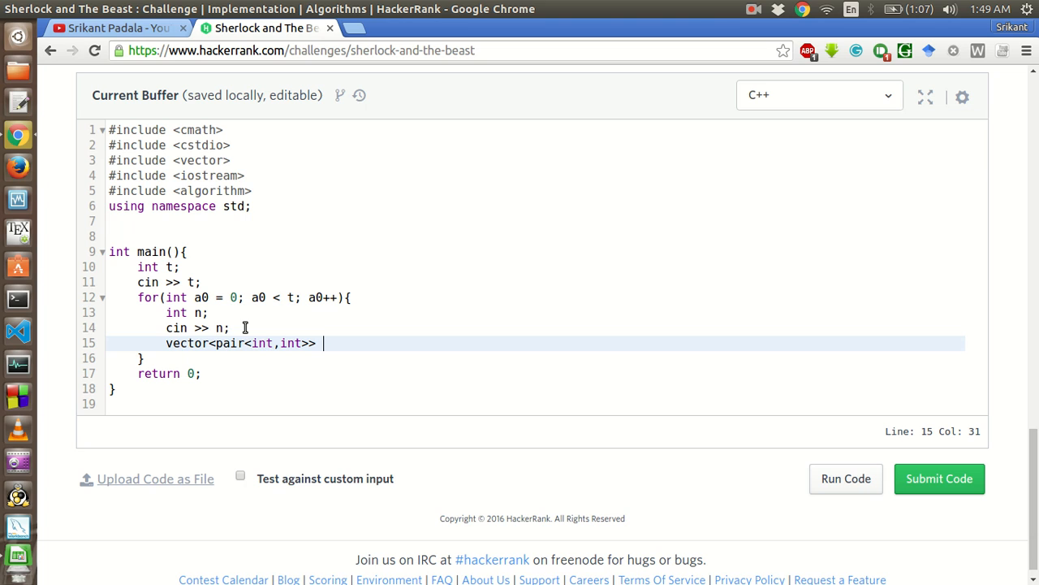
type("com")
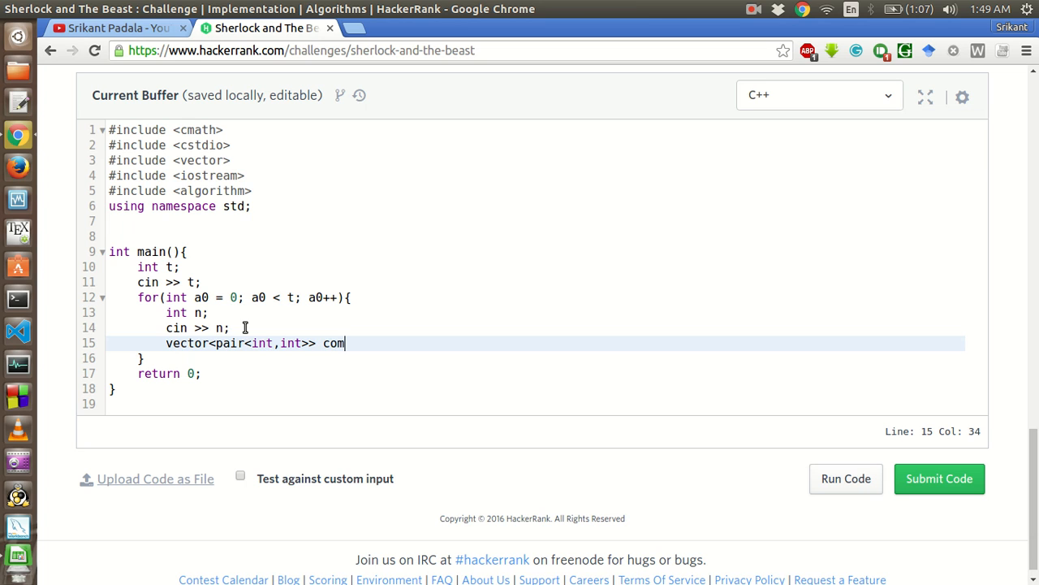
type("bs;")
type("get")
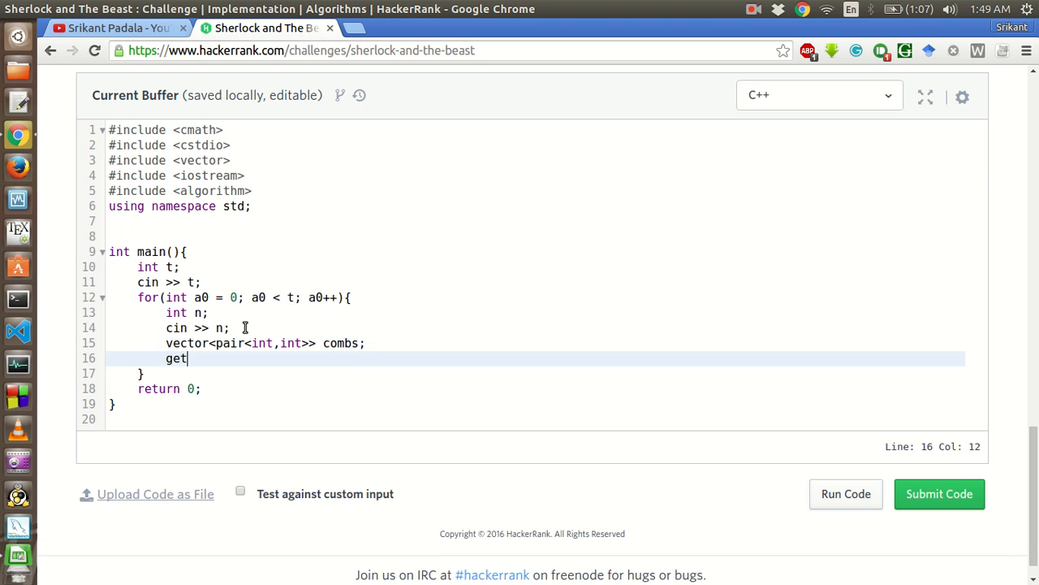
Call getCombs(combs,n); right after the combs declaration.
type("C")
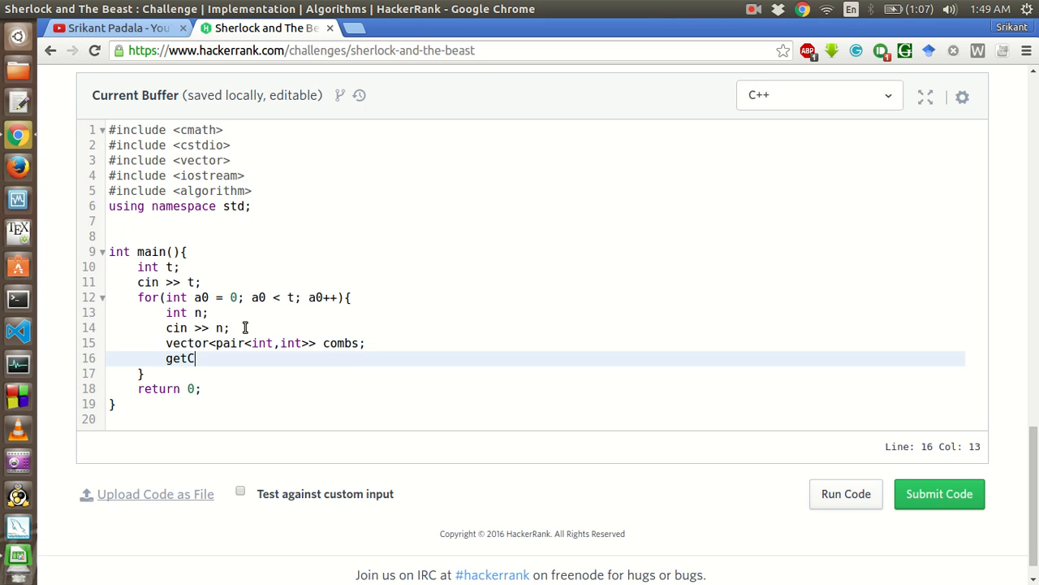
type("ombs")
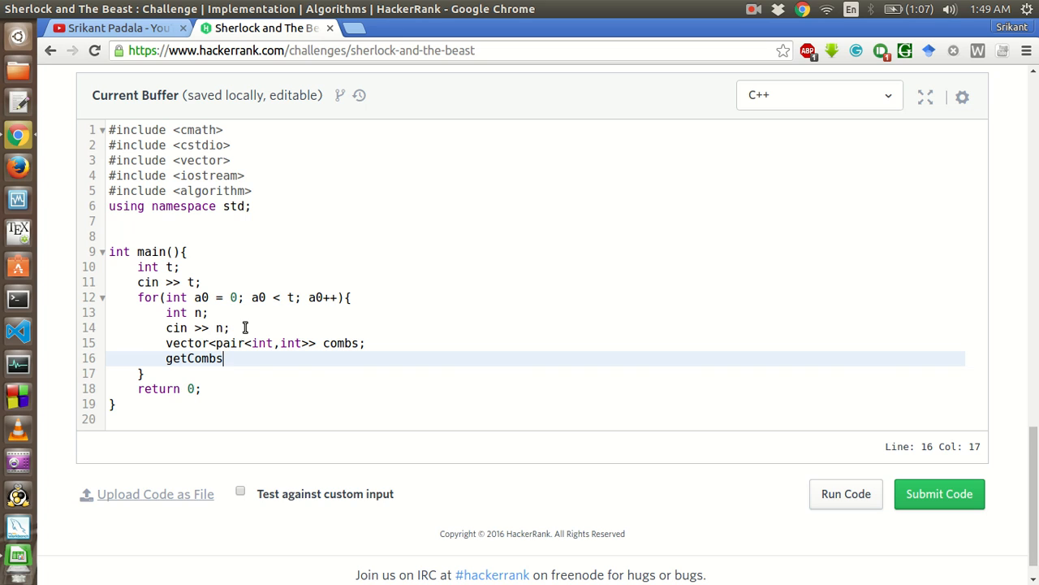
type("()")
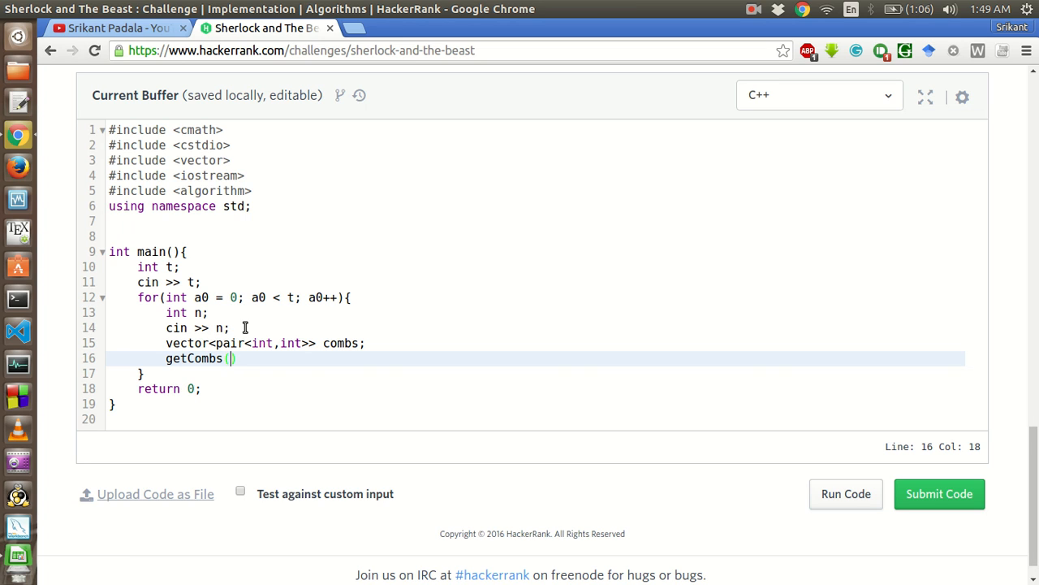
type("combs,")
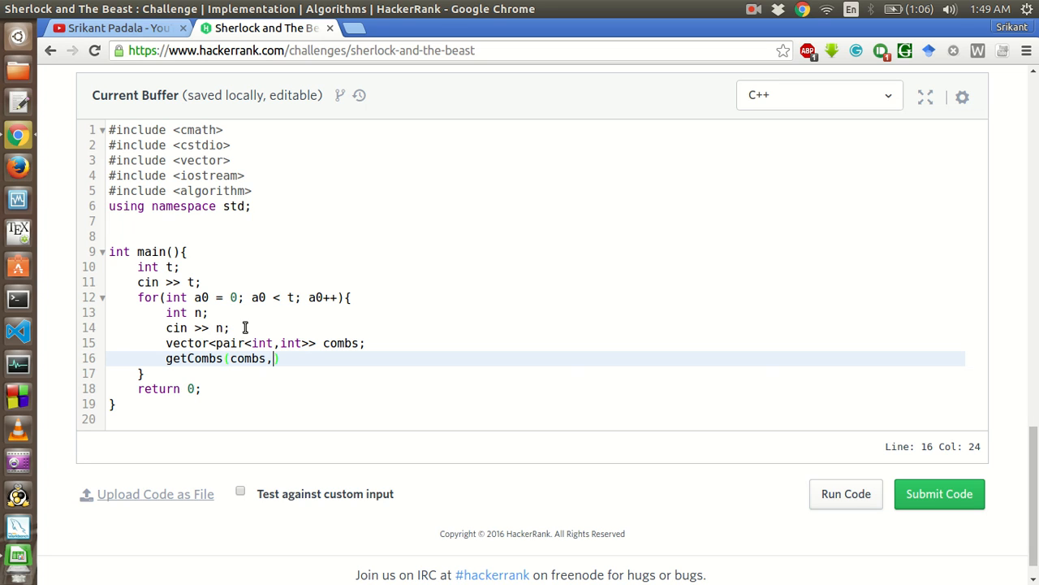
type("n);")
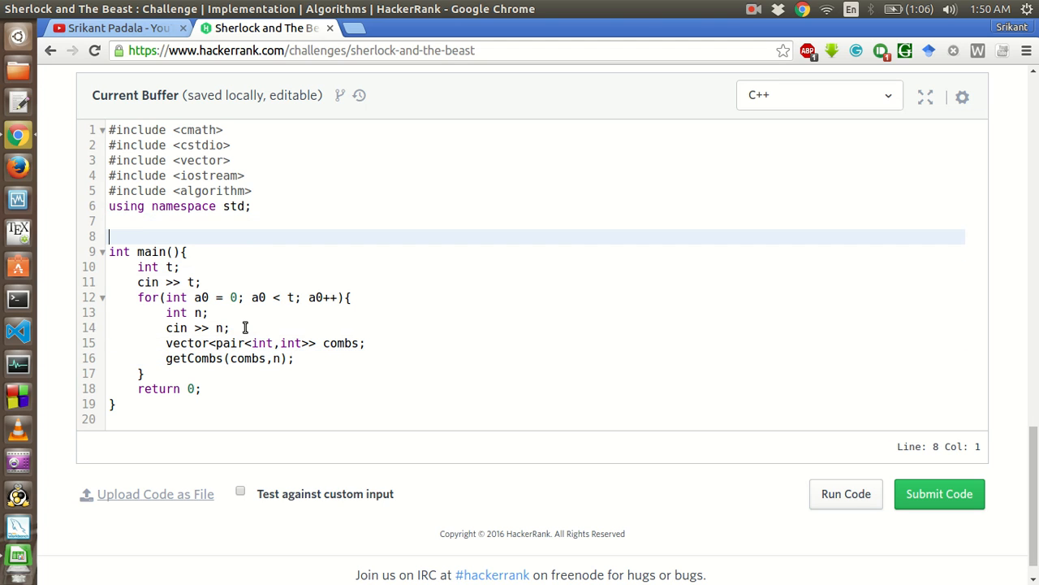
Define an empty void getCombs(vector<pair<int,int>> &combs, int n) above main.
key("Return")
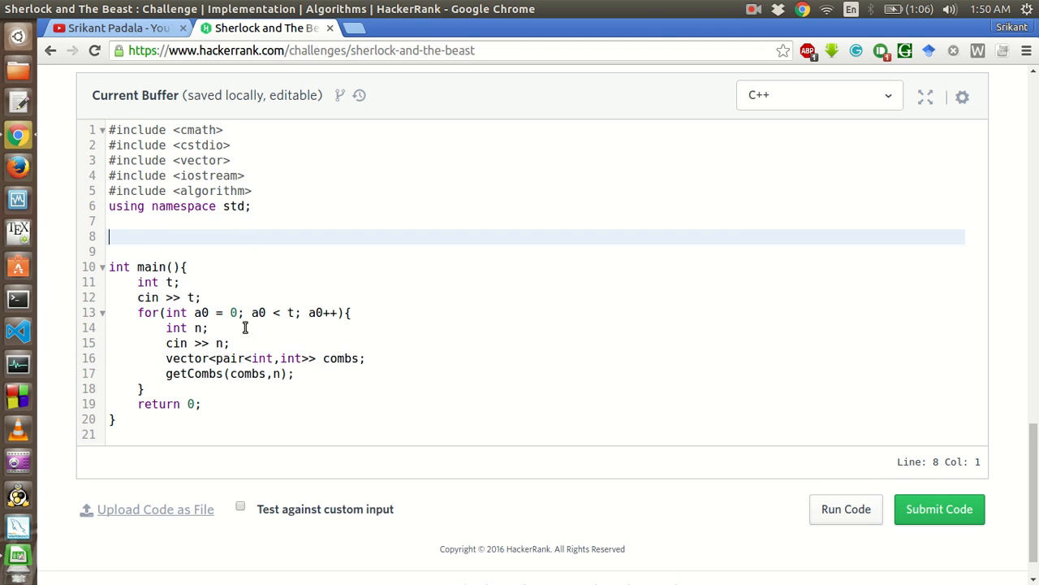
type("v")
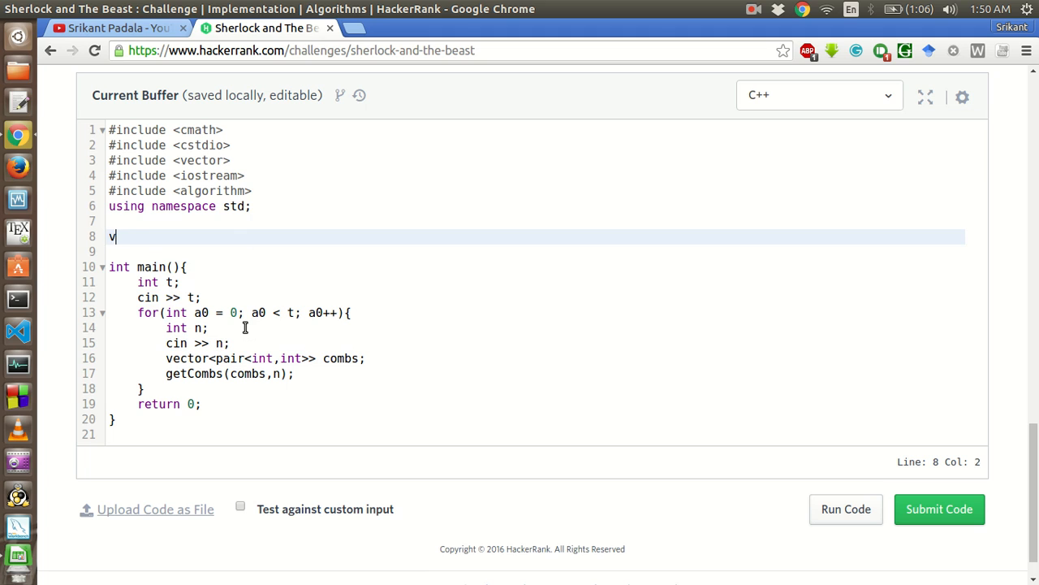
type("oid getCombs(")
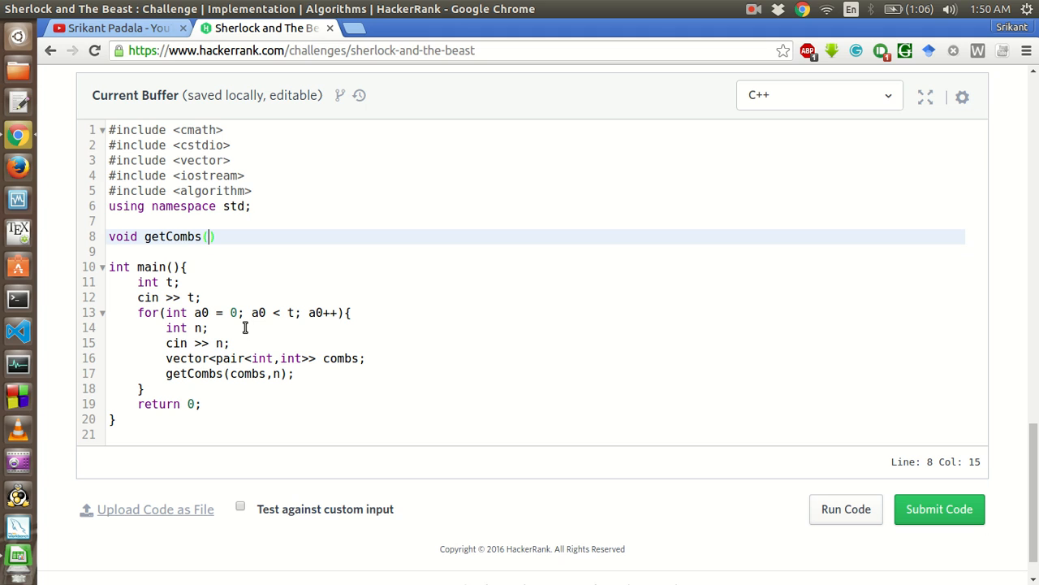
mouse_move(156, 390)
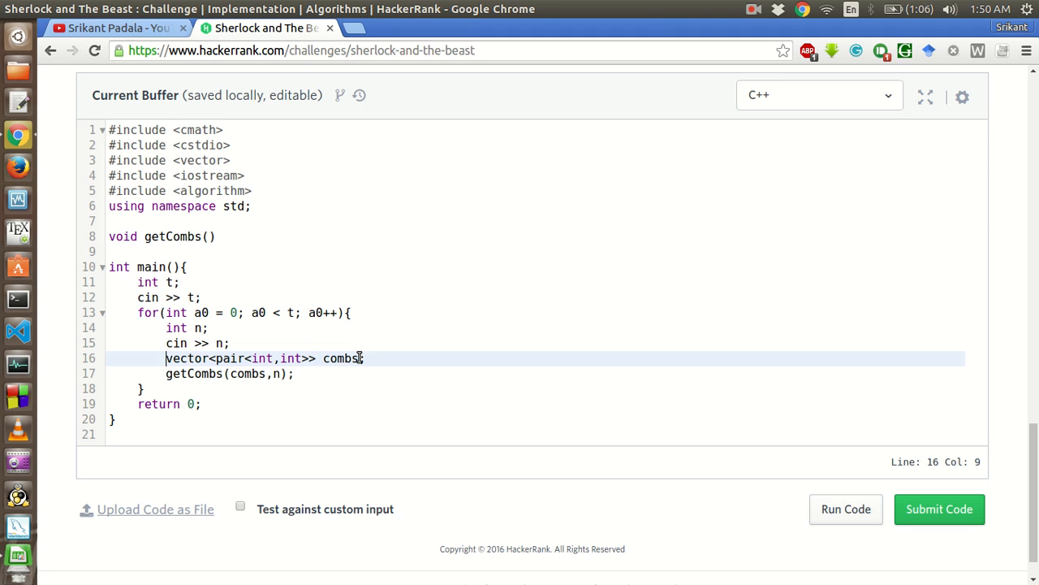
left_click(208, 237)
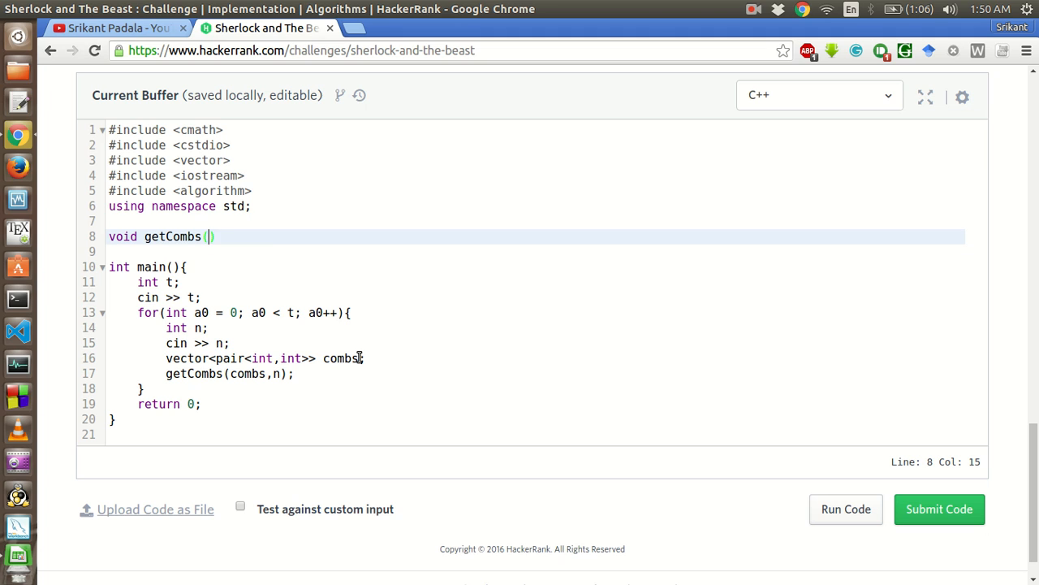
type("vector<pair<int,int>> combs, i")
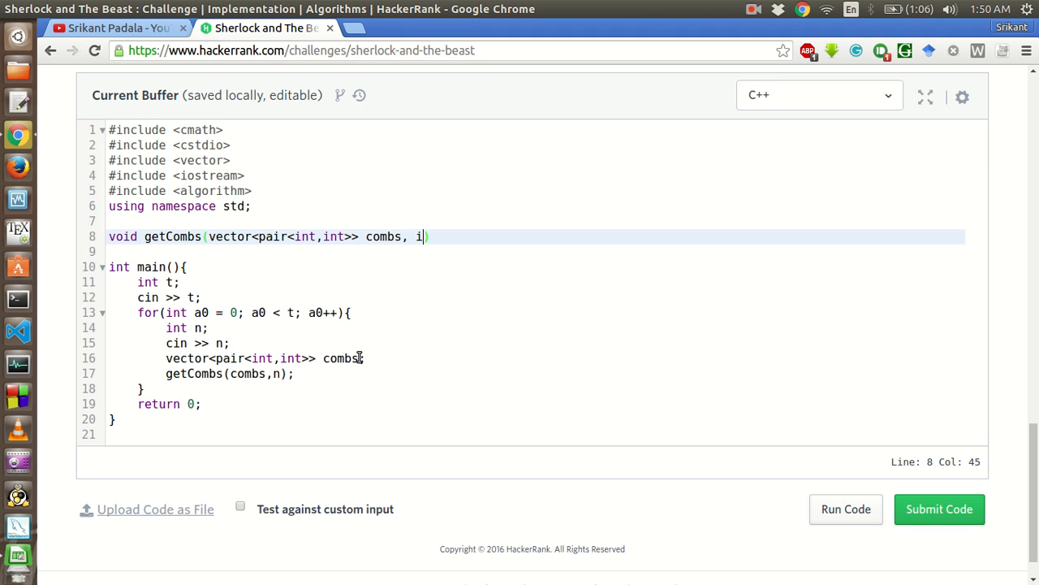
type("nt n) (")
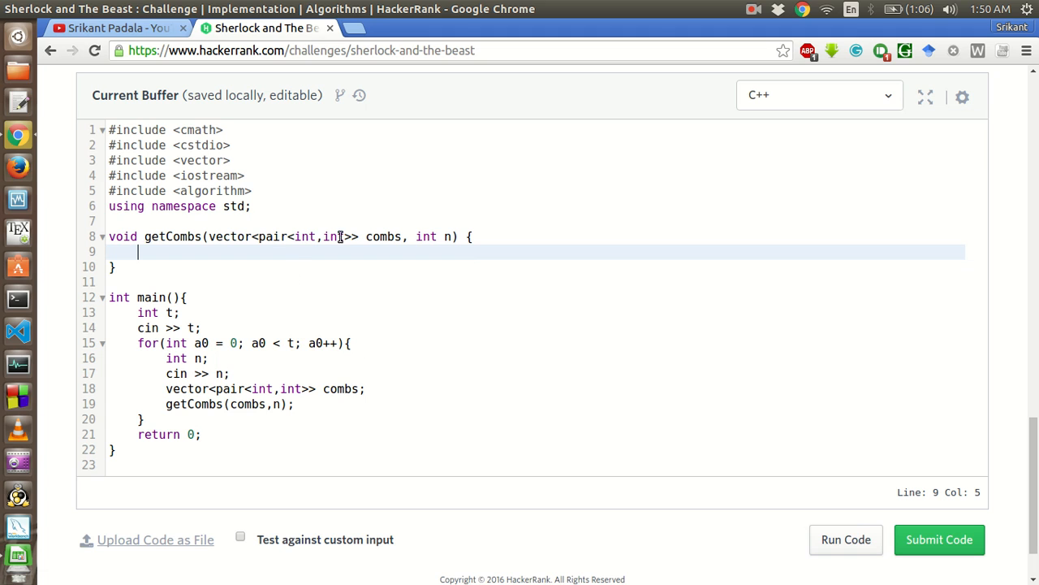
left_click(366, 237)
type("&")
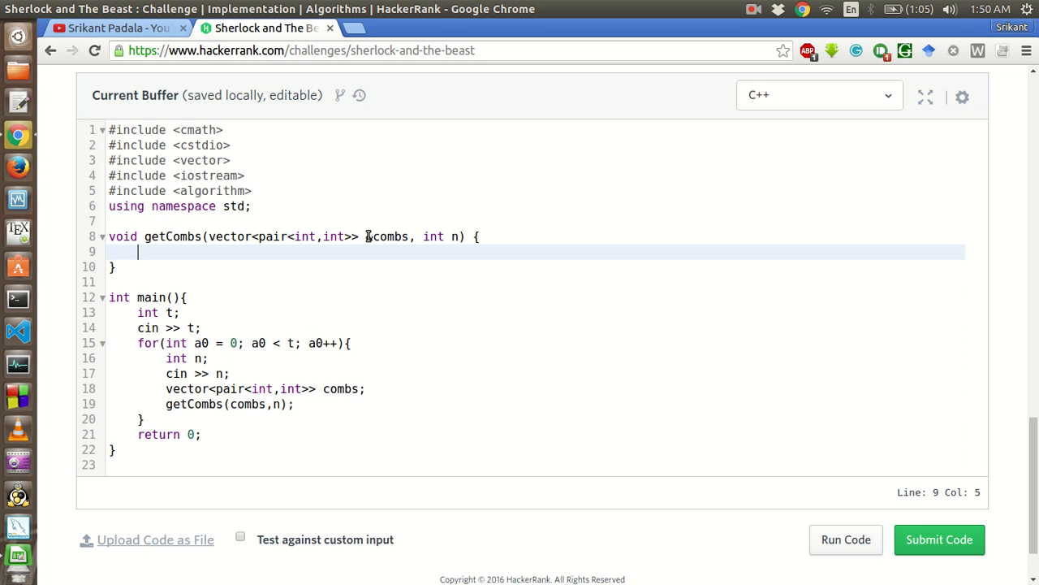
Declare int num_3, num_5 = 0; as the first line of getCombs.
type("in")
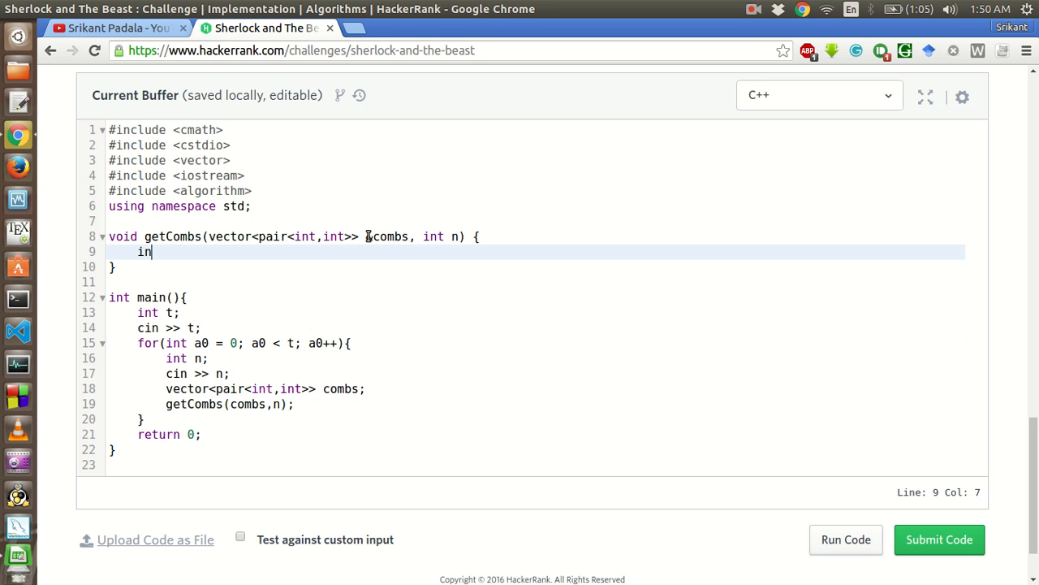
type("t")
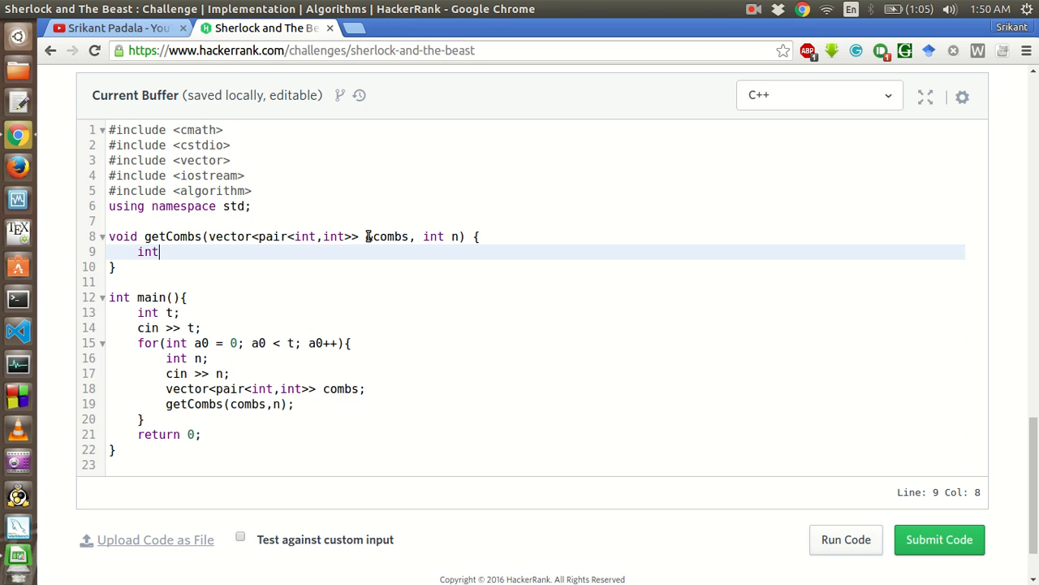
type("n")
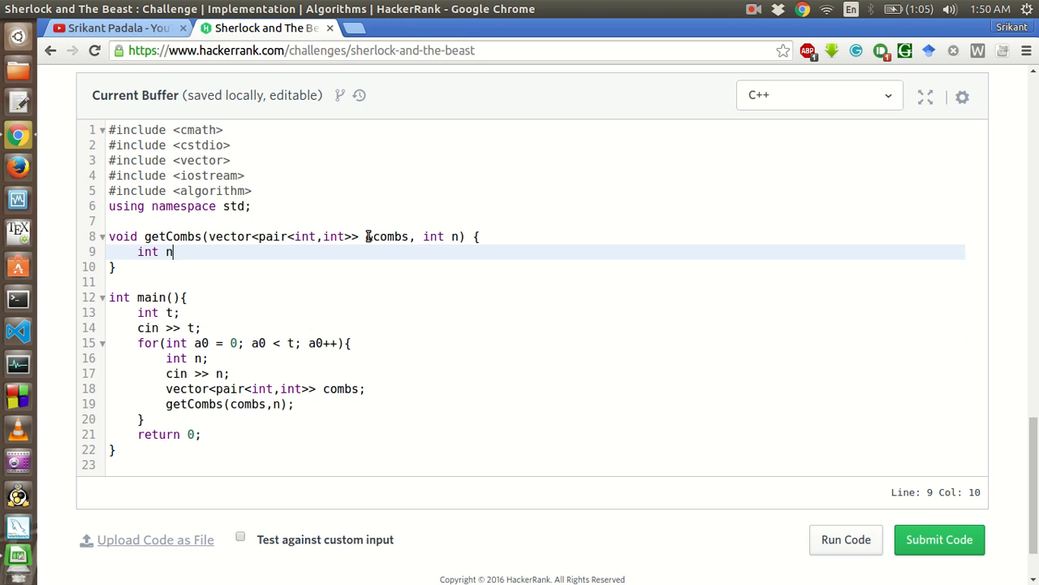
type("um_3")
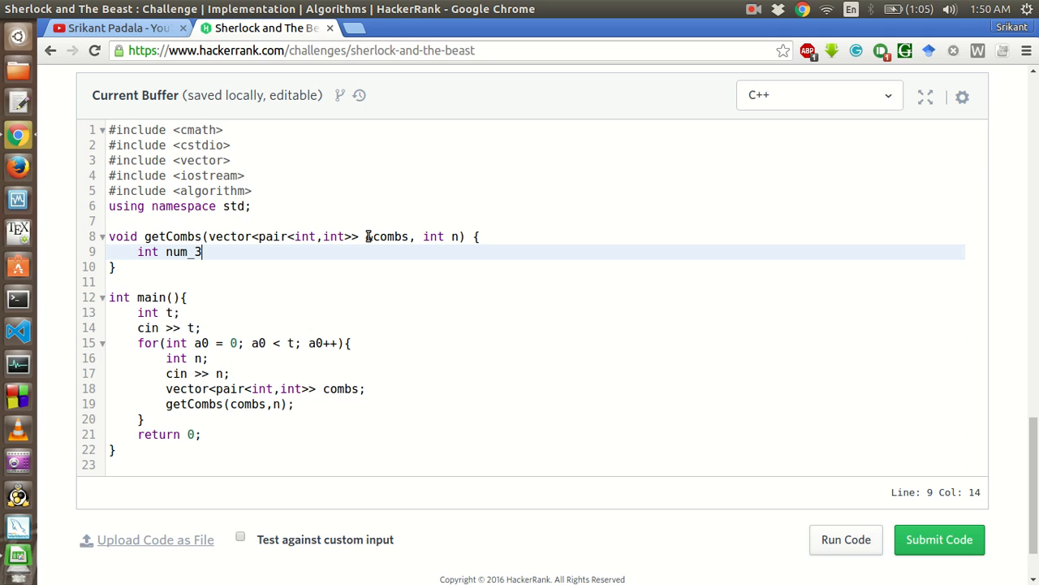
type(", num")
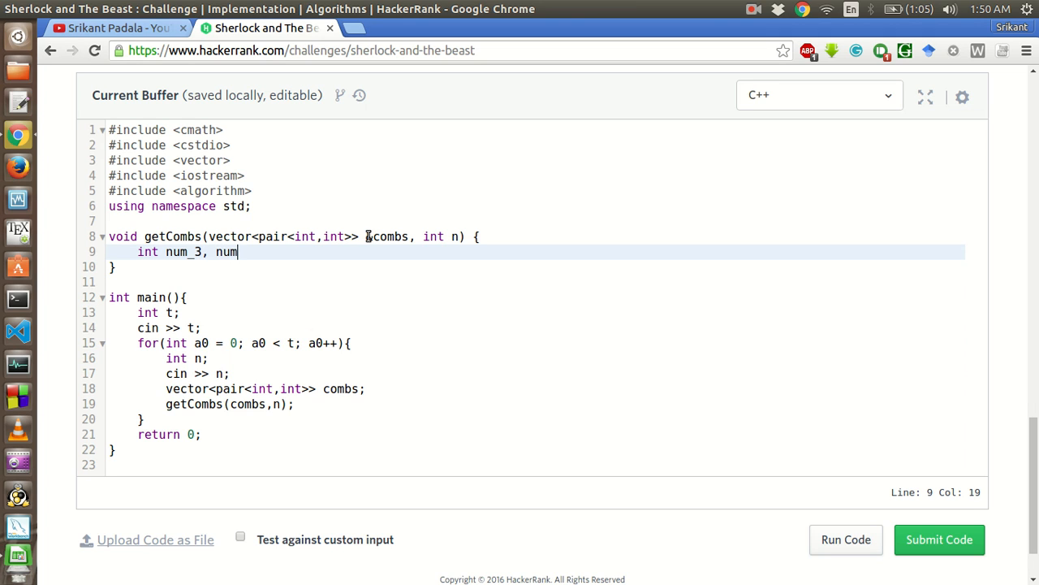
type("_5")
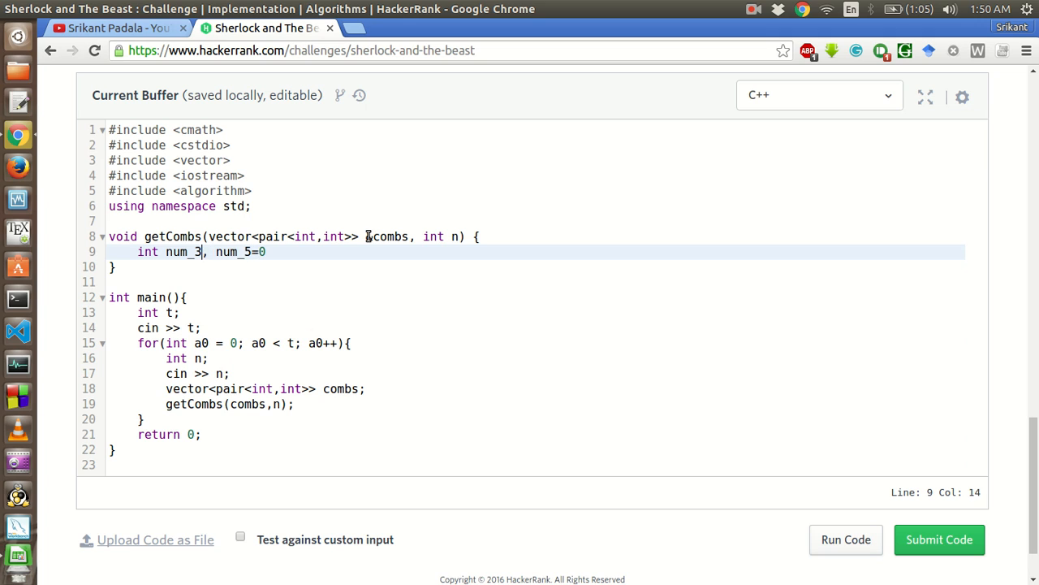
type("=0")
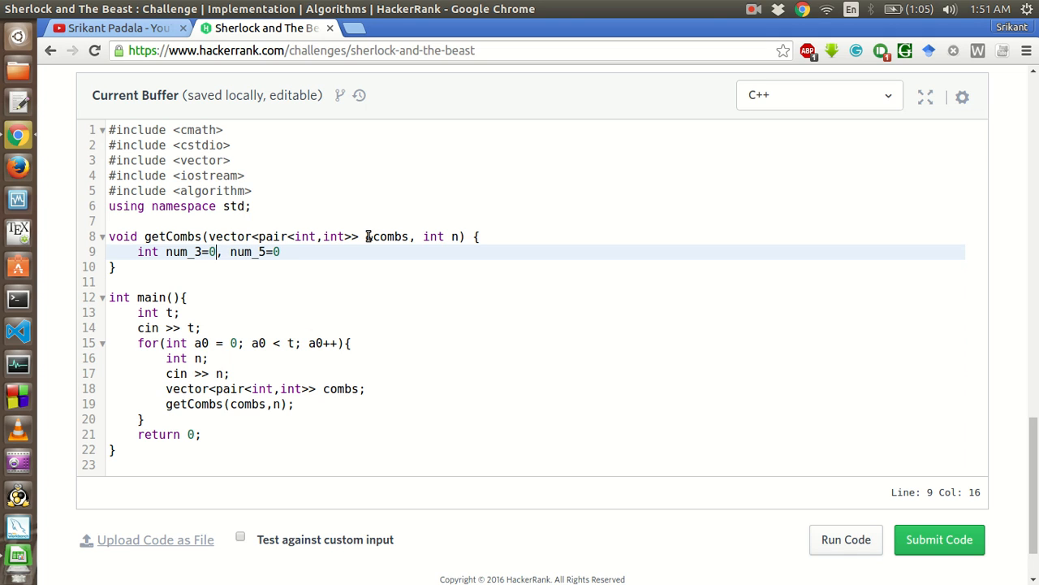
type(";")
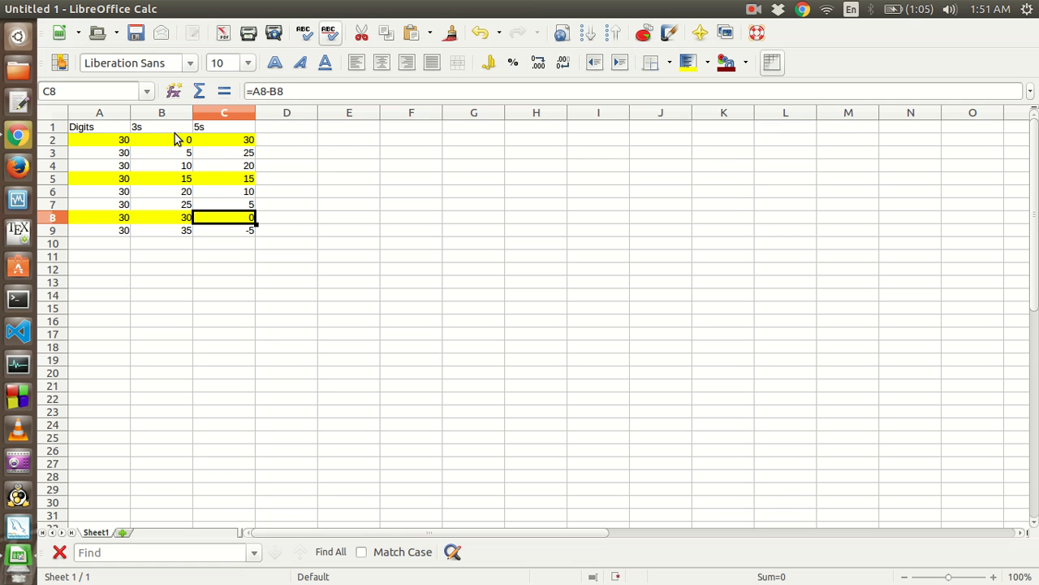
left_click(163, 140)
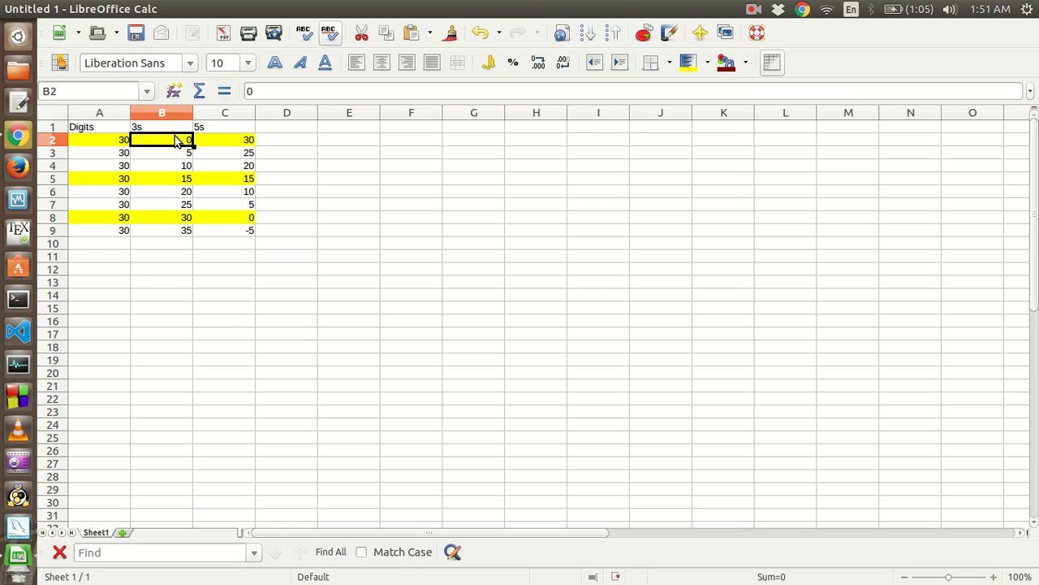
mouse_move(179, 195)
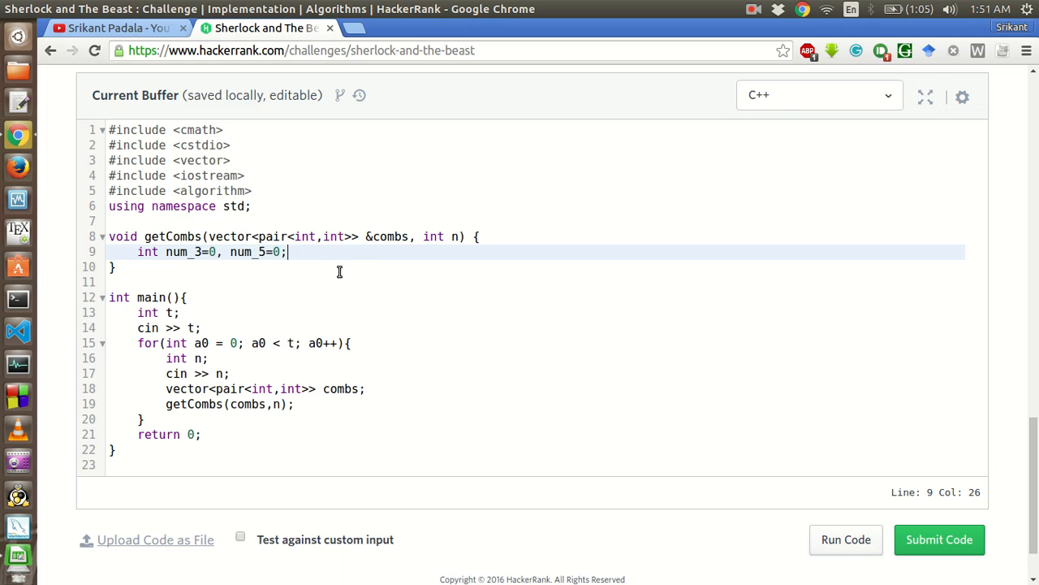
Start a while(true) loop in getCombs that sets num_5 = n - num_3.
type("f")
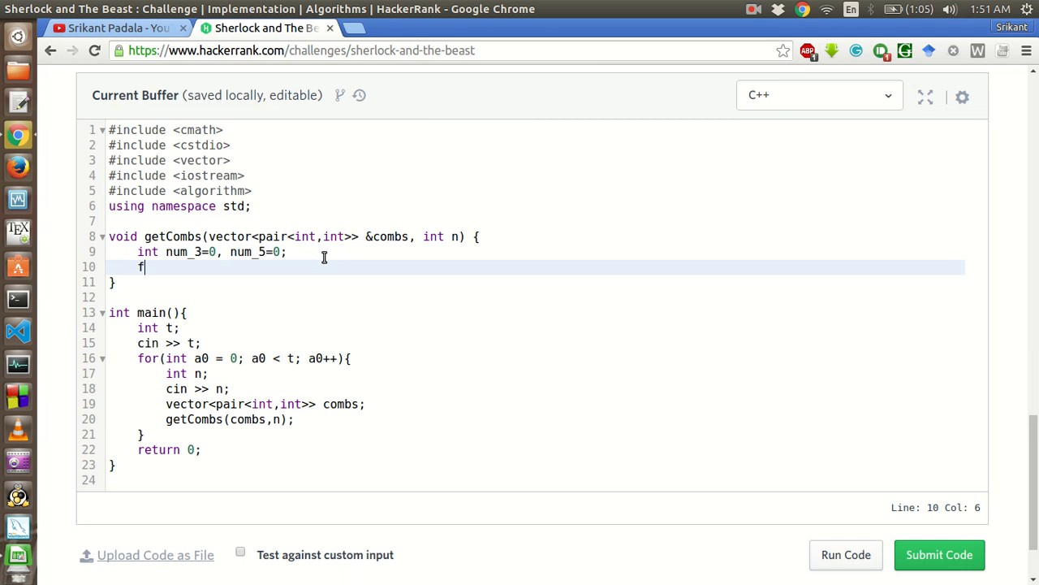
type("or(")
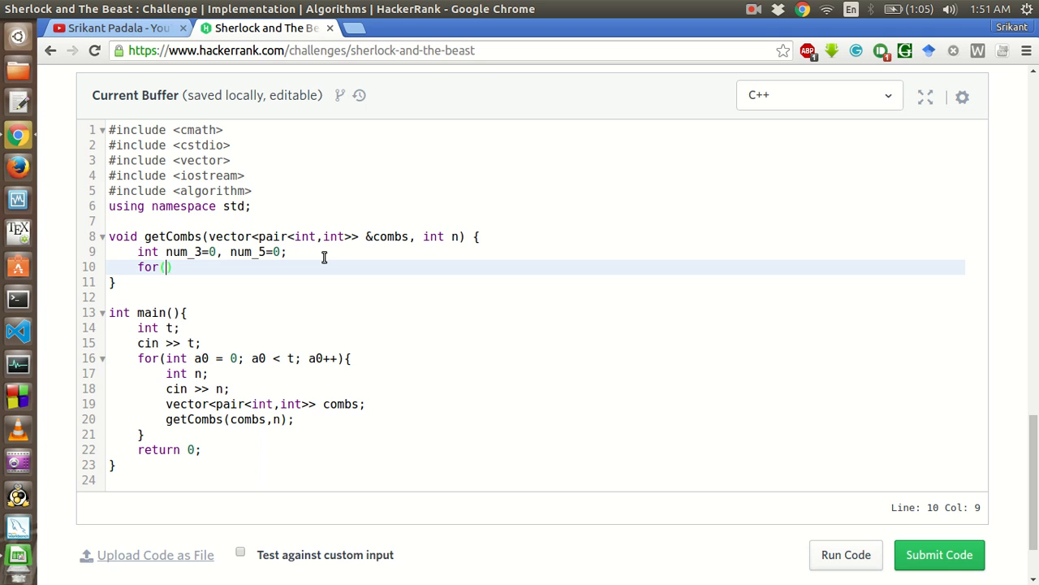
type("i")
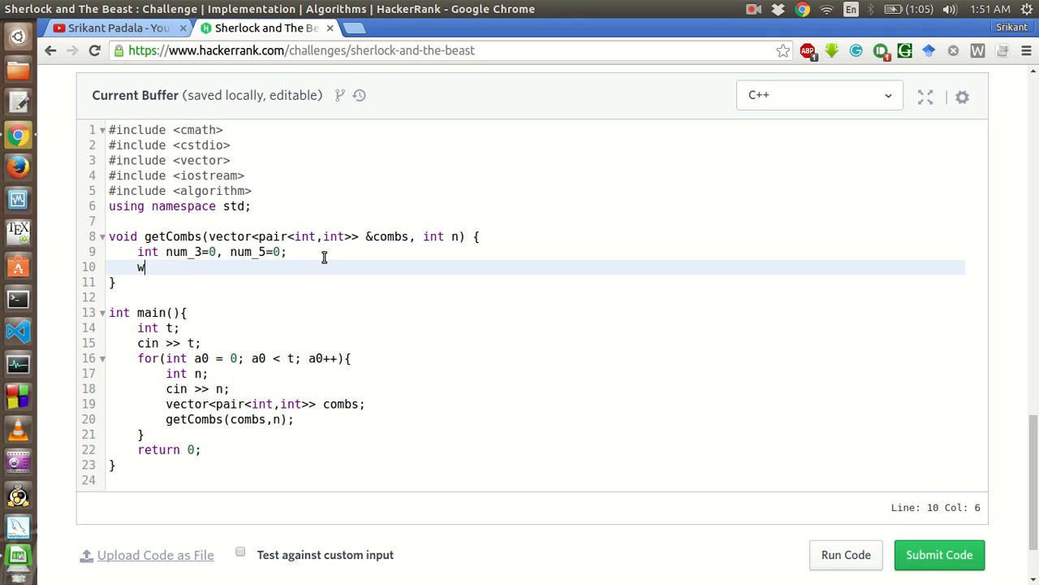
type("hile(true")
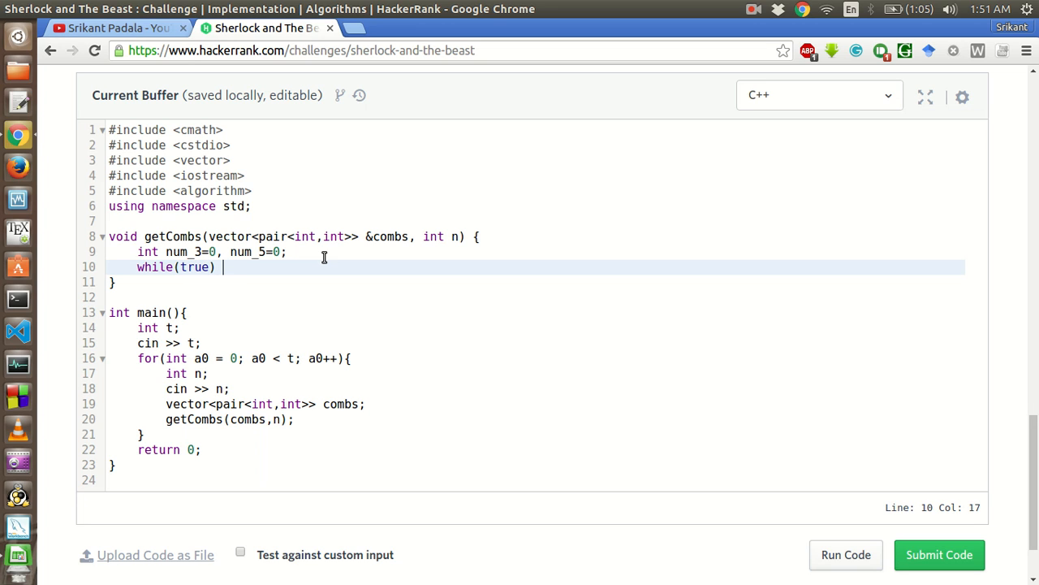
type("(")
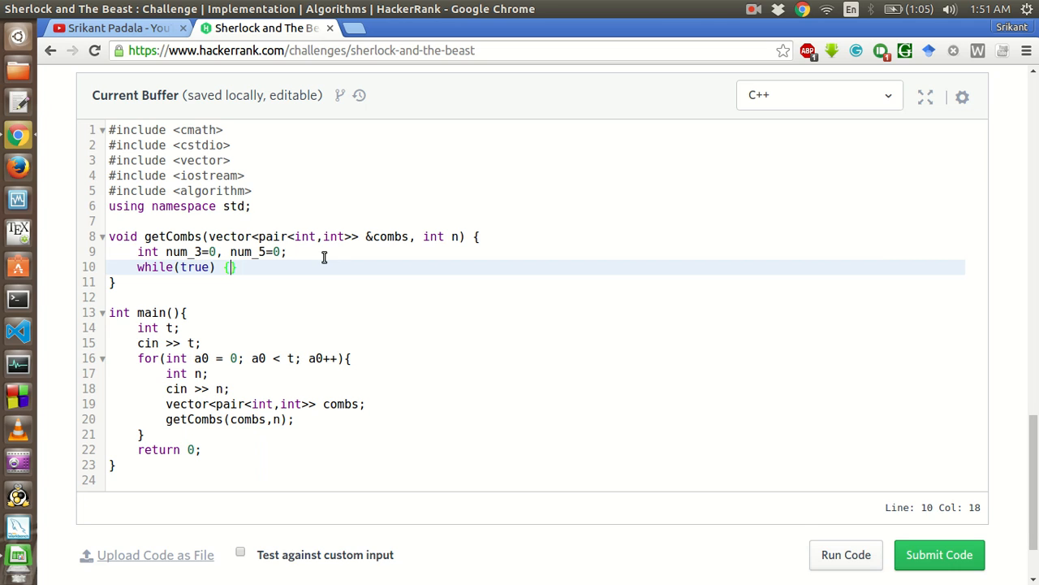
type("num")
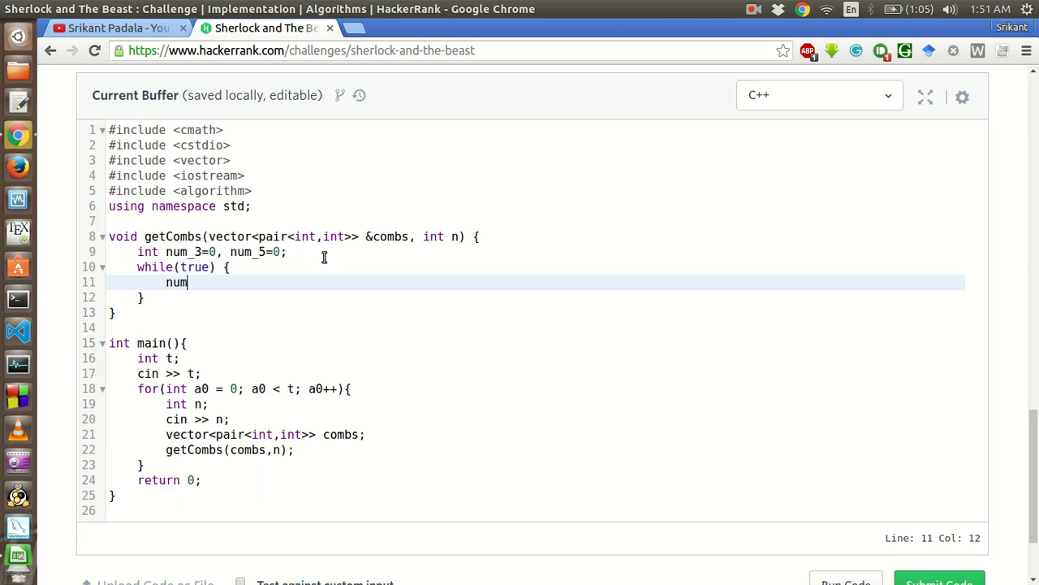
type("_5 =")
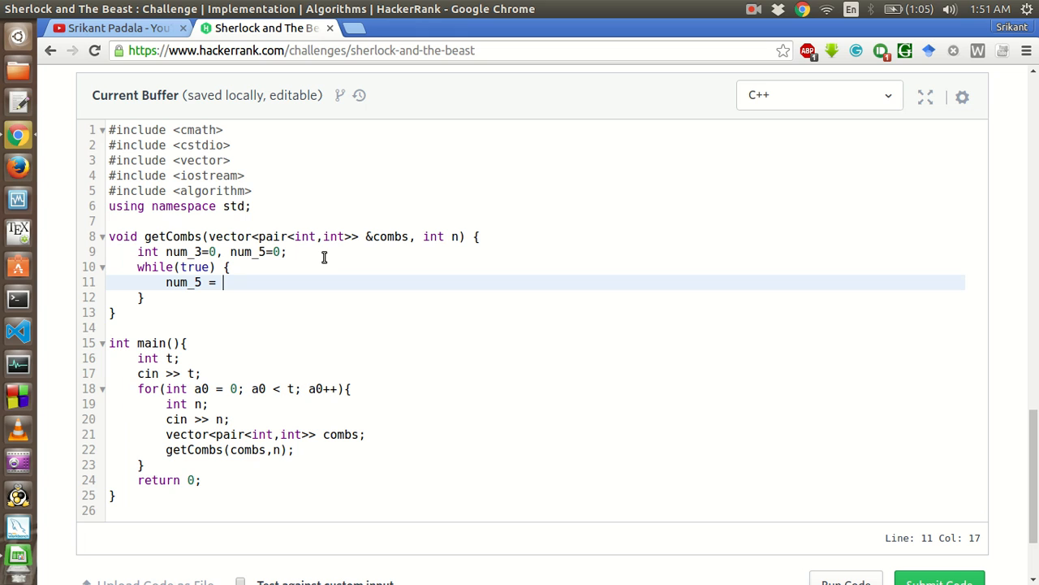
type("n -")
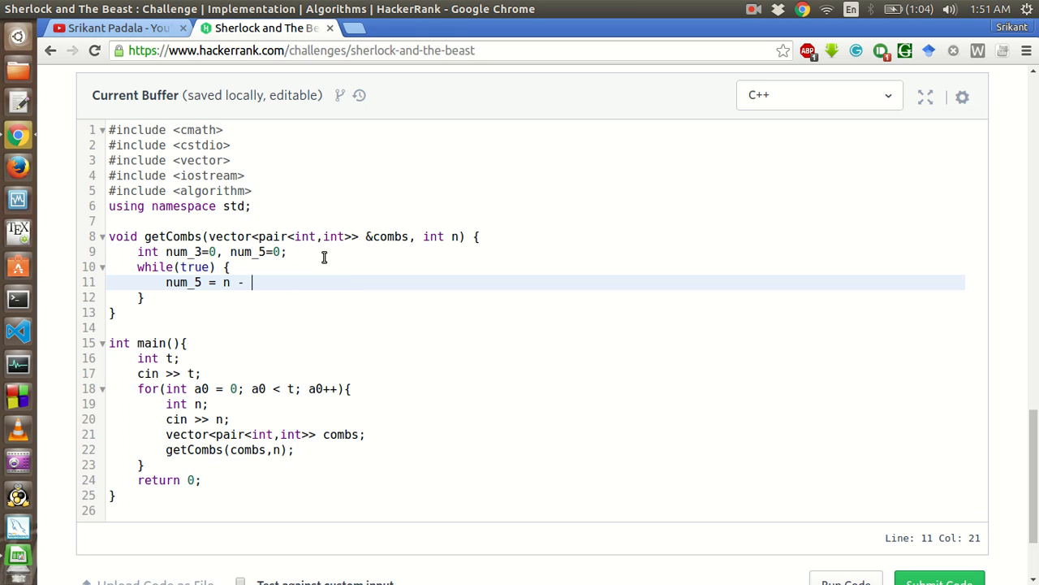
type("num_")
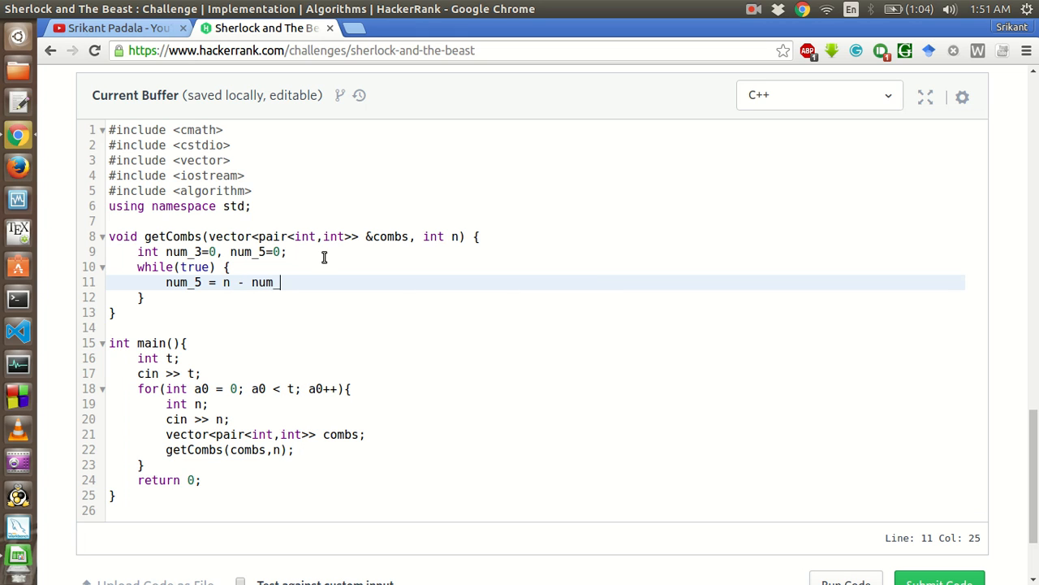
type("3;")
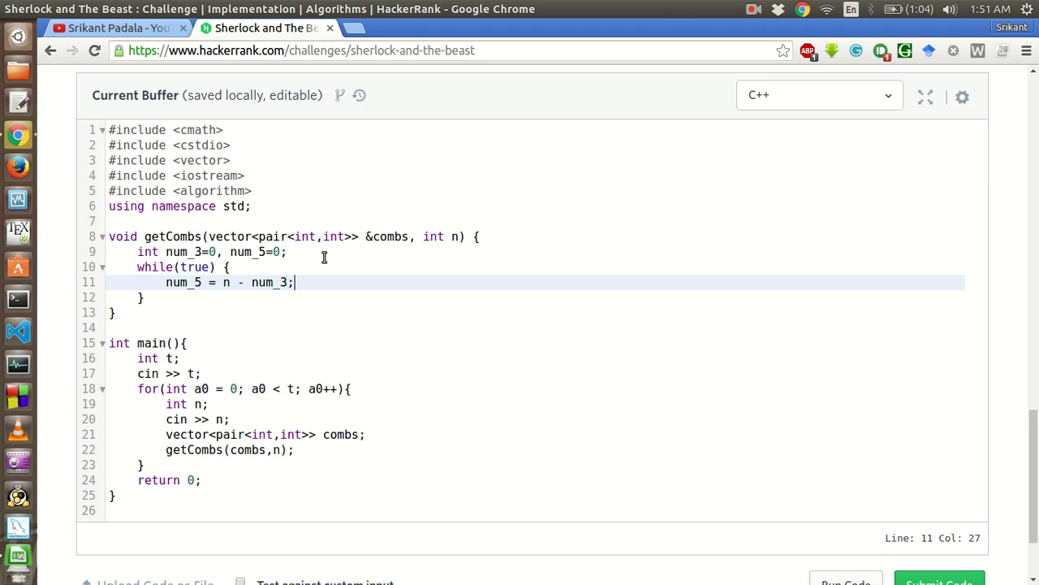
Add the divisibility check if(num_5 % 3 == 0) inside the loop.
type("if(")
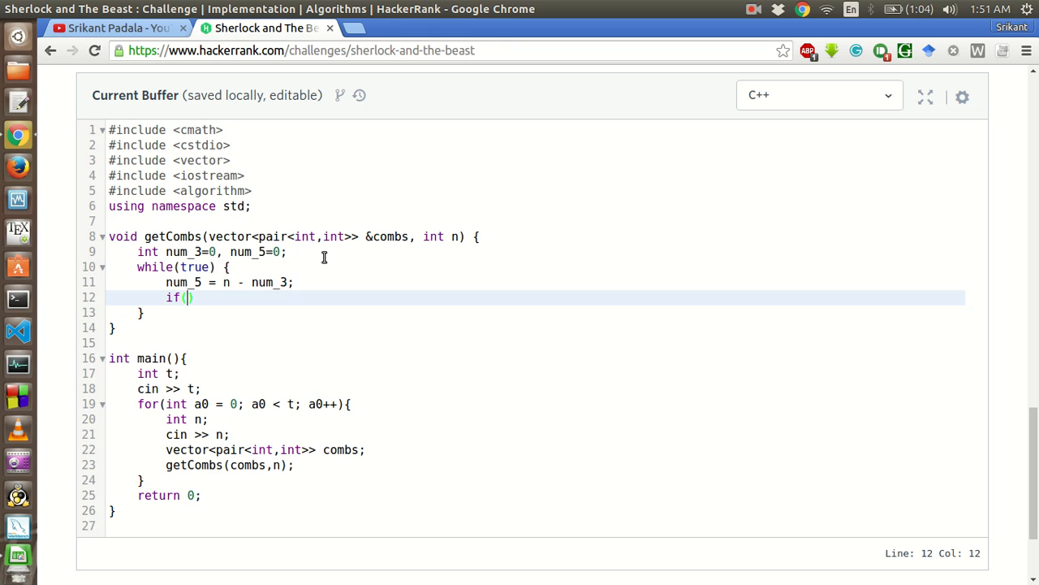
type("num_5 %")
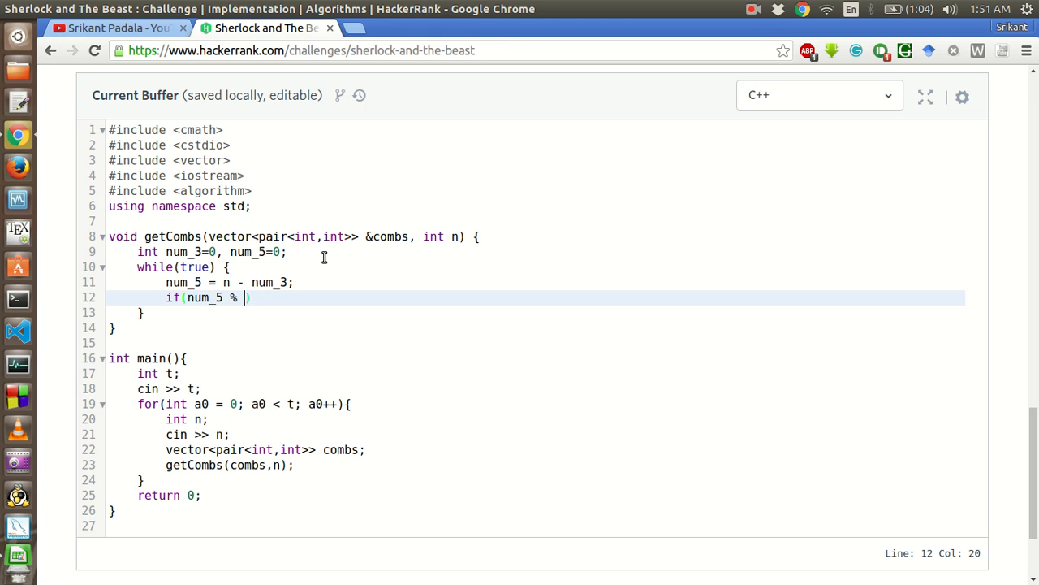
type("3 ==")
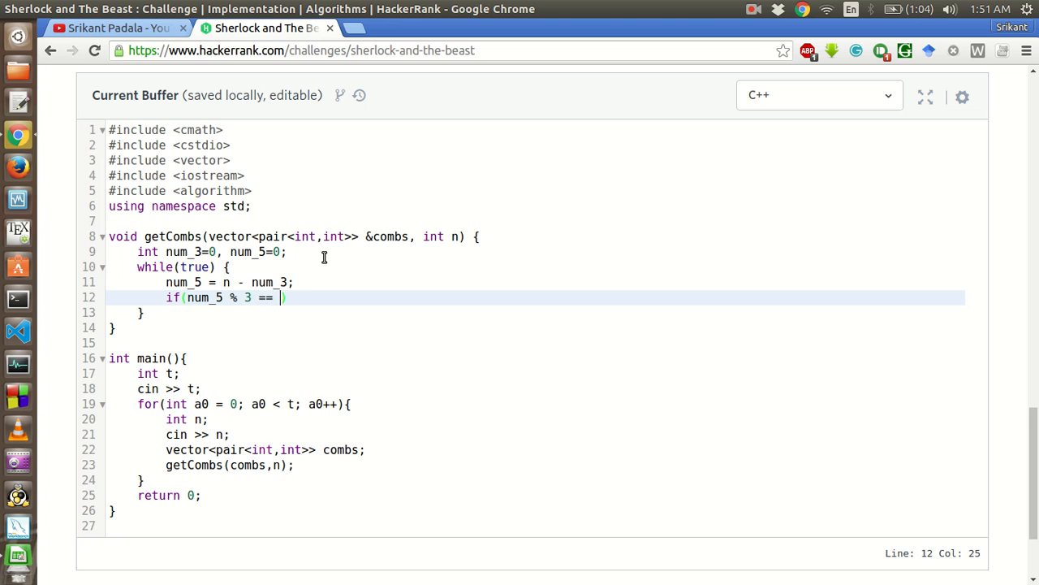
type("0)")
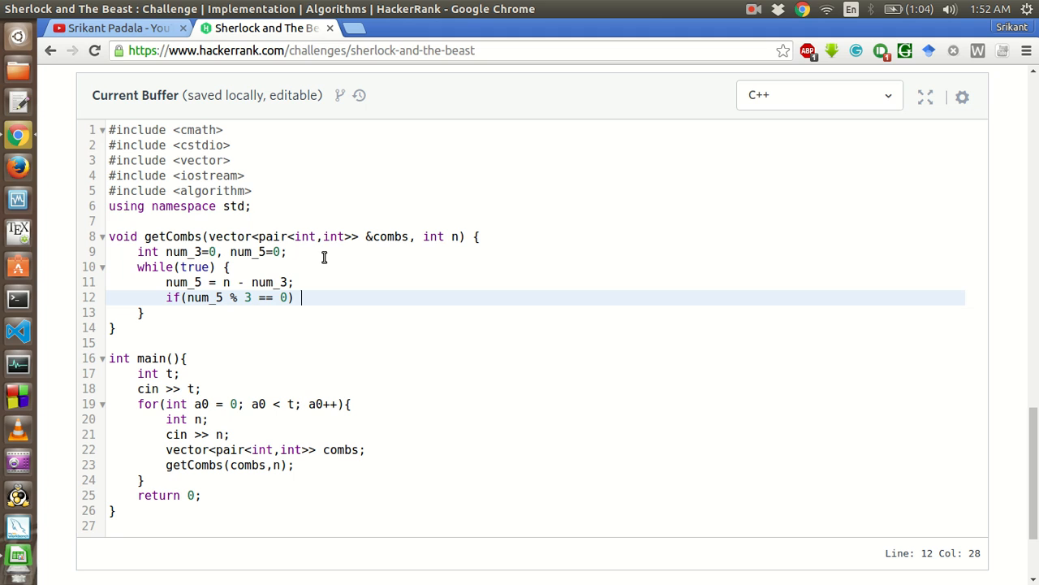
Push the pair (num_5, num_3) into combs when the divisibility check passes.
type("c")
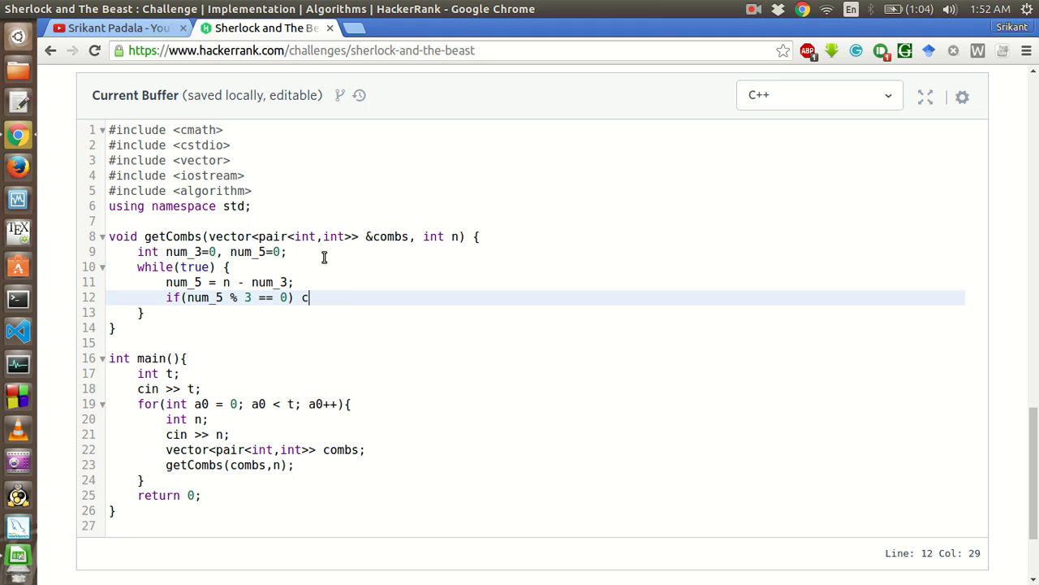
left_click(367, 237)
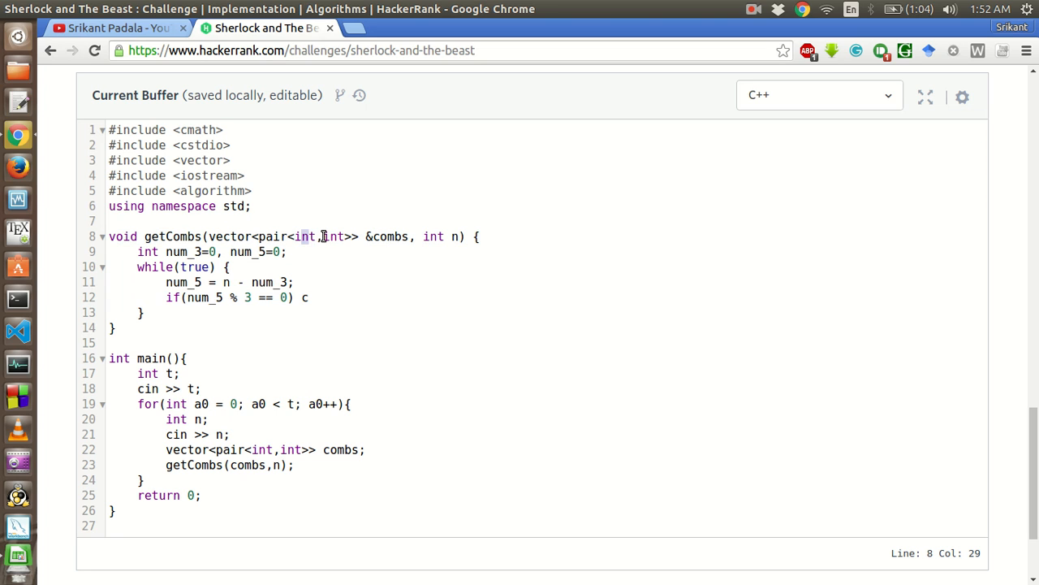
left_click(307, 297)
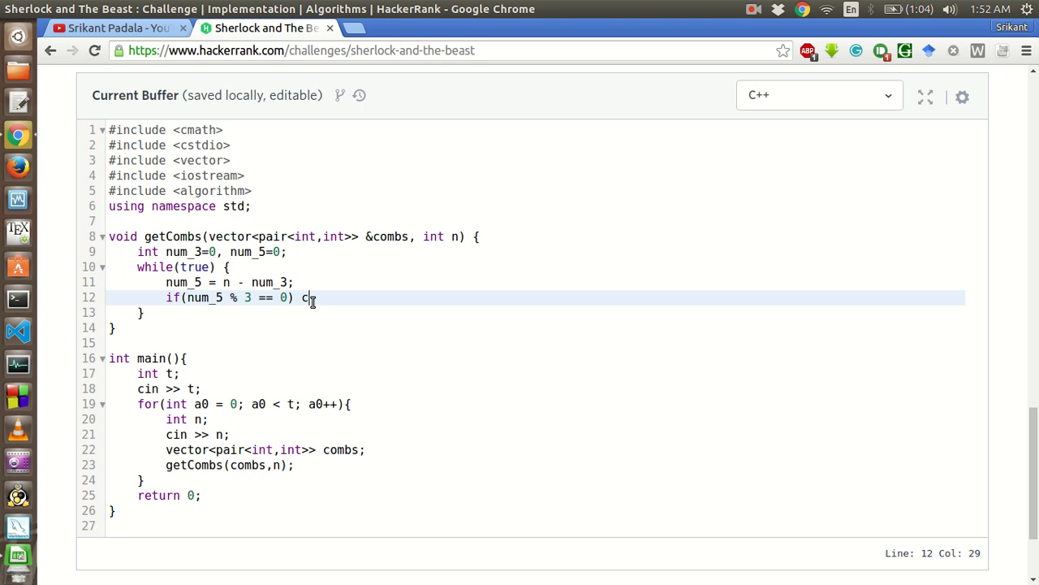
type("om")
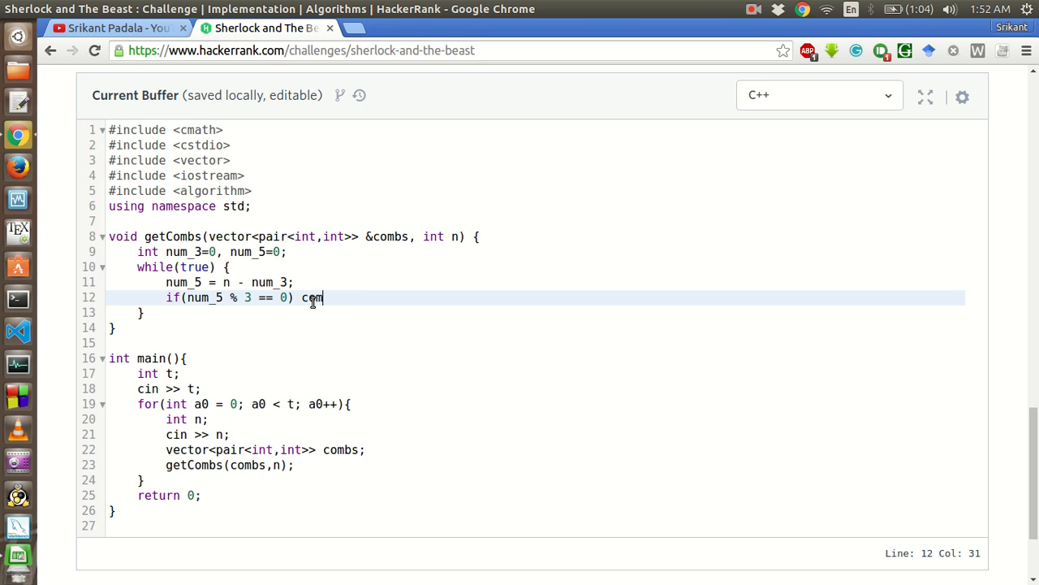
type("bs")
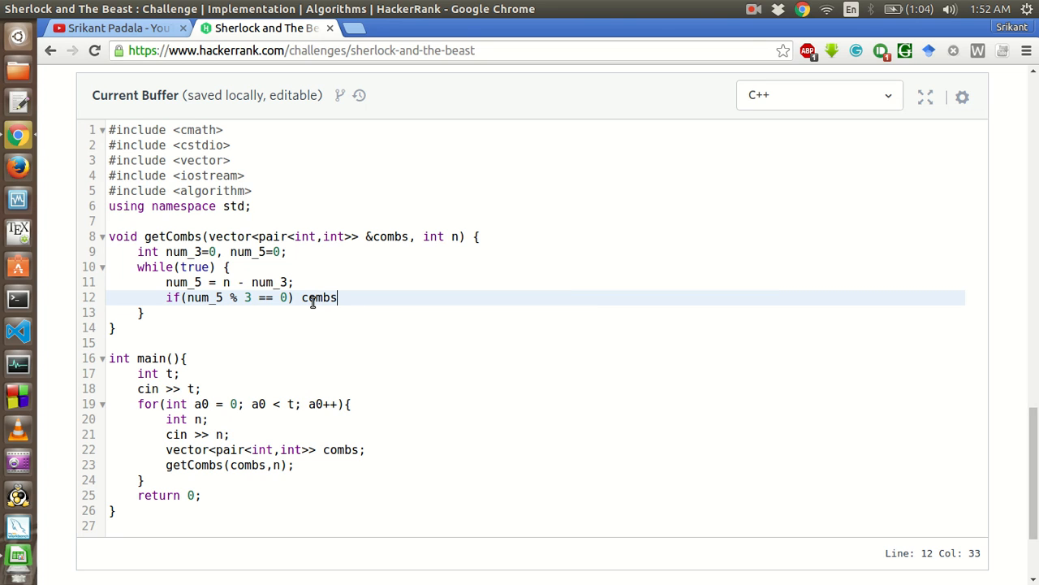
type(".push_")
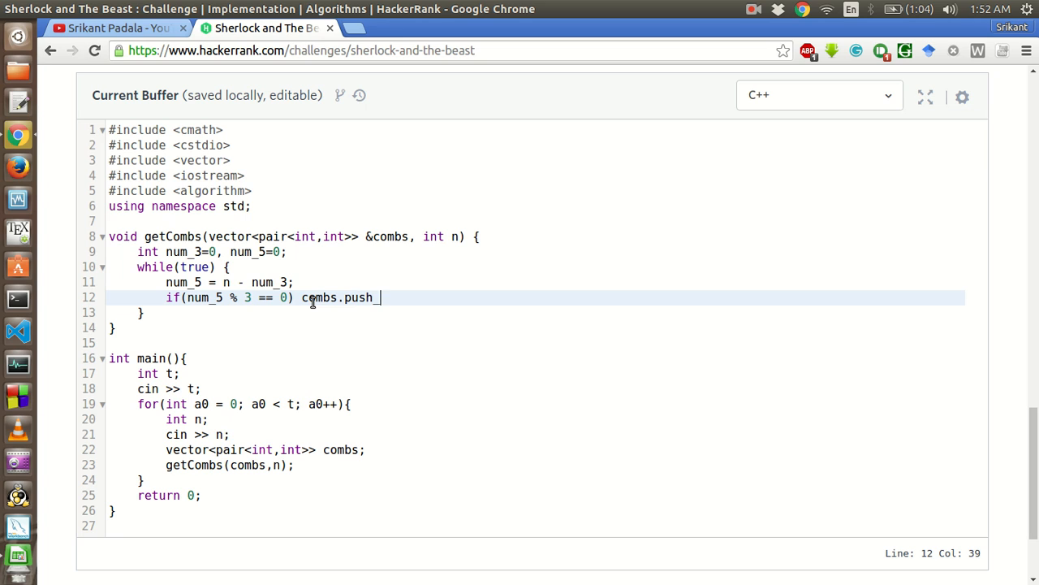
type("back()")
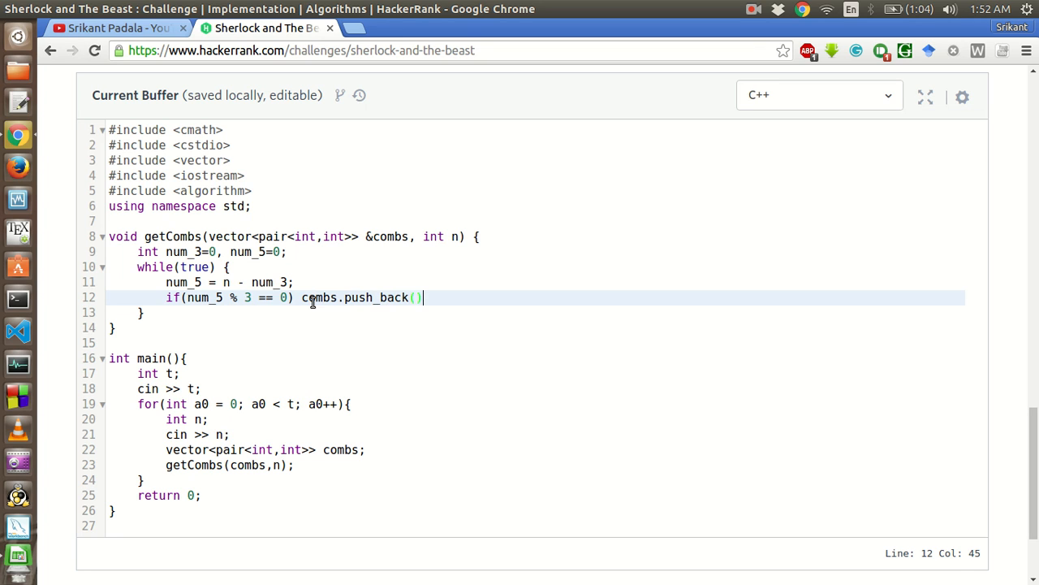
type("num")
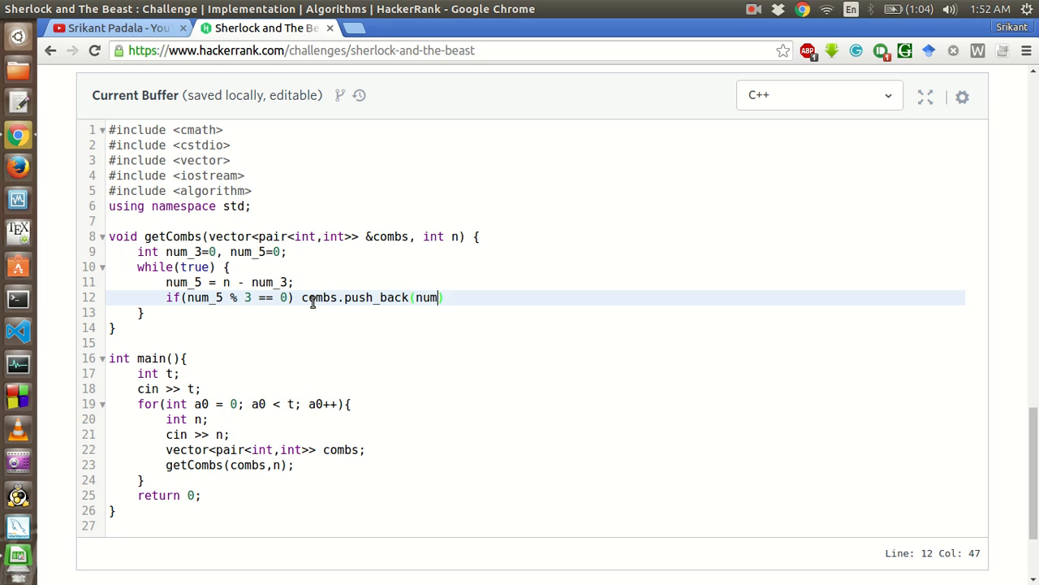
type("_5, n")
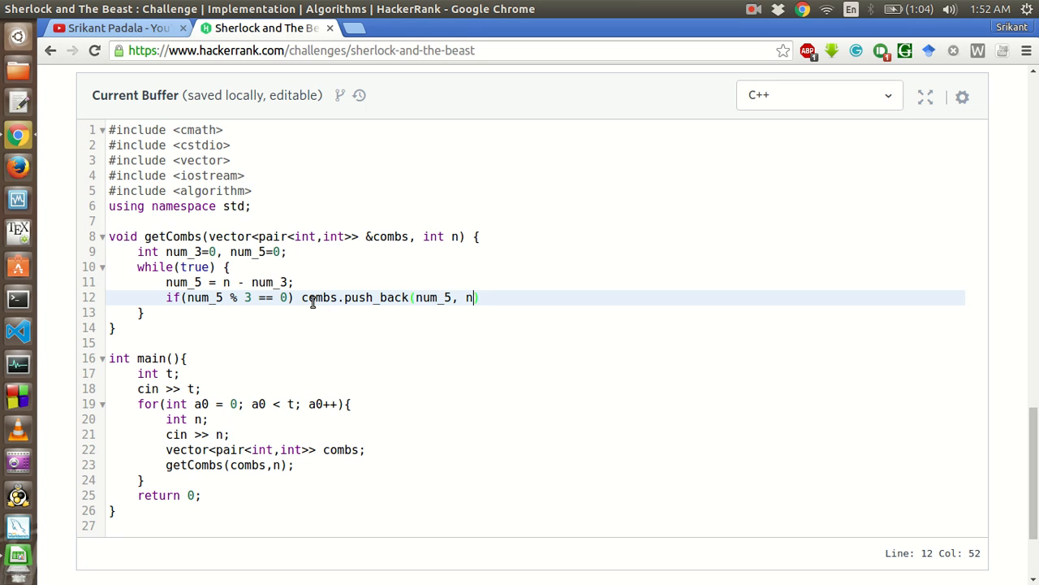
type("um_3)")
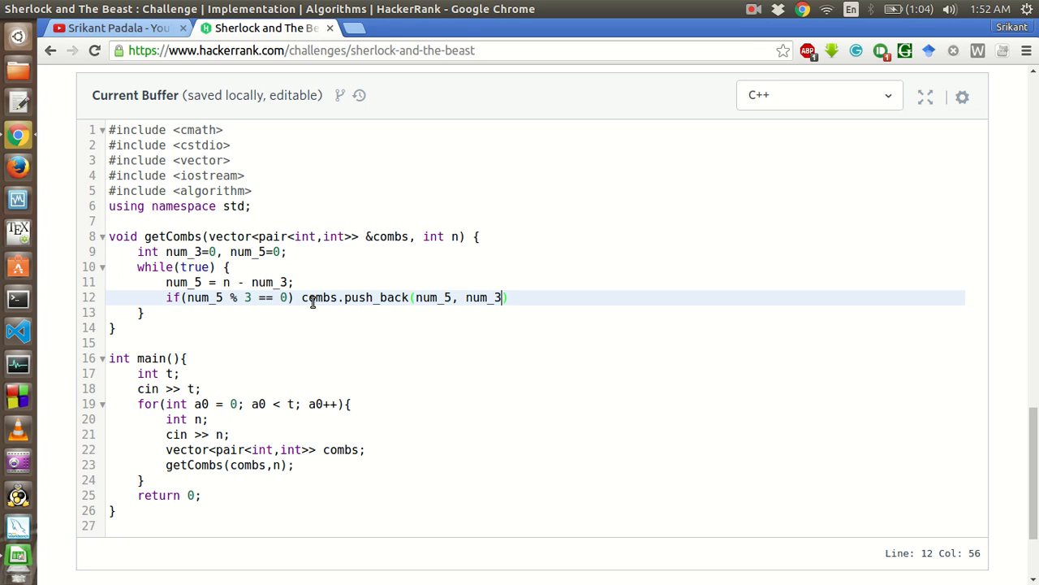
type(");")
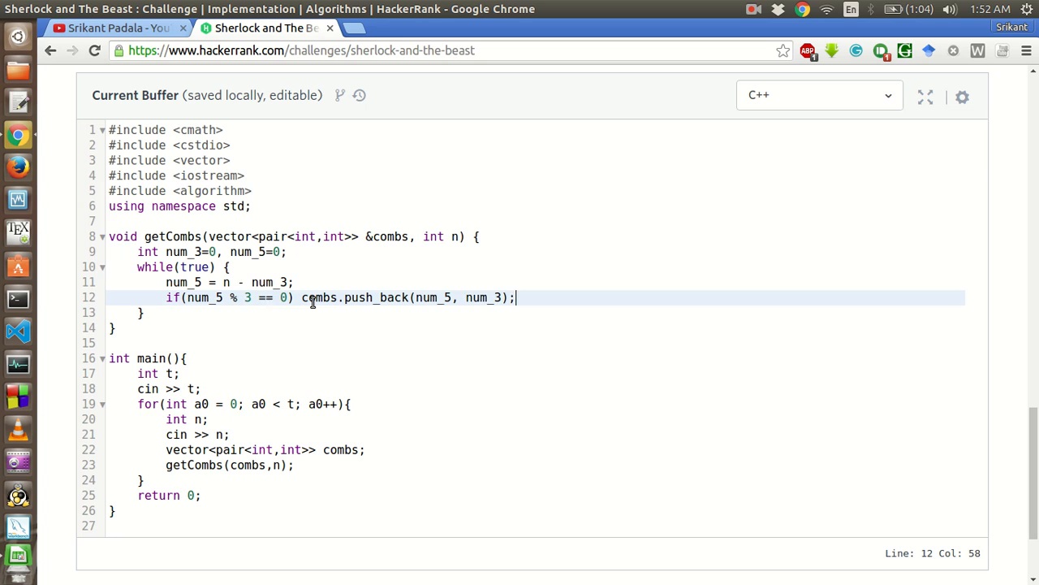
left_click(296, 283)
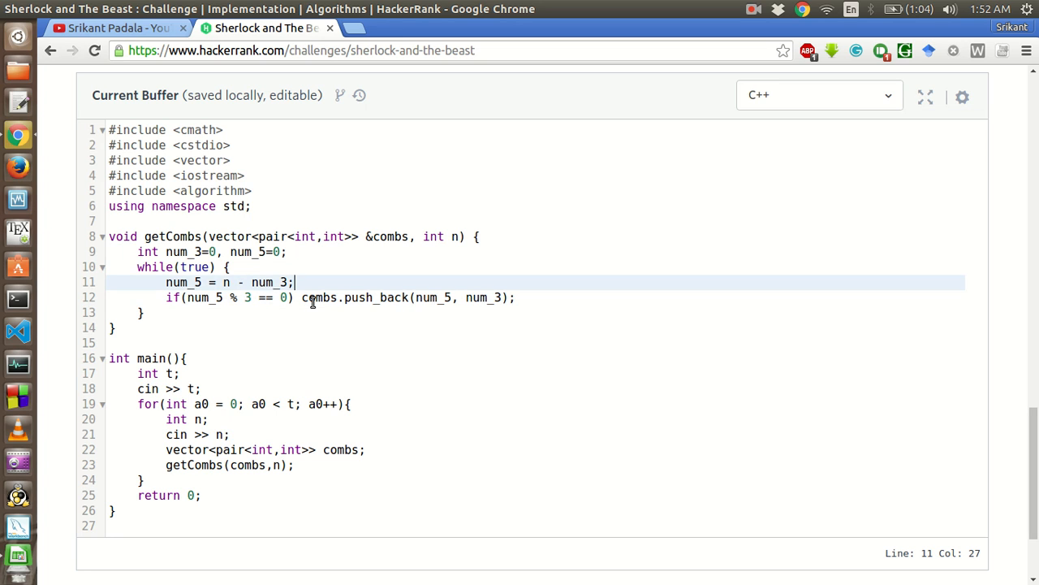
Break out of the loop with if(num_5 < 0) break; after the num_5 assignment.
key("Return")
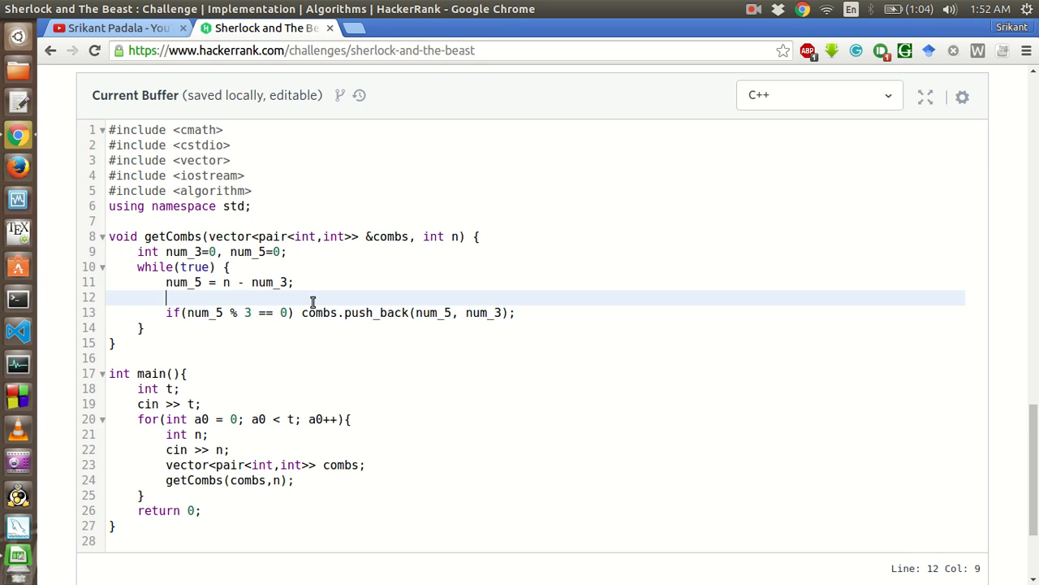
type("if(nu")
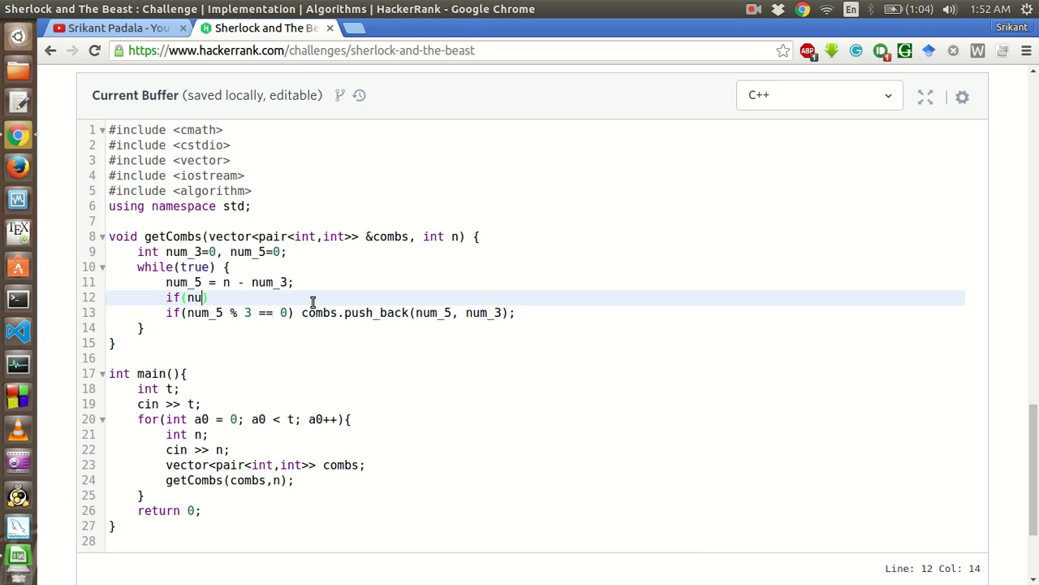
type("m_5 <")
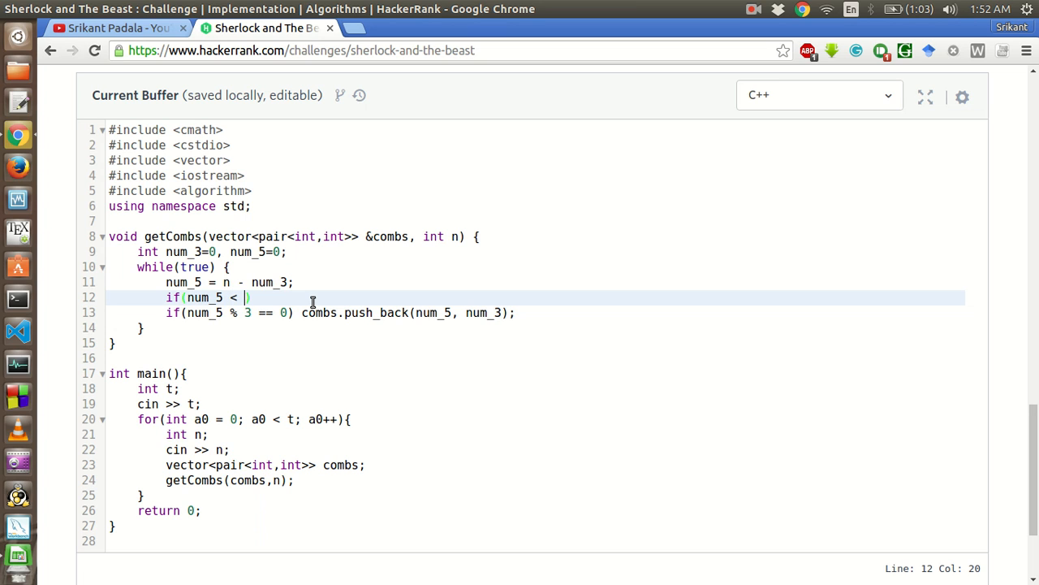
type("0)")
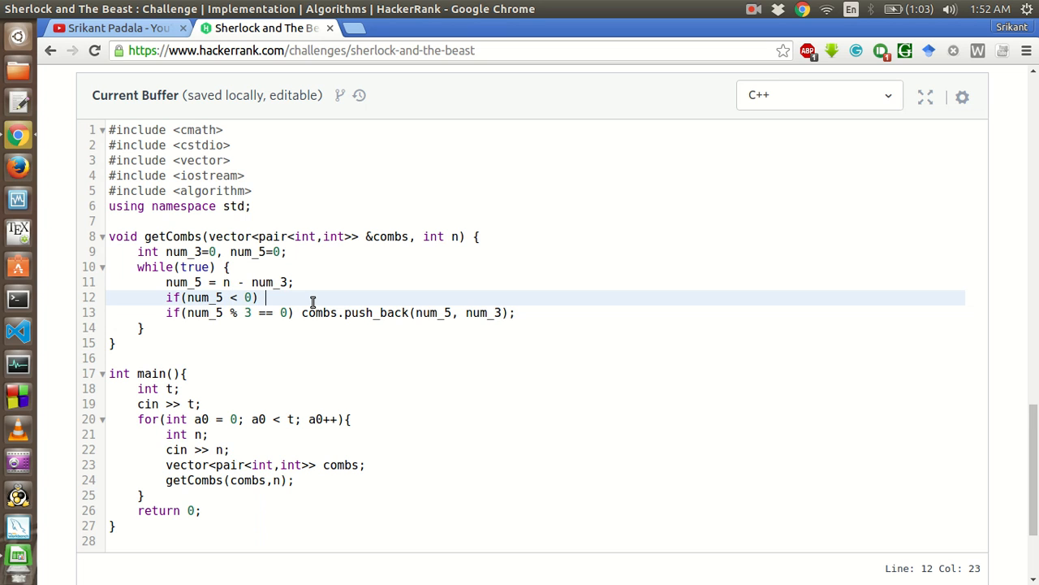
type("break;")
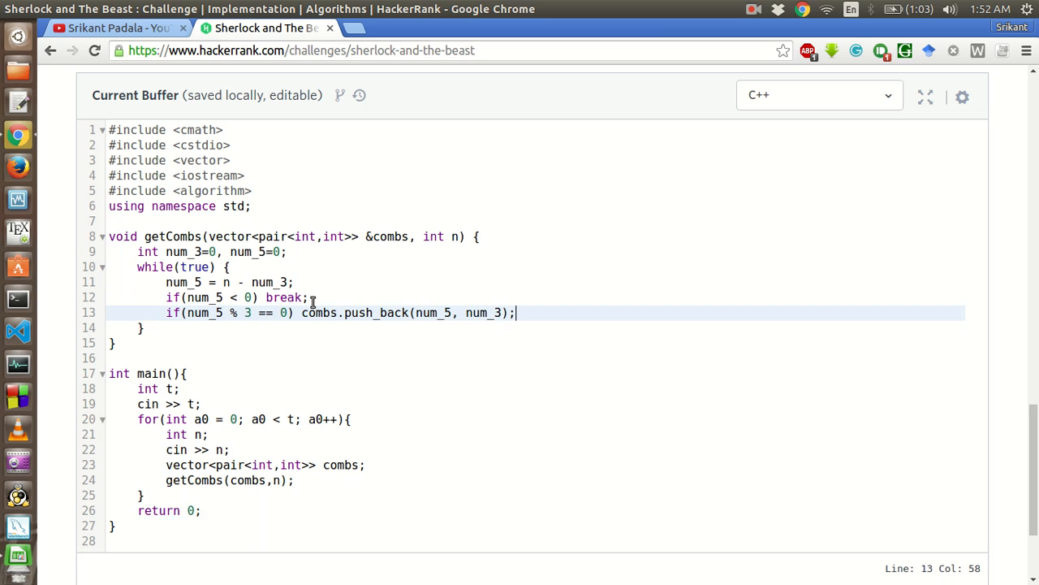
Increase num_3 by 5 with num_3+=5; as the loop's last line.
type("nu")
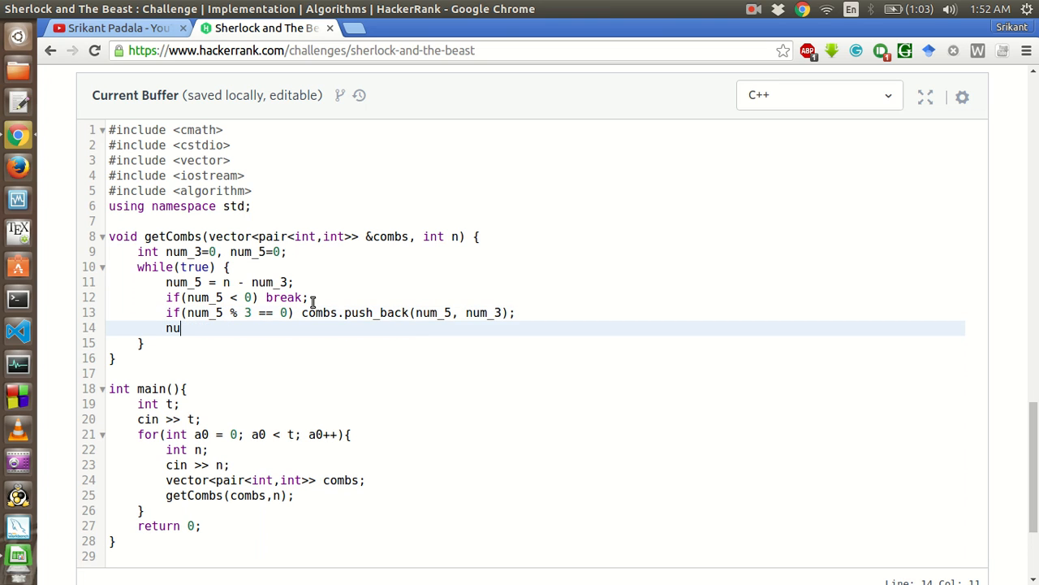
type("m_3")
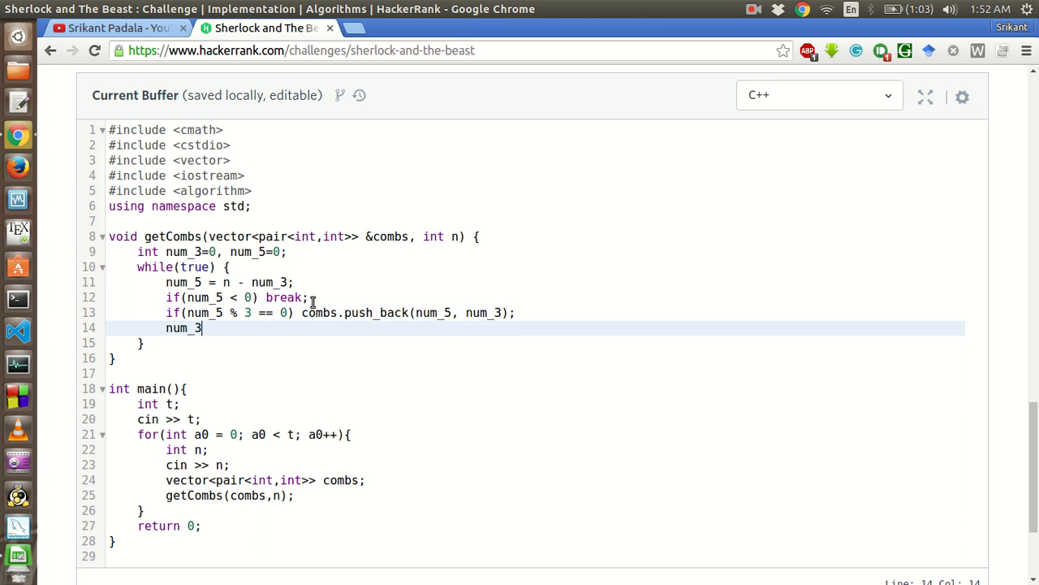
type("+=")
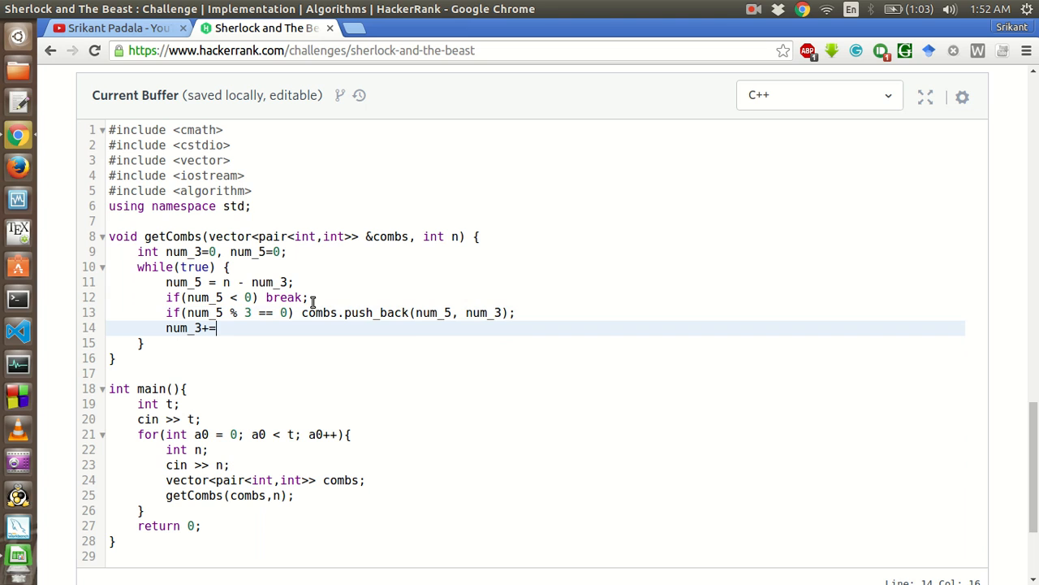
type("5;")
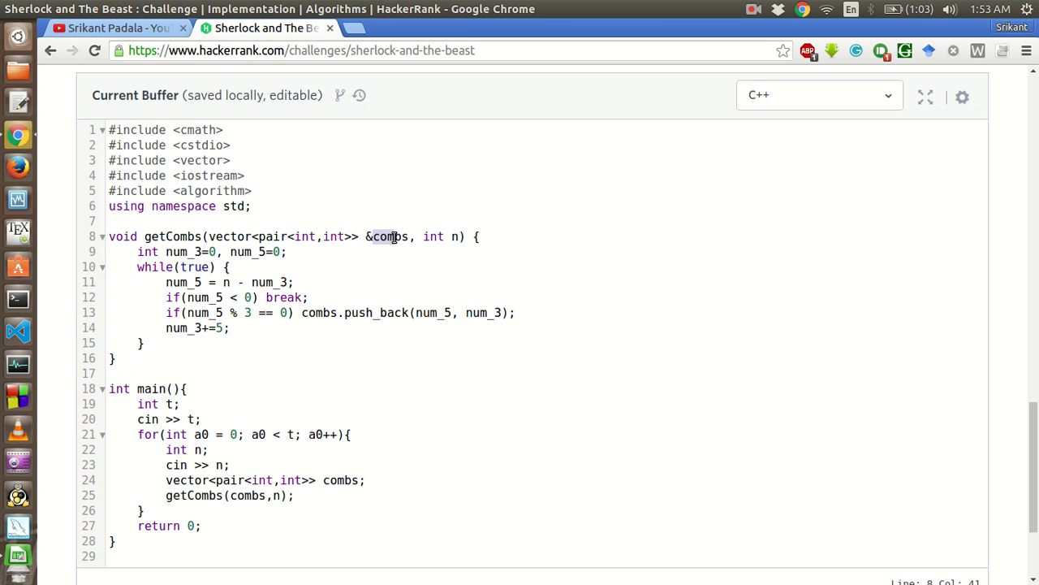
Write a for loop after the getCombs call printing 5 for i up to combs.first.
scroll("down", 3)
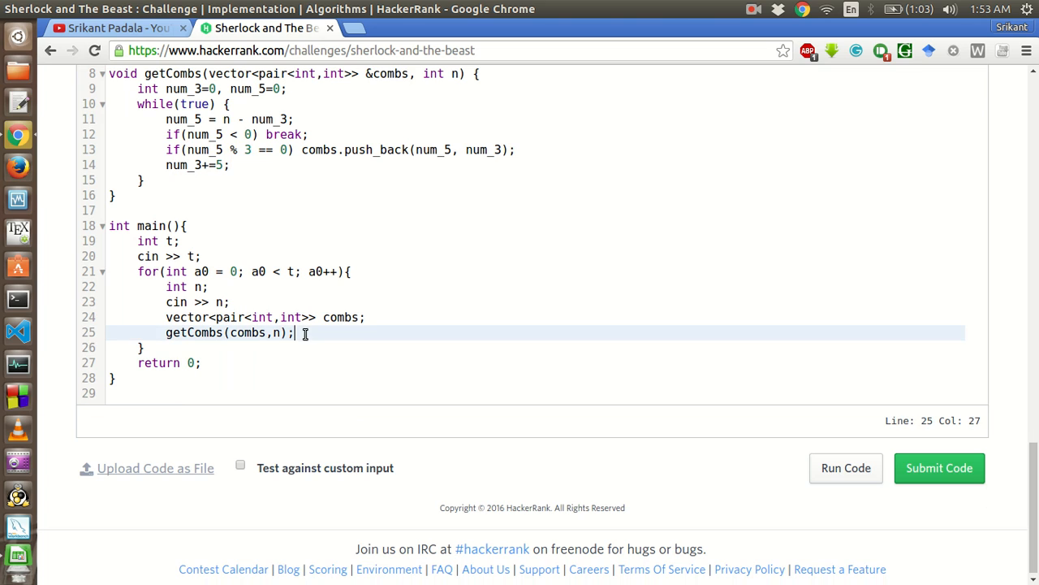
key("Return")
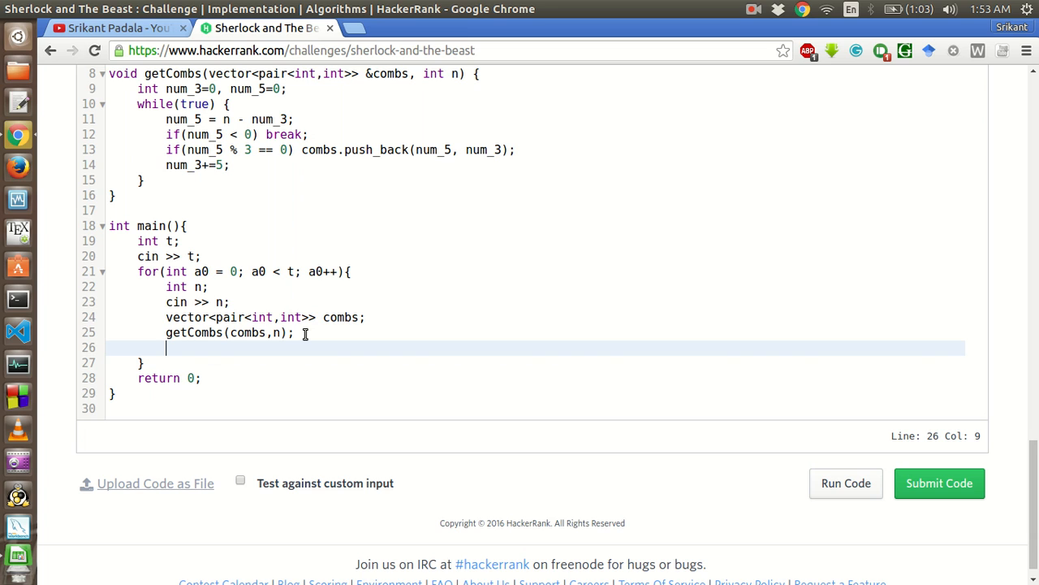
type("for")
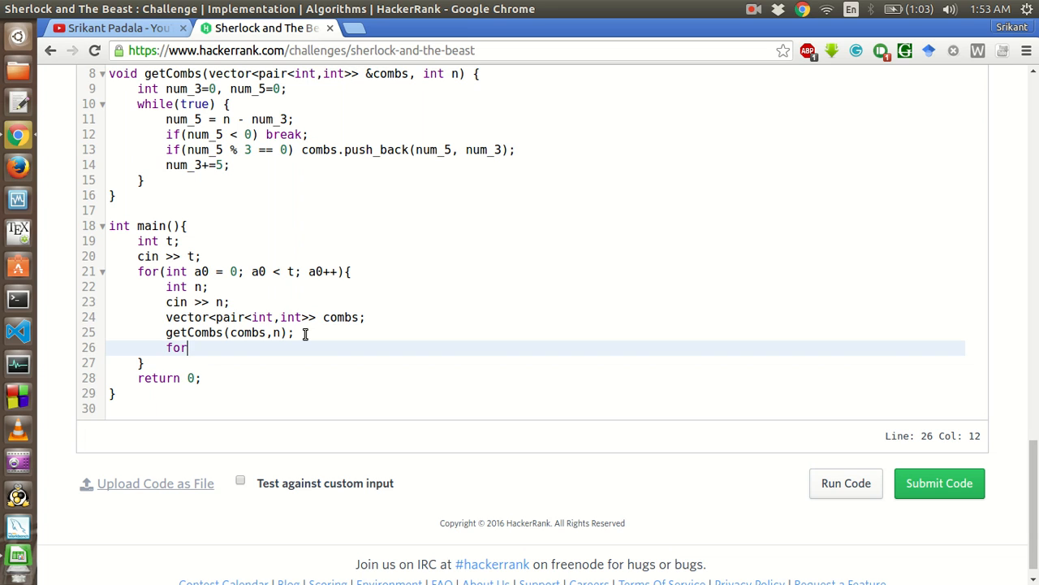
type("(int i")
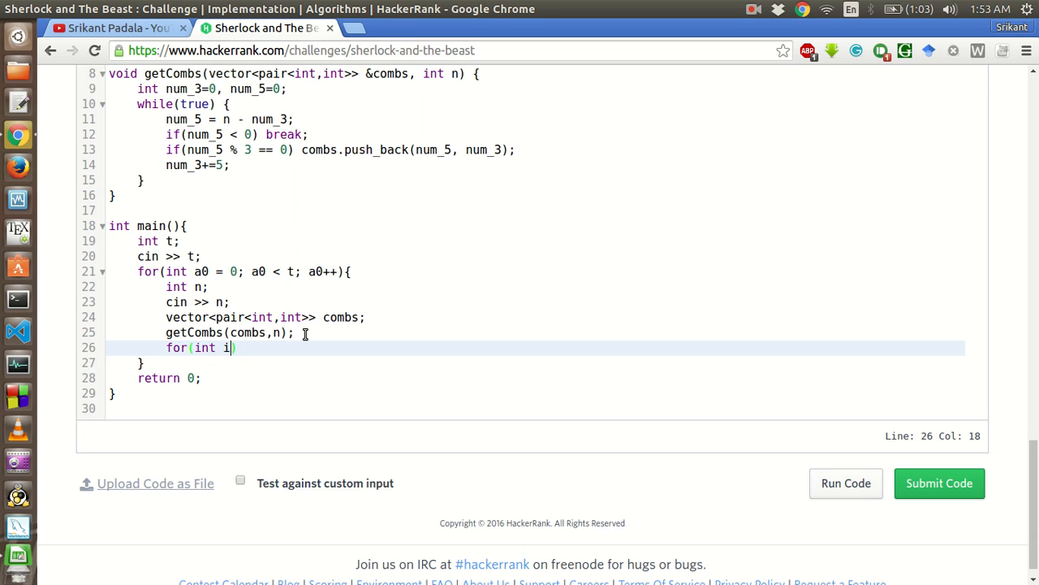
type("=0; i <")
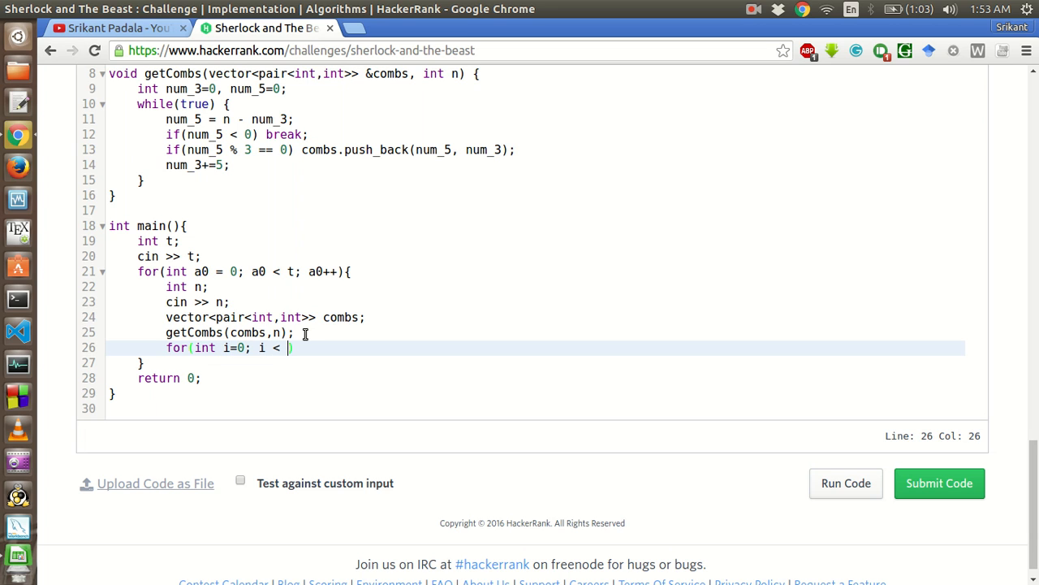
type("num")
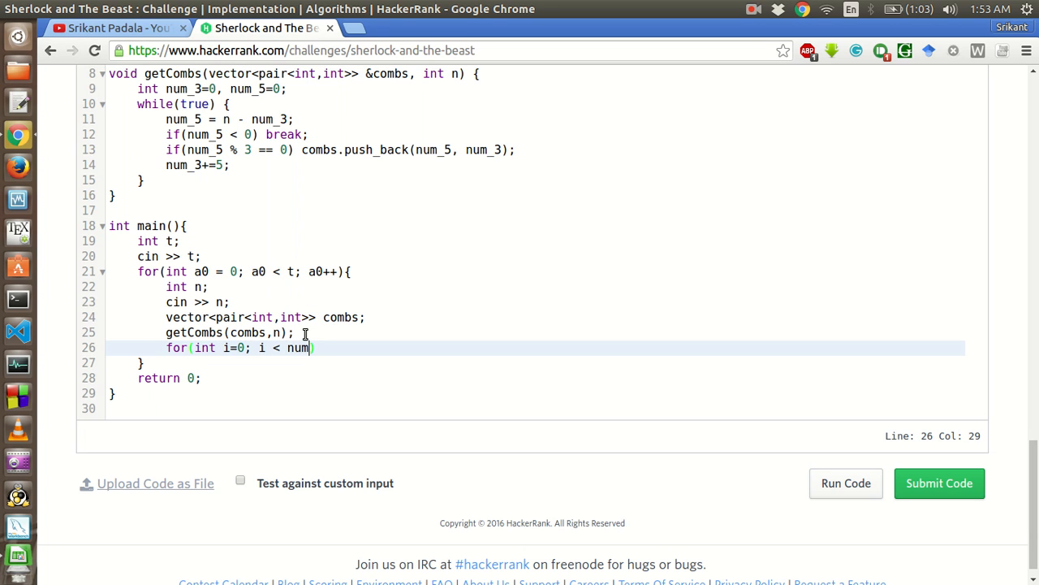
type("_5")
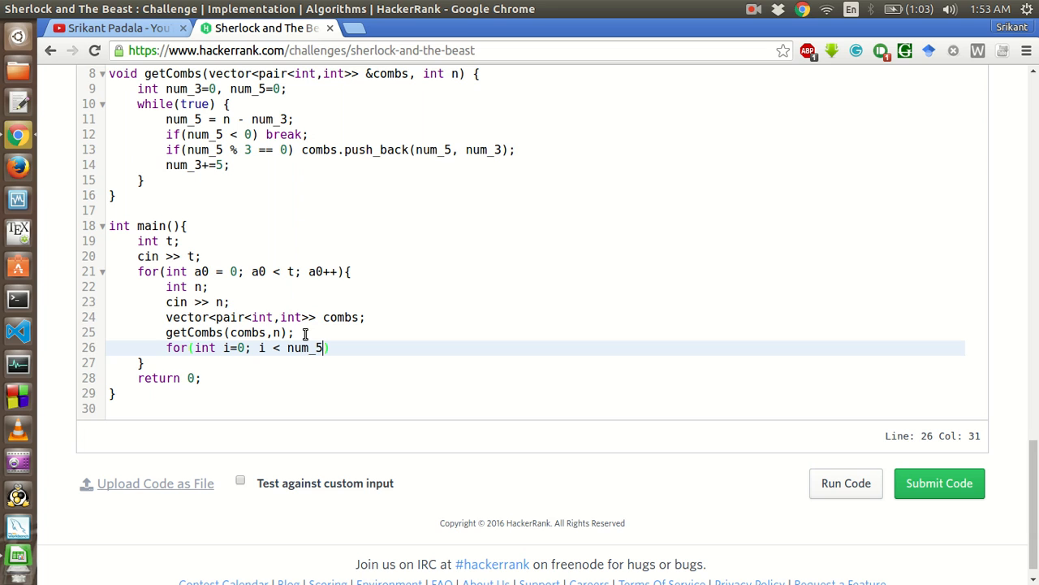
type("co")
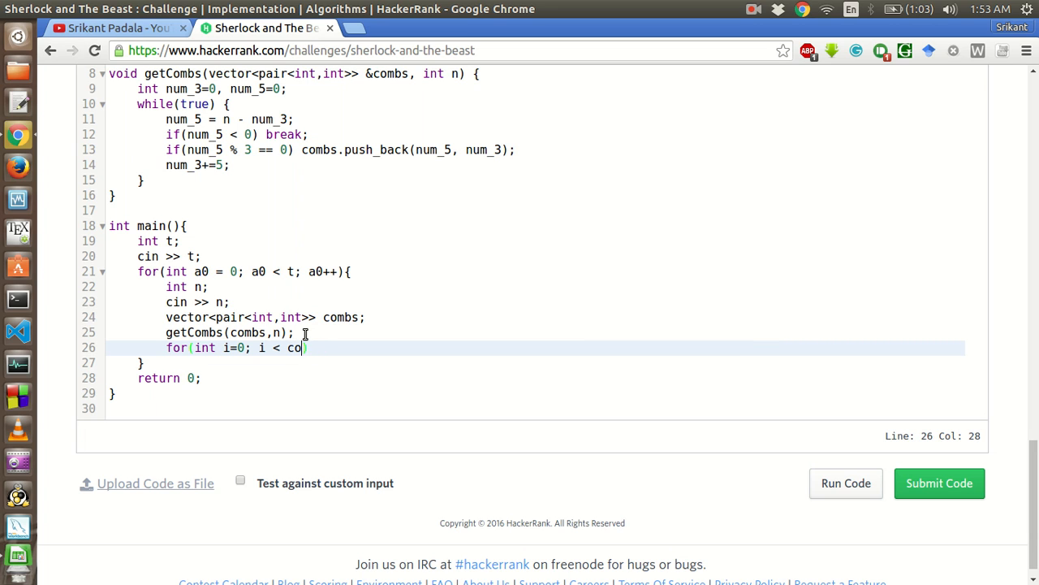
type("mbs.fir")
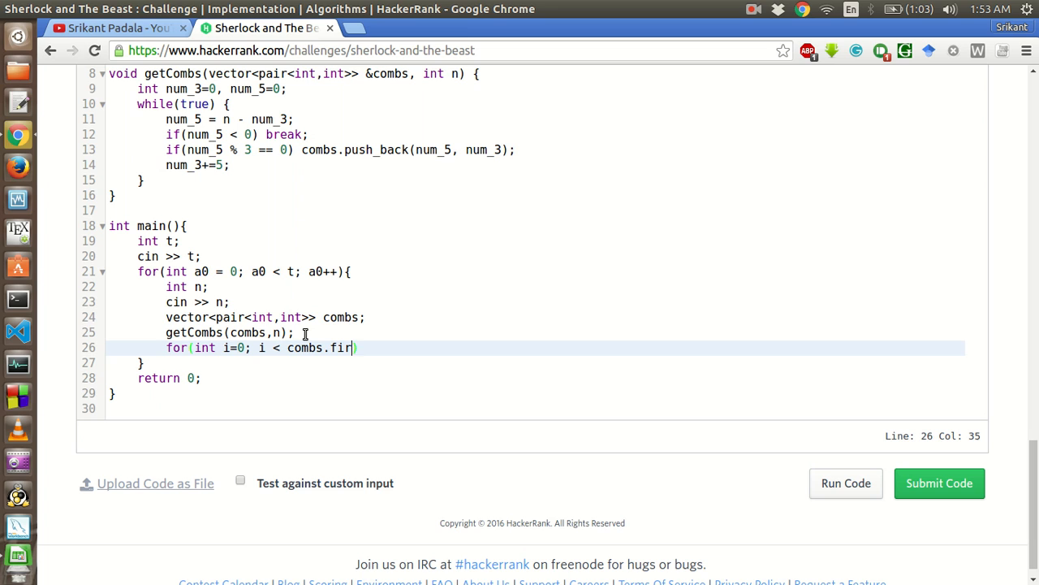
type("st,")
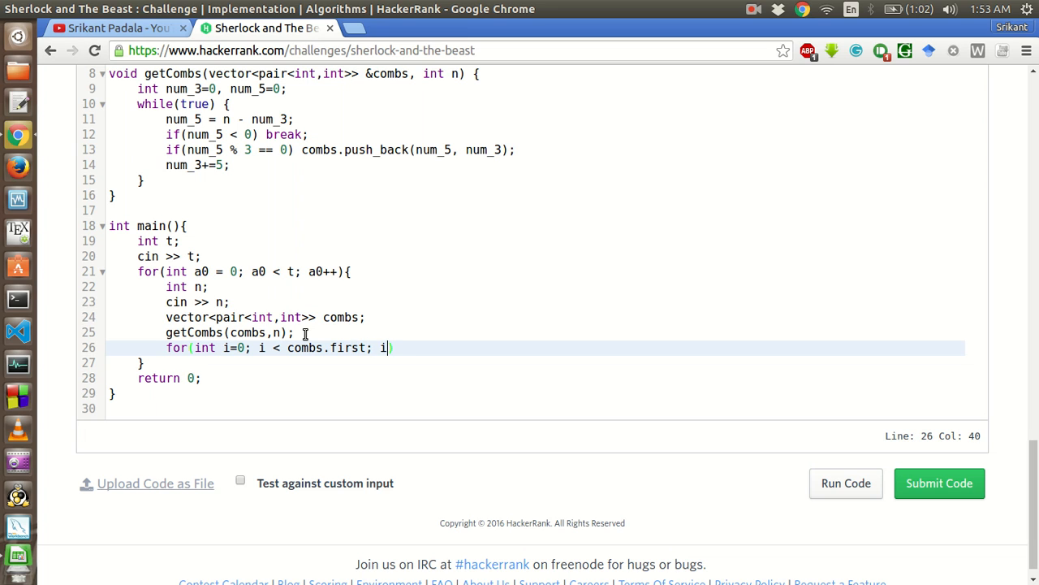
type("++) {")
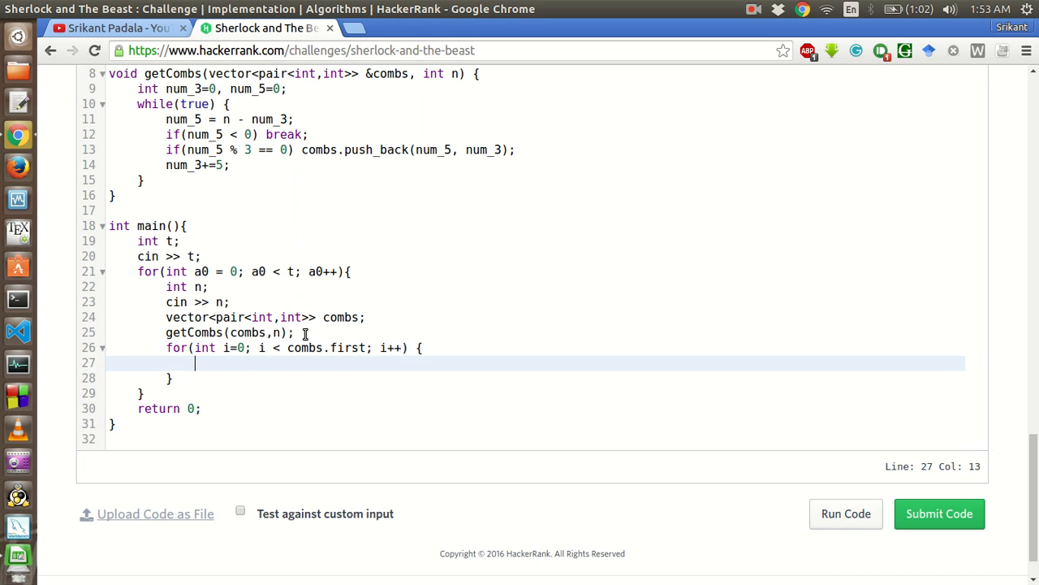
type("cou")
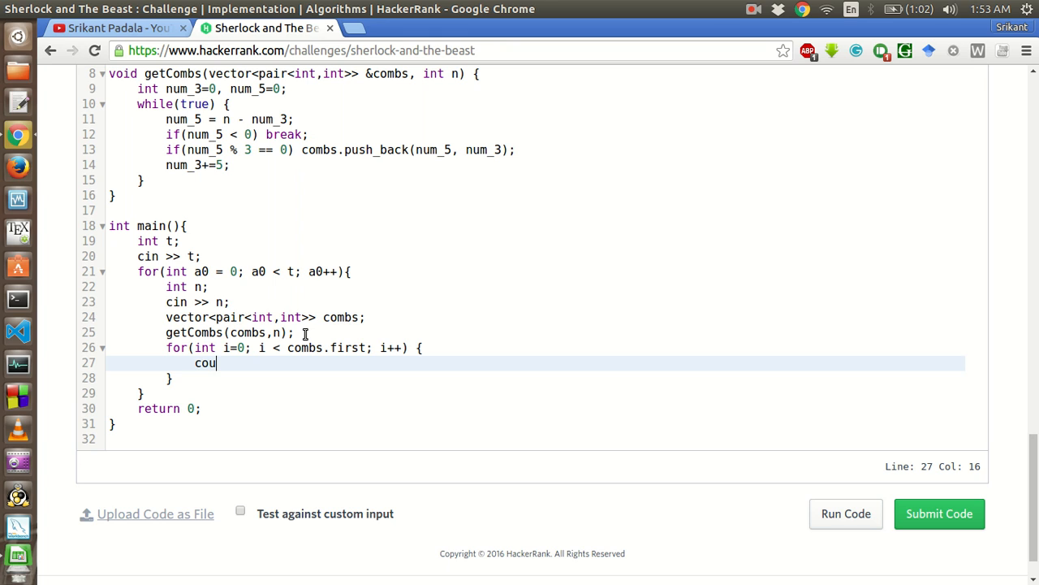
type("t << 5;")
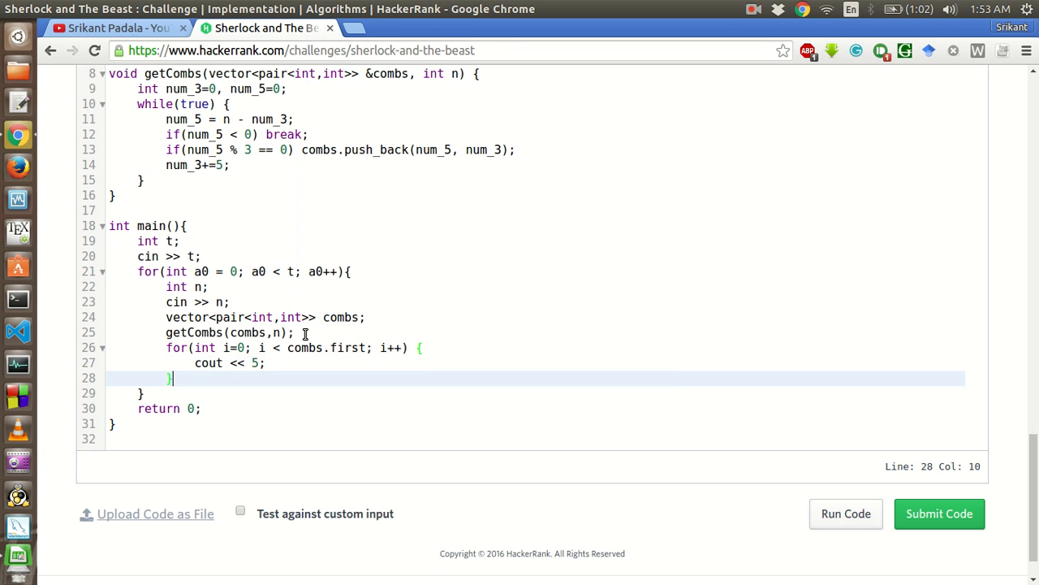
Copy the fives loop below it and change first to second so it prints 3s.
left_click(236, 347)
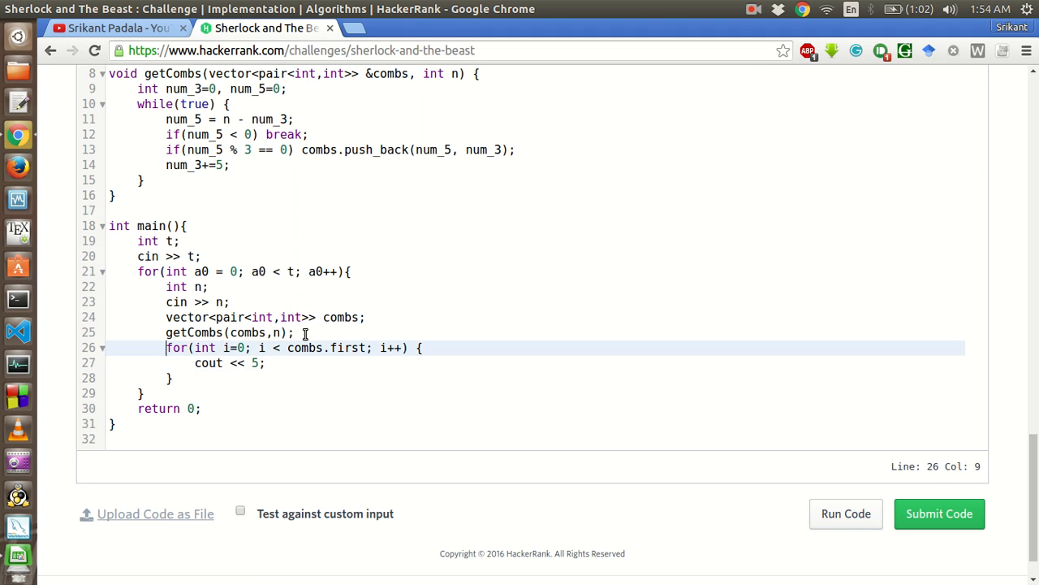
left_click_drag(165, 348, 172, 377)
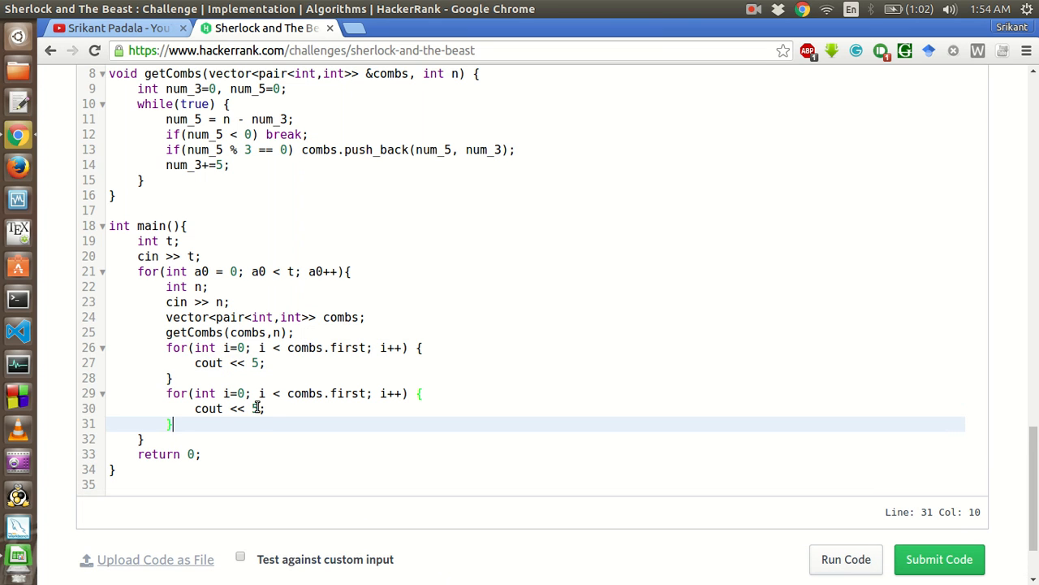
left_click(261, 393)
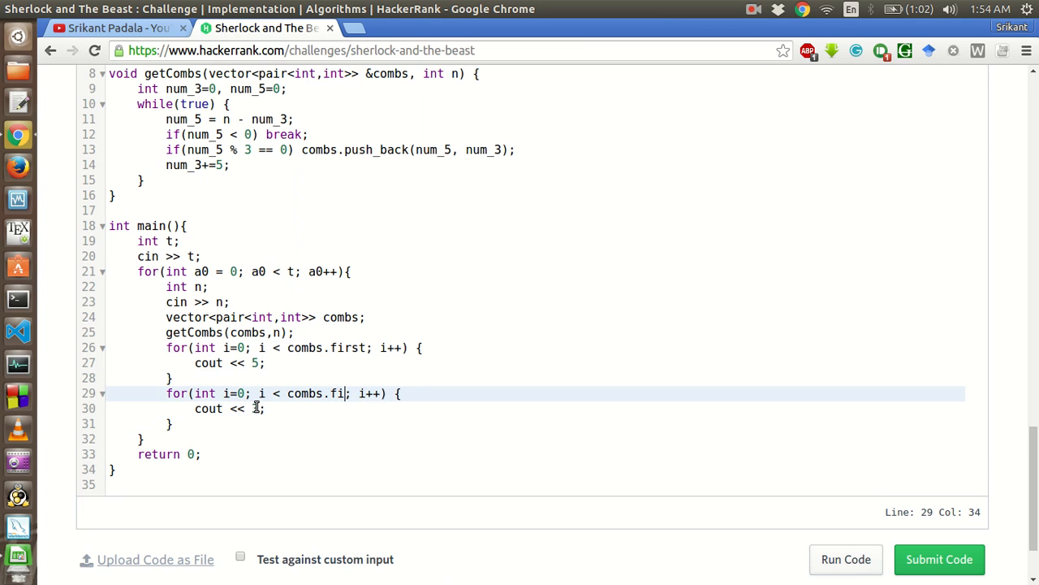
type("second")
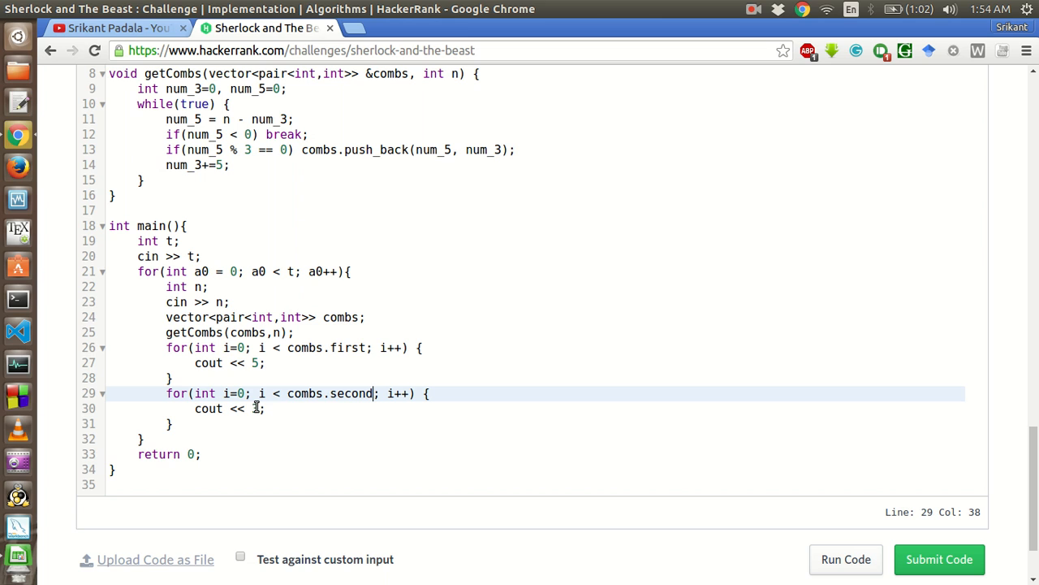
left_click(170, 377)
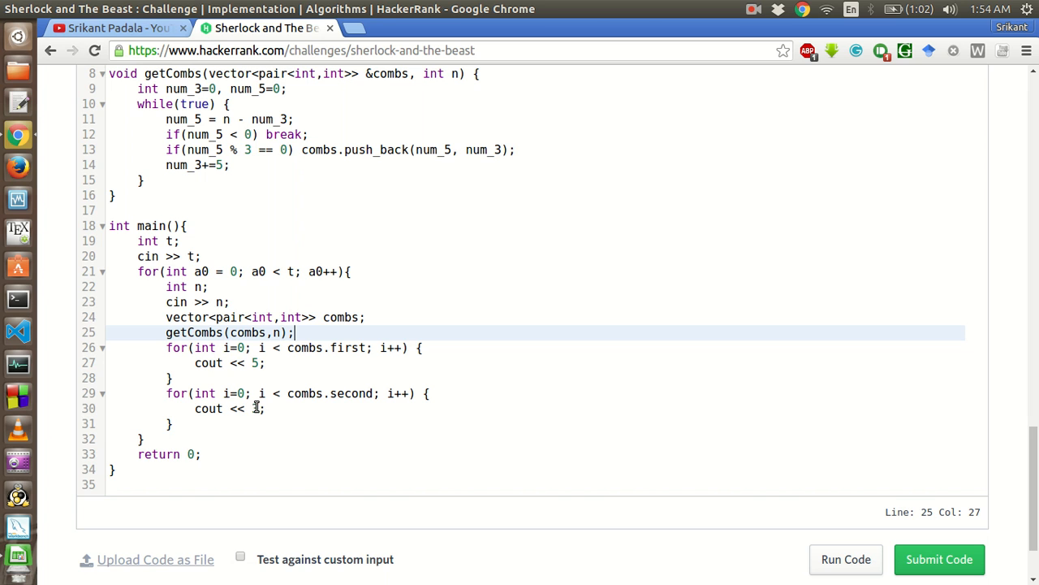
scroll("up", 3)
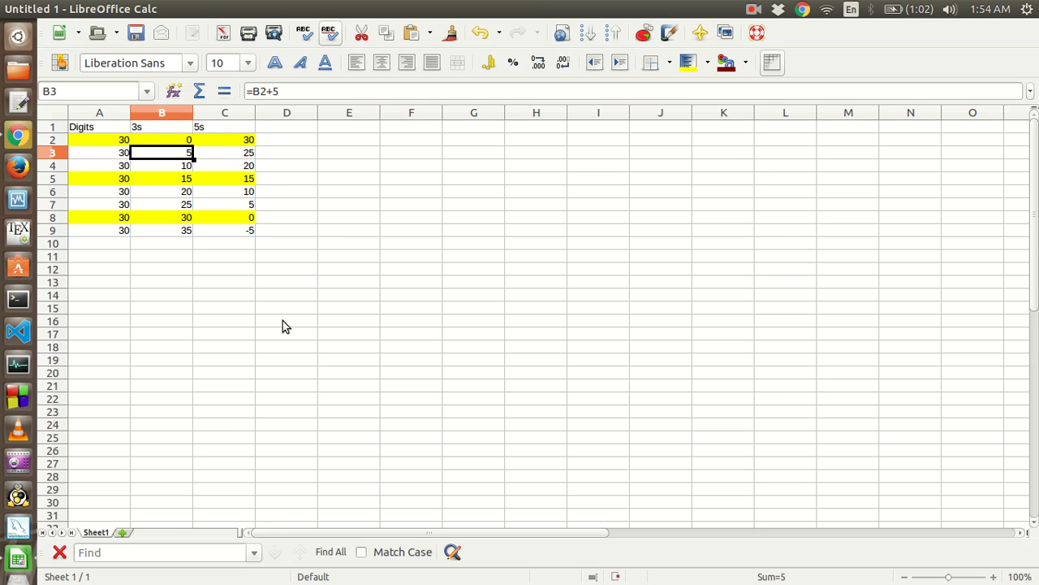
mouse_move(171, 140)
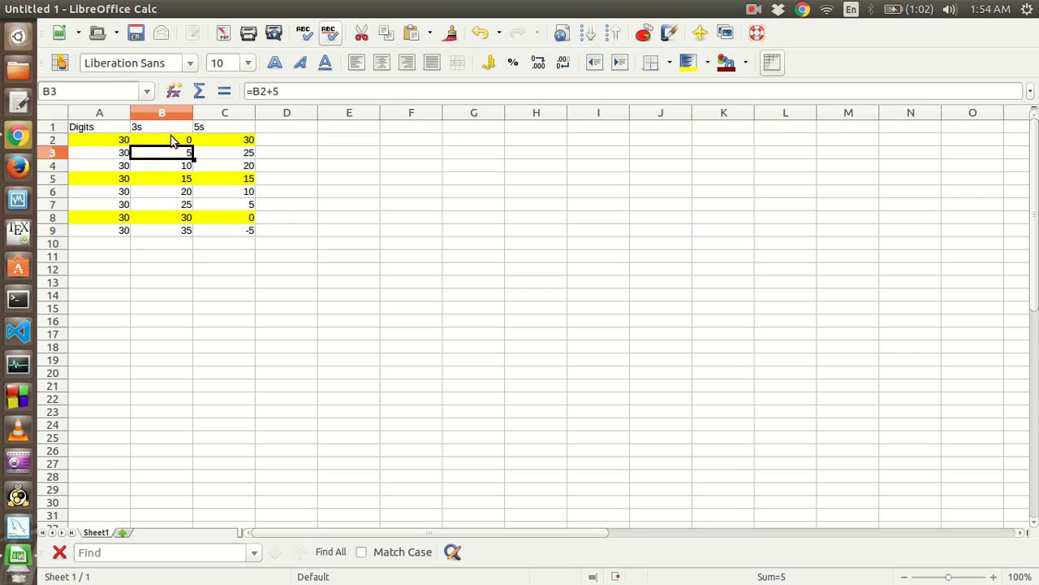
left_click(224, 139)
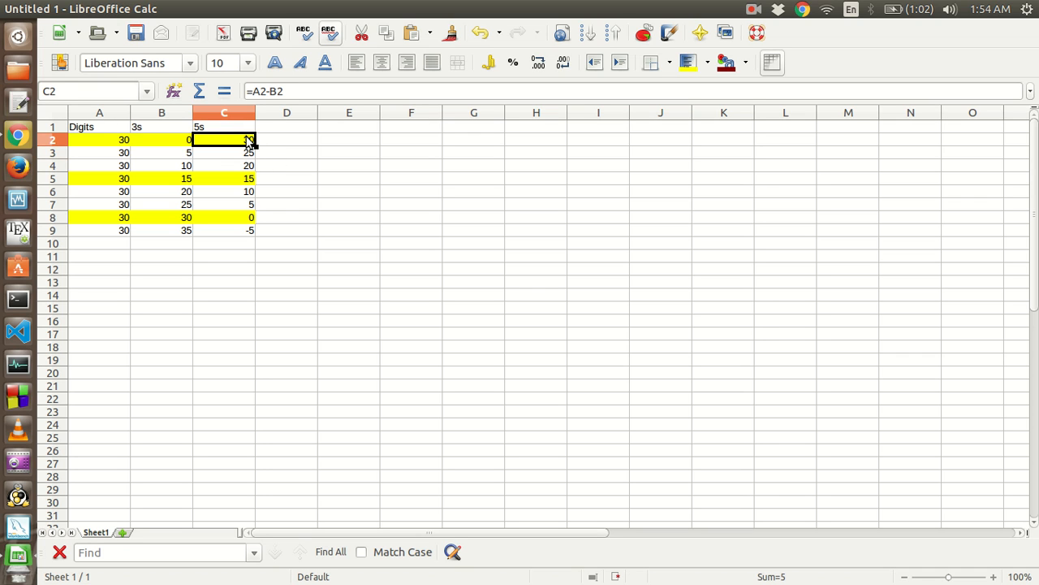
left_click(286, 139)
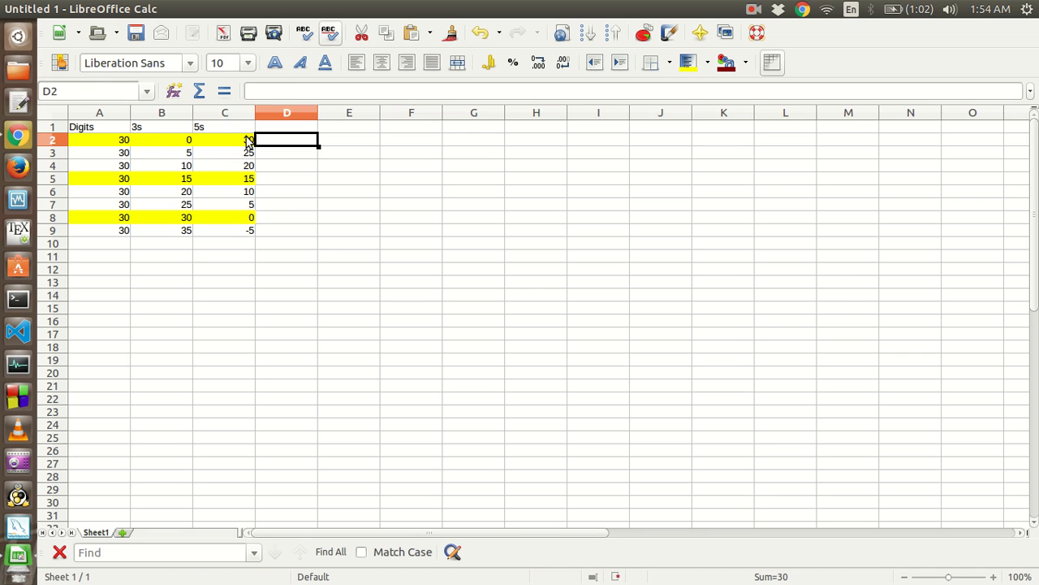
left_click(224, 140)
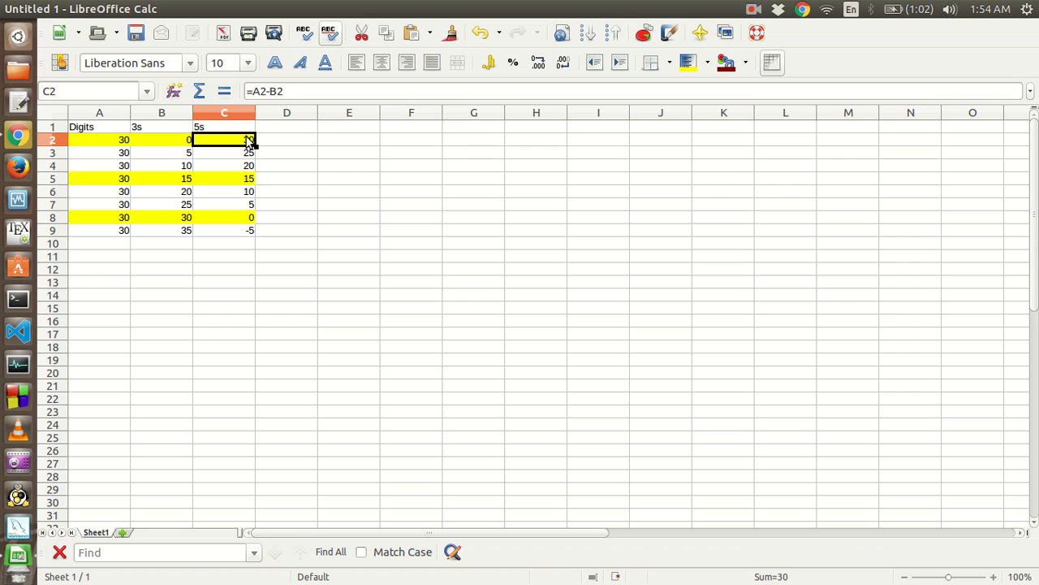
left_click(163, 139)
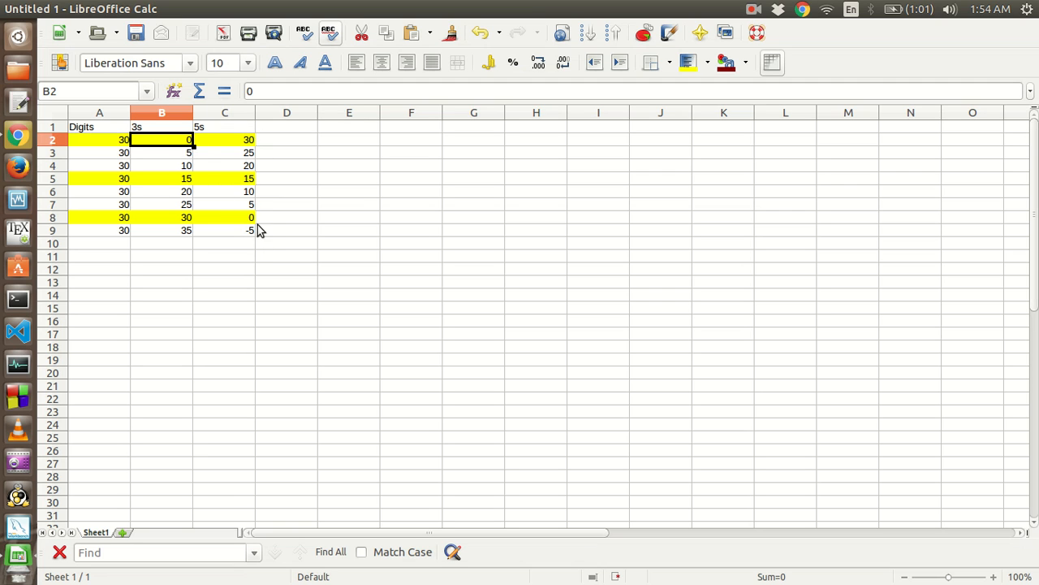
mouse_move(209, 225)
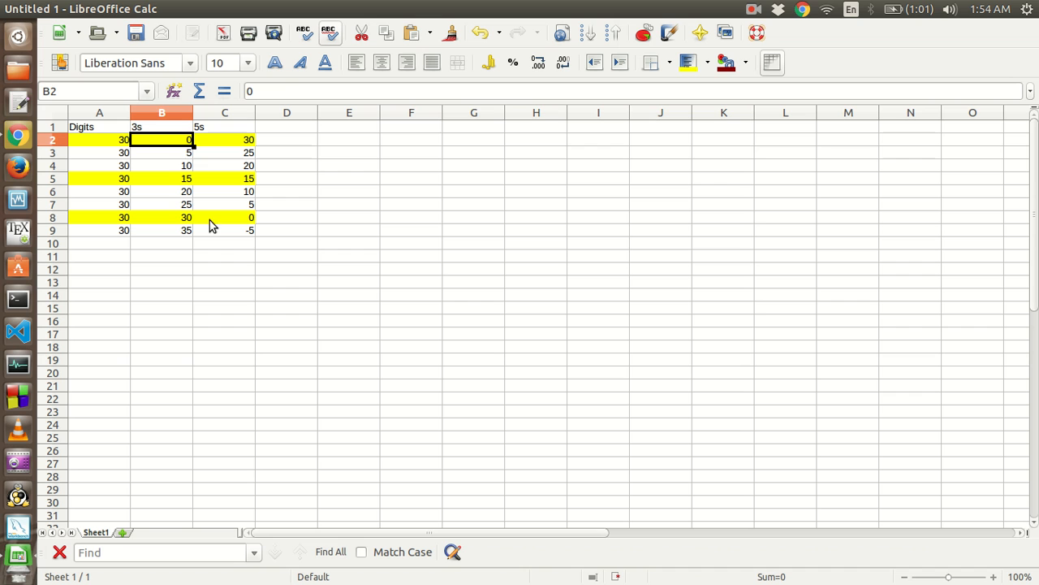
mouse_move(258, 172)
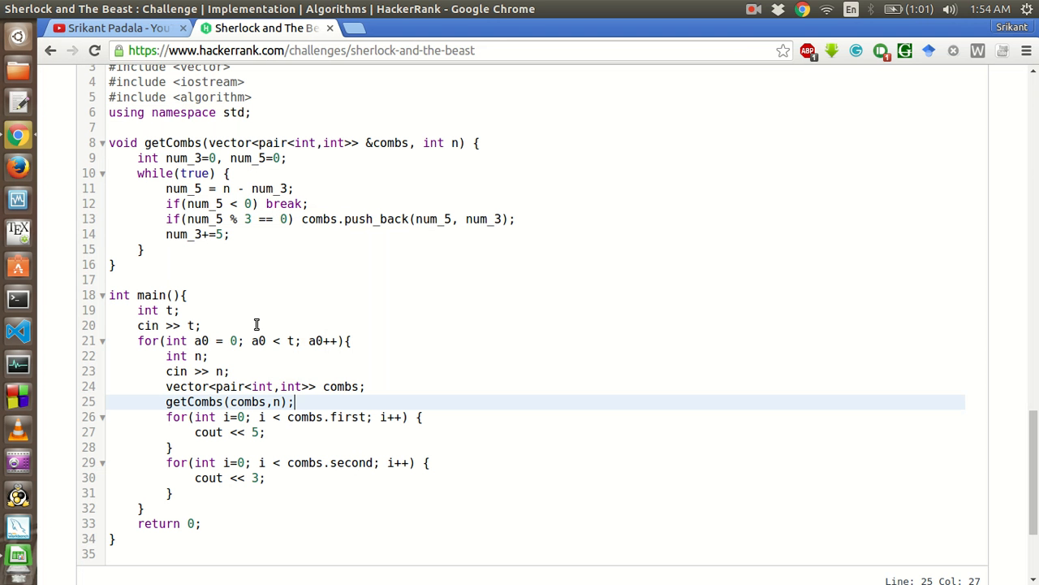
Declare pair<int,int> maximum = *max_element(combs.begin(), combs.end()); after the getCombs call.
key("Return")
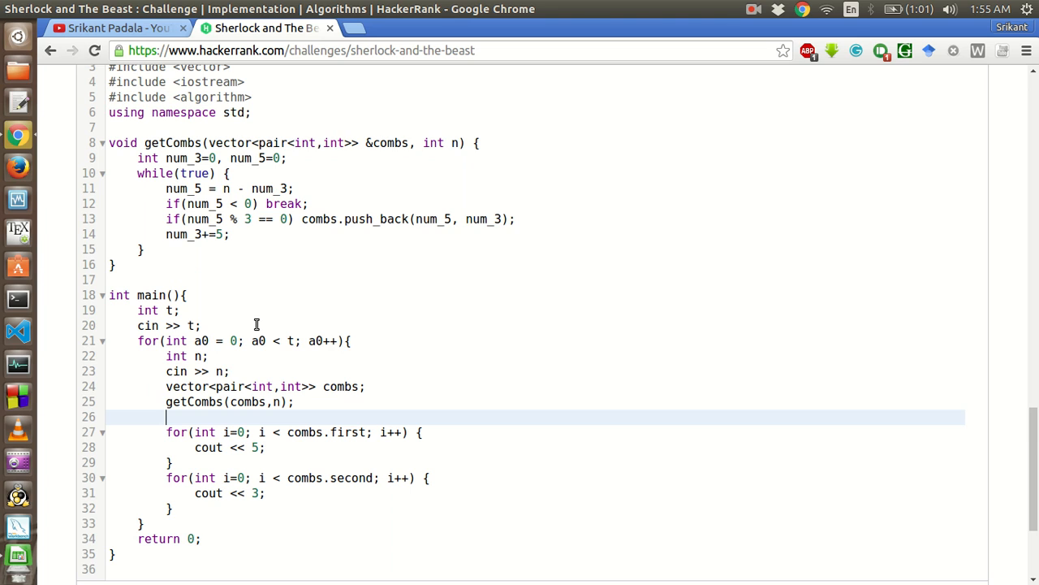
type("pair")
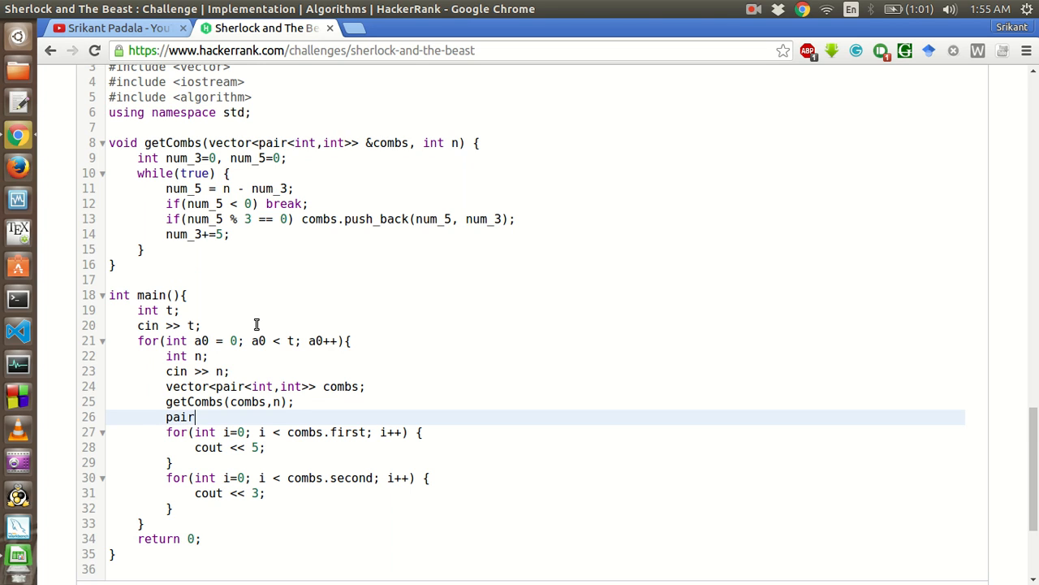
type("<int,")
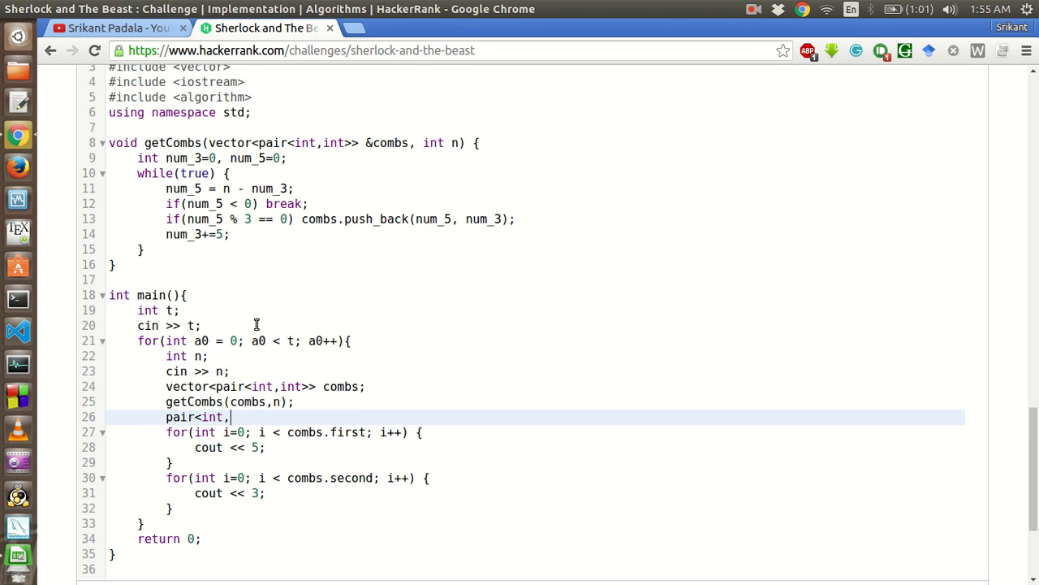
type("int>")
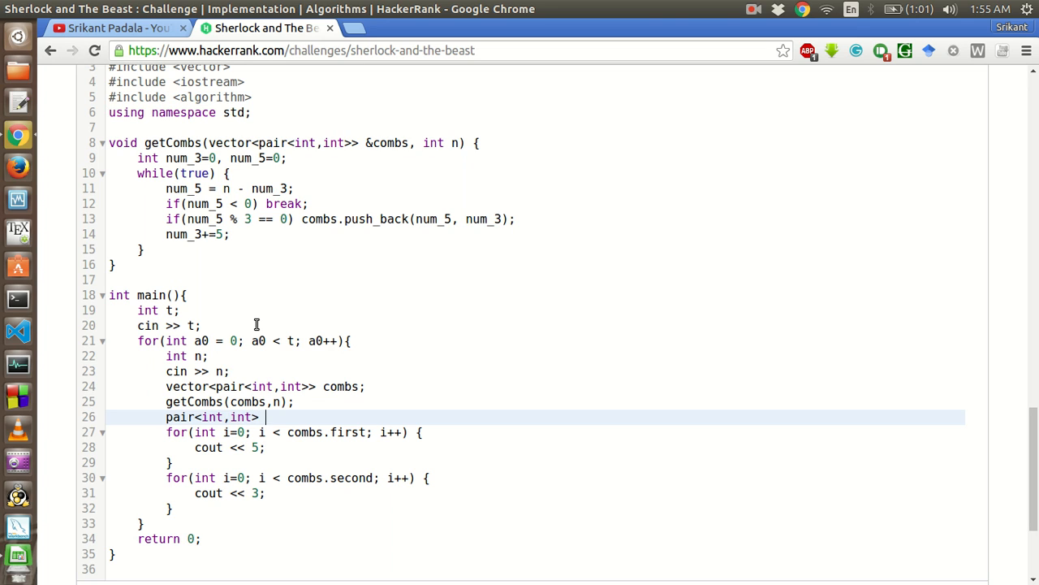
type("maxim")
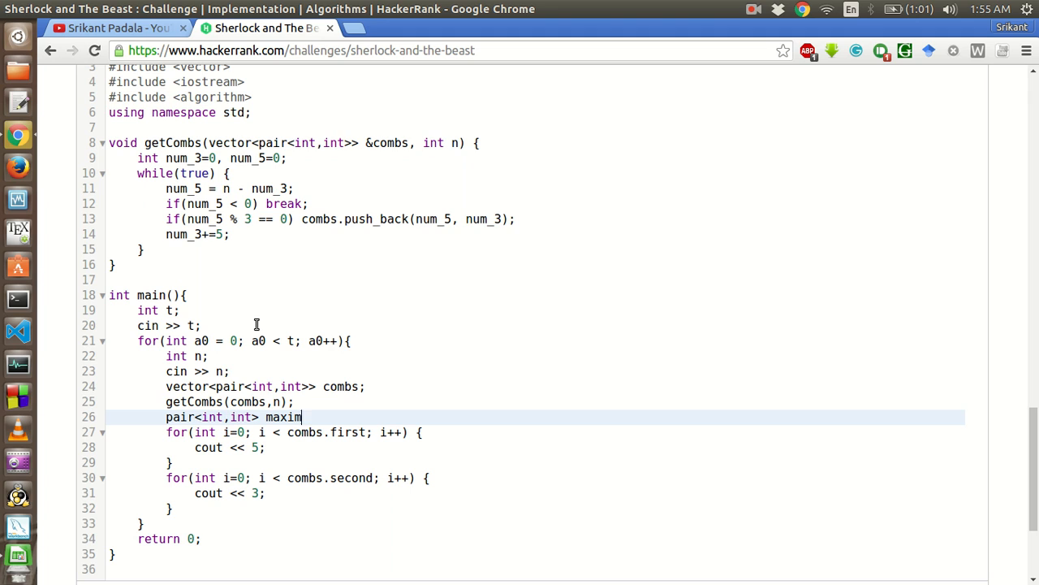
type("um =")
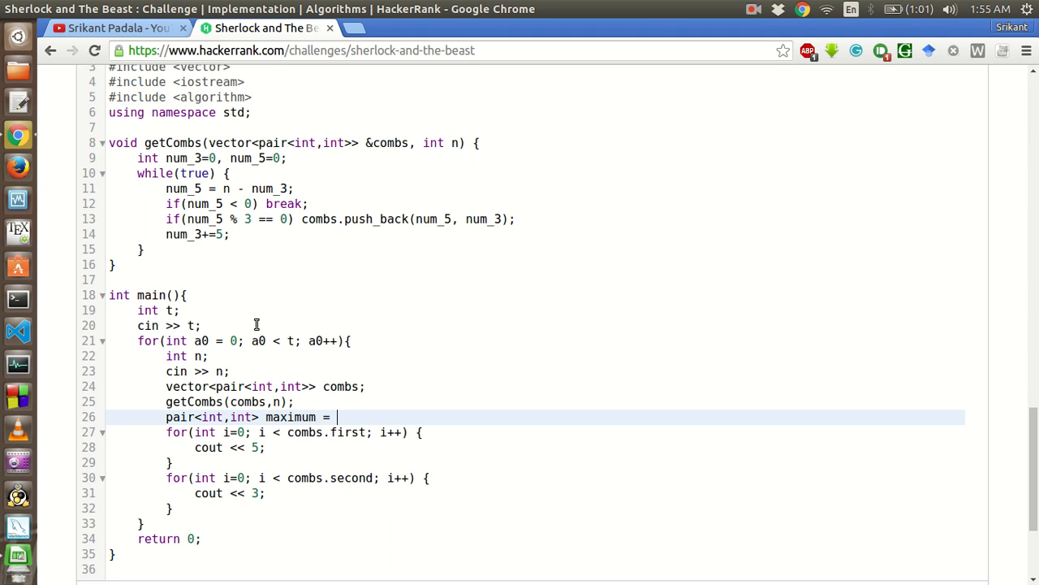
type("*")
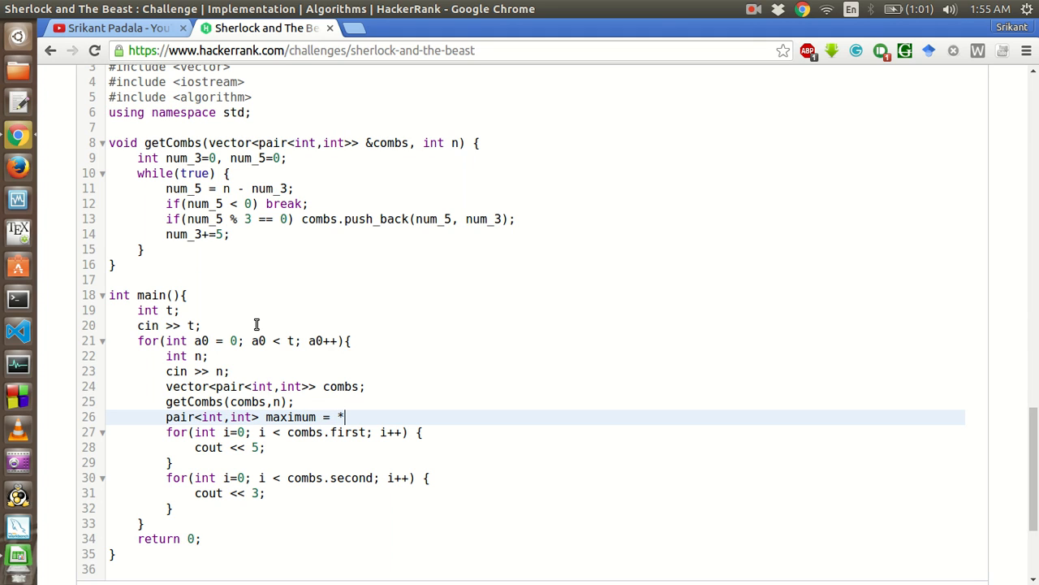
type("max_e")
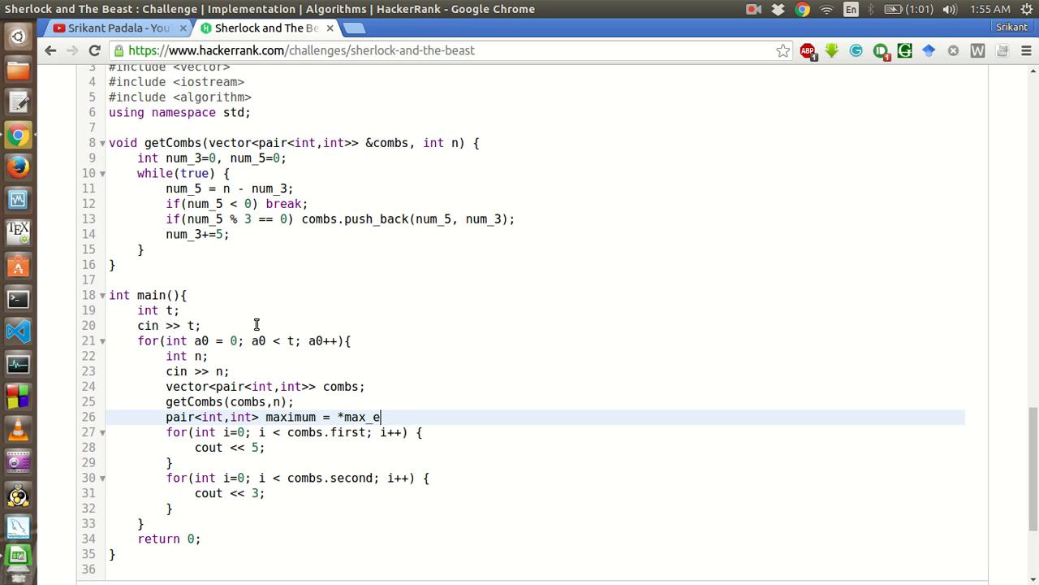
type("lement")
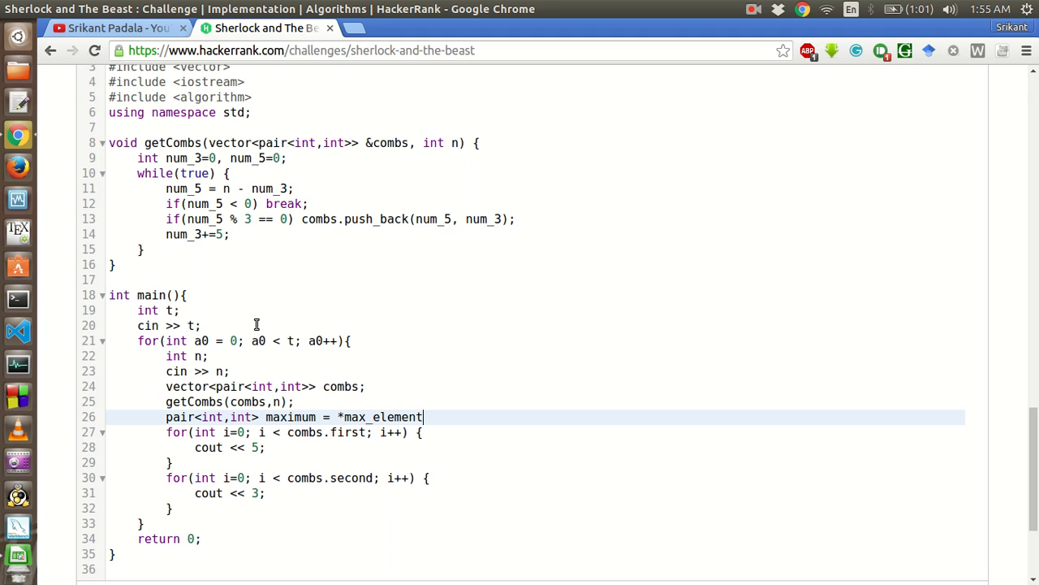
type("(")
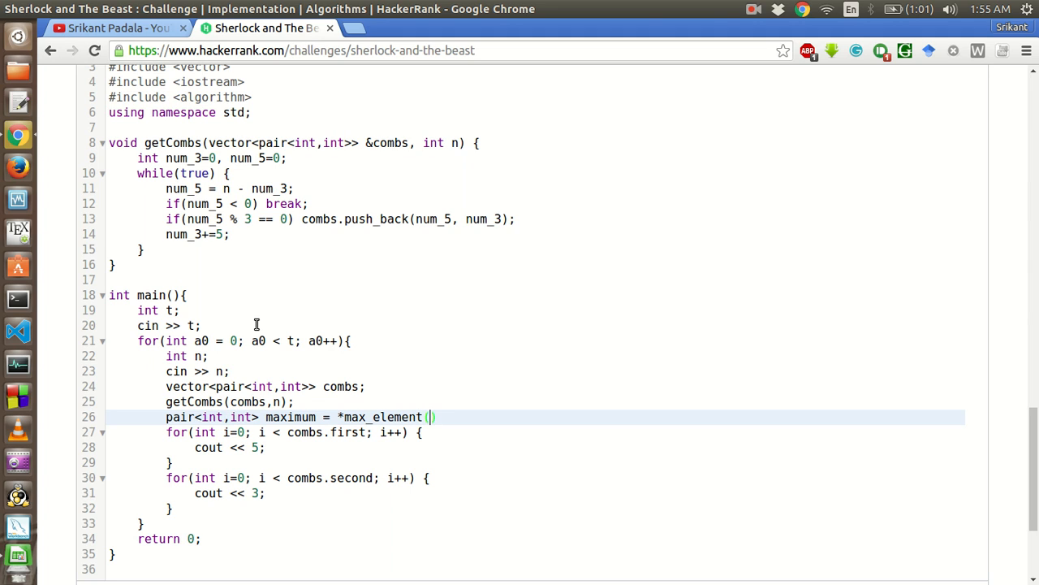
type("combs.")
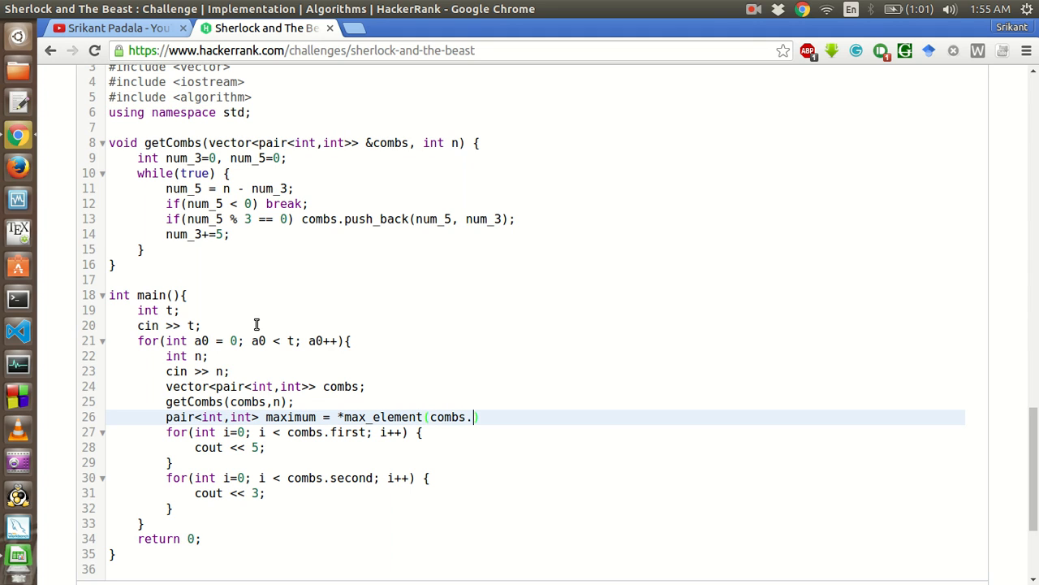
type(".")
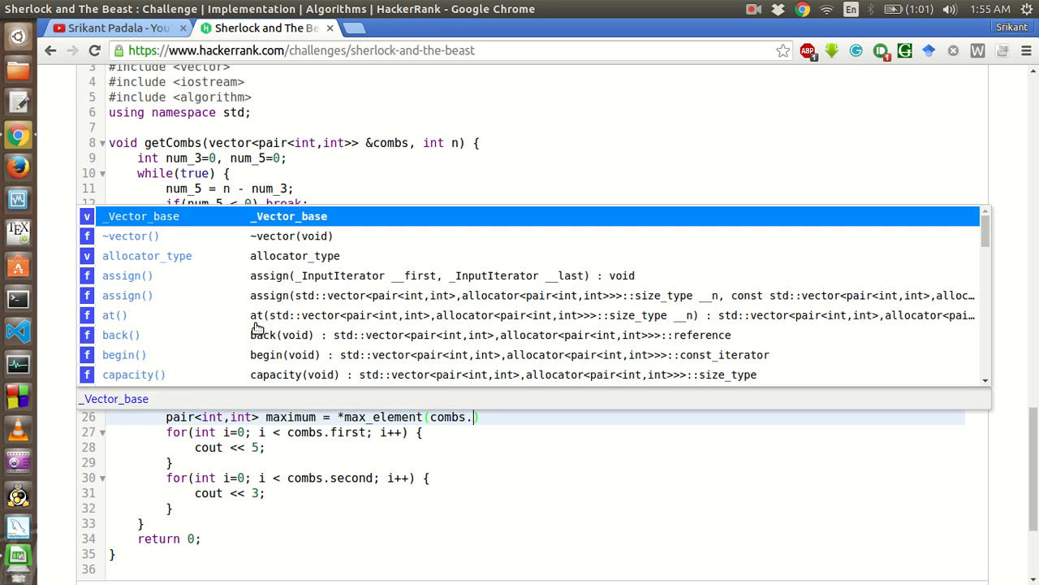
type("begin(), combs.end(")
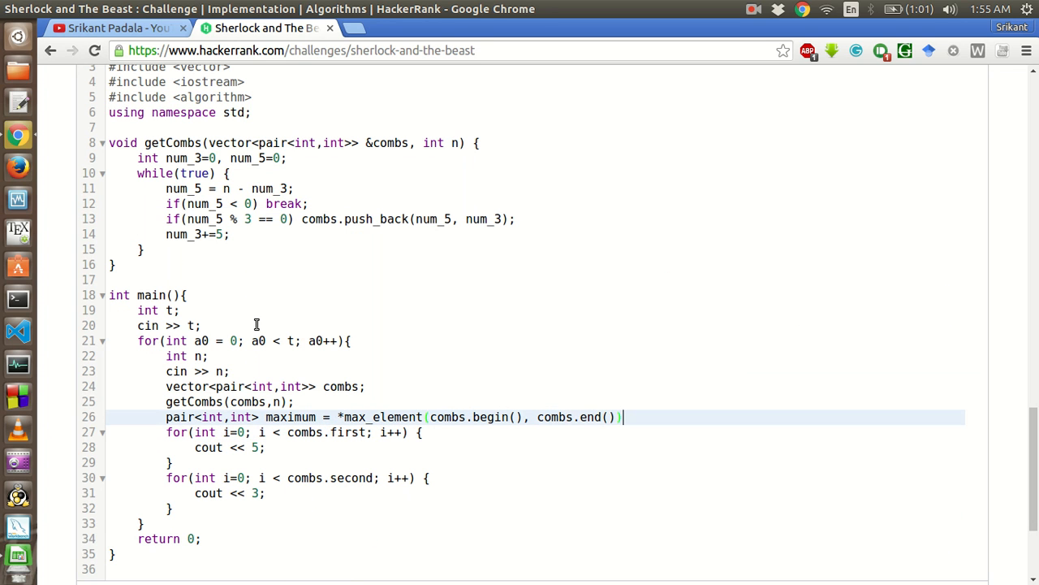
type(";")
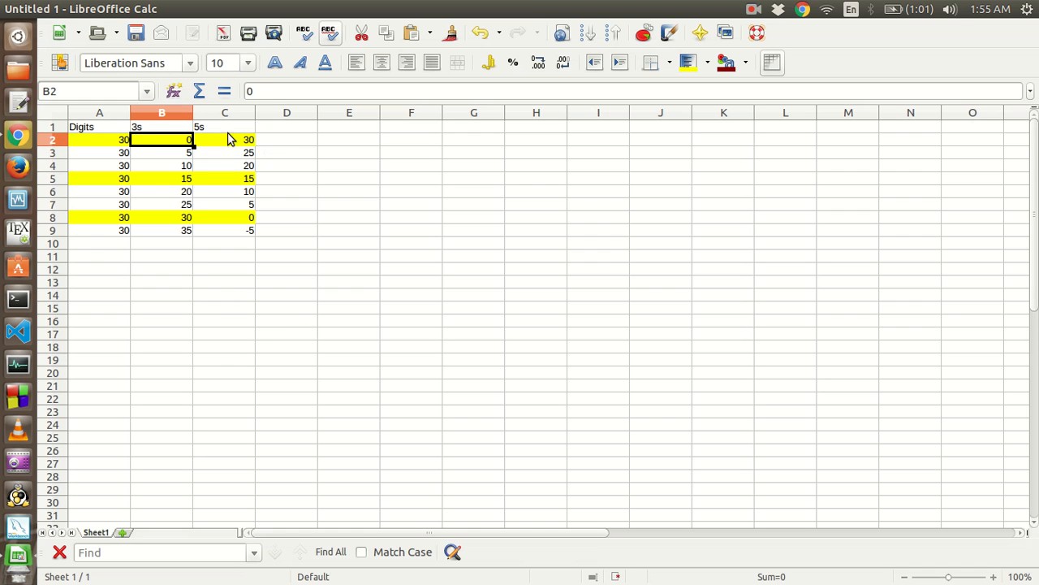
left_click(224, 140)
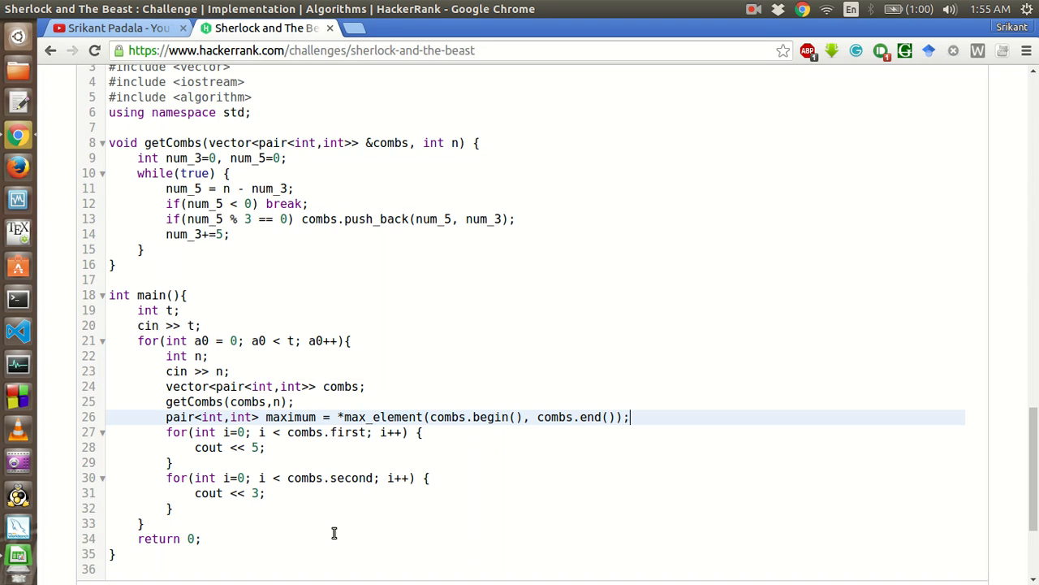
Wrap the maximum line and print loops in if(combs.size() > 0) { }.
key("Return")
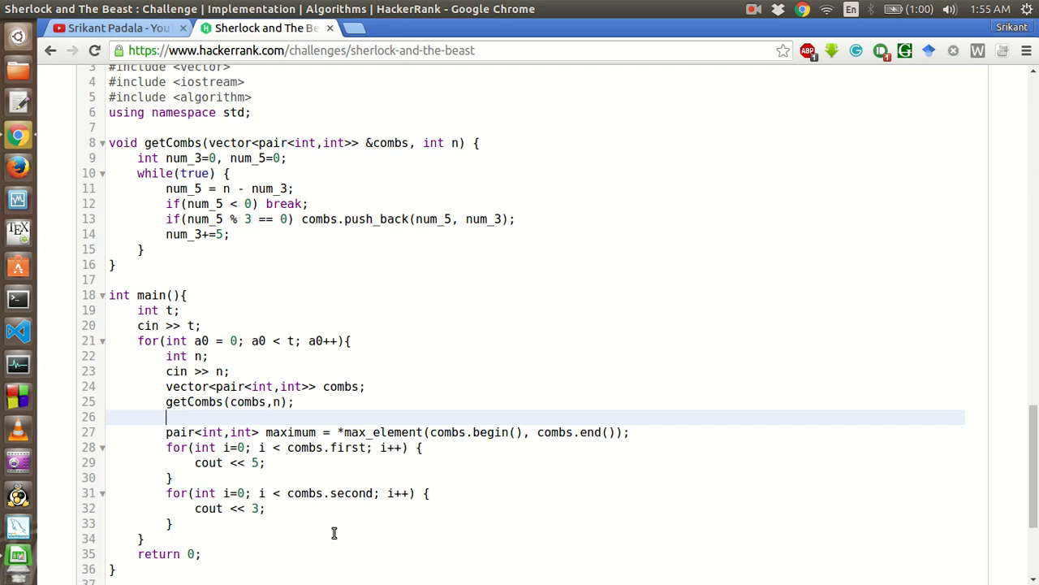
type("if(")
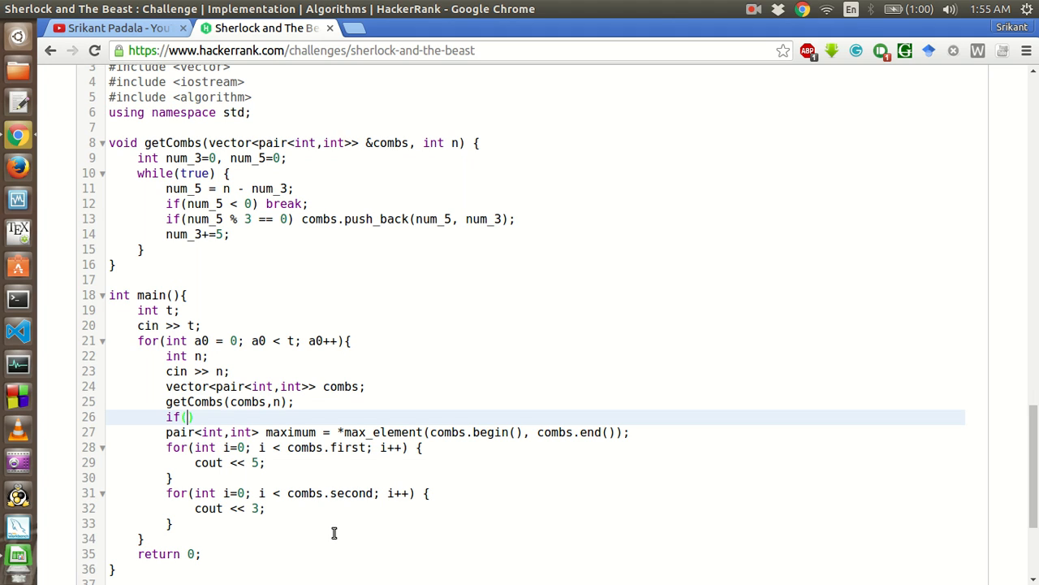
type("c")
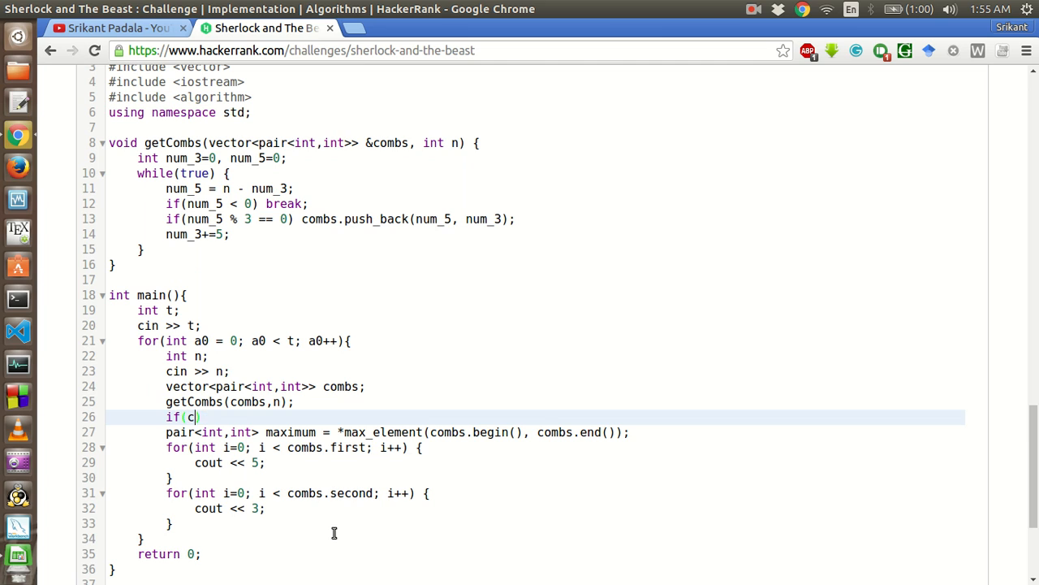
type("ombs.s")
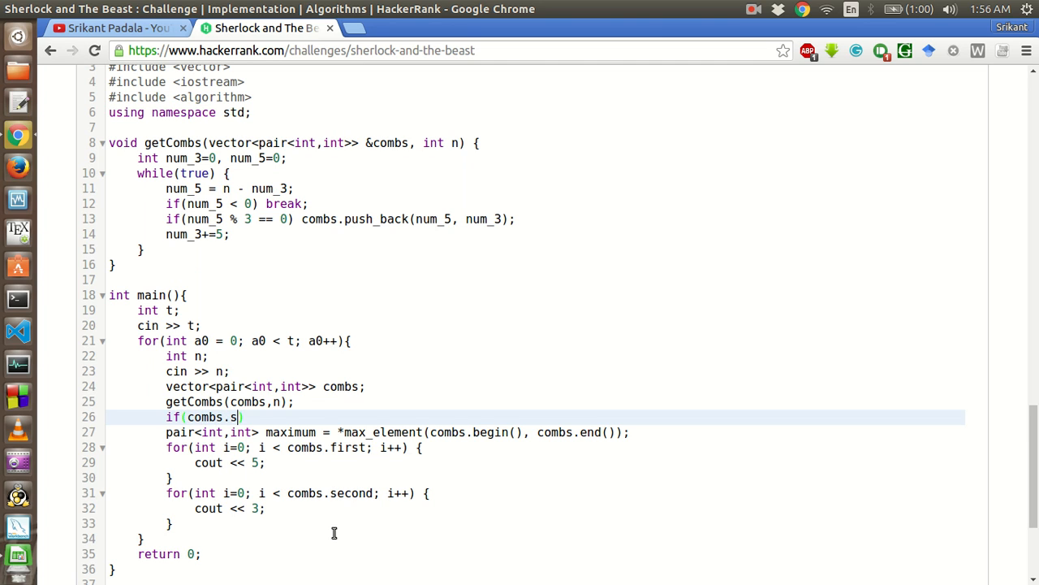
type("ize()")
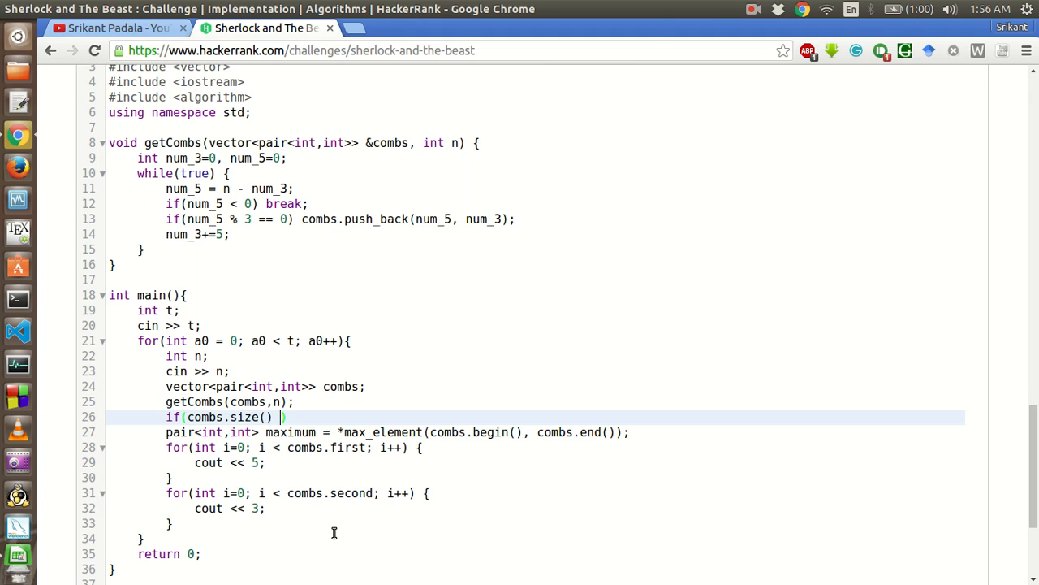
type("> 0")
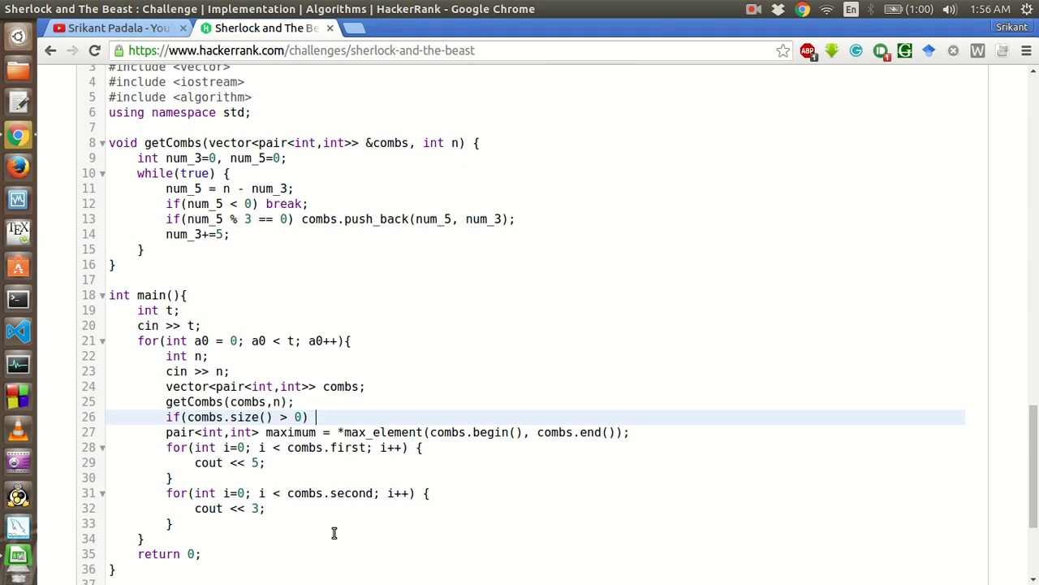
type("{}")
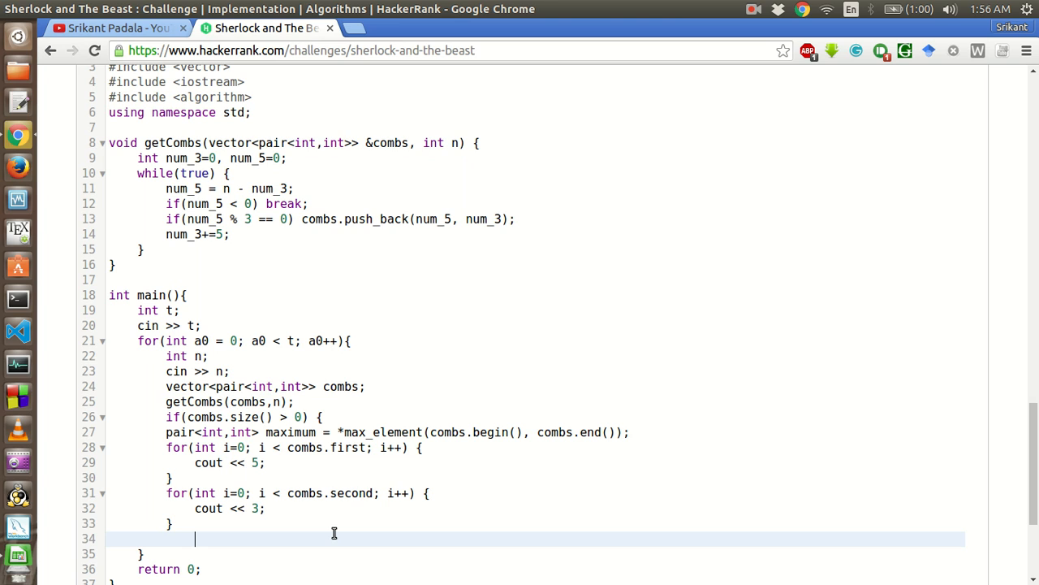
type("}")
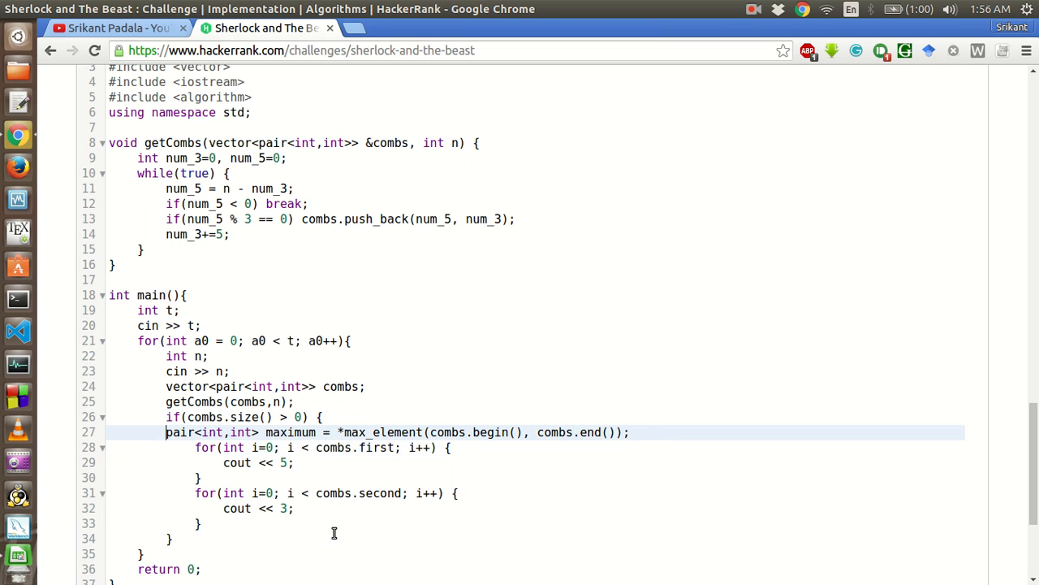
Add an else branch after the if block that prints -1.
left_click(292, 416)
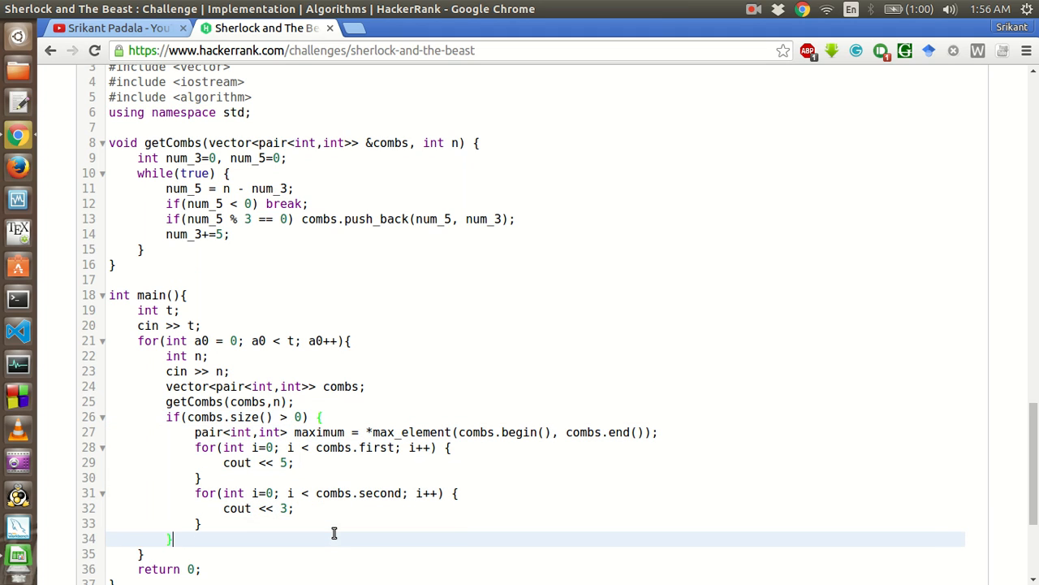
type("else {")
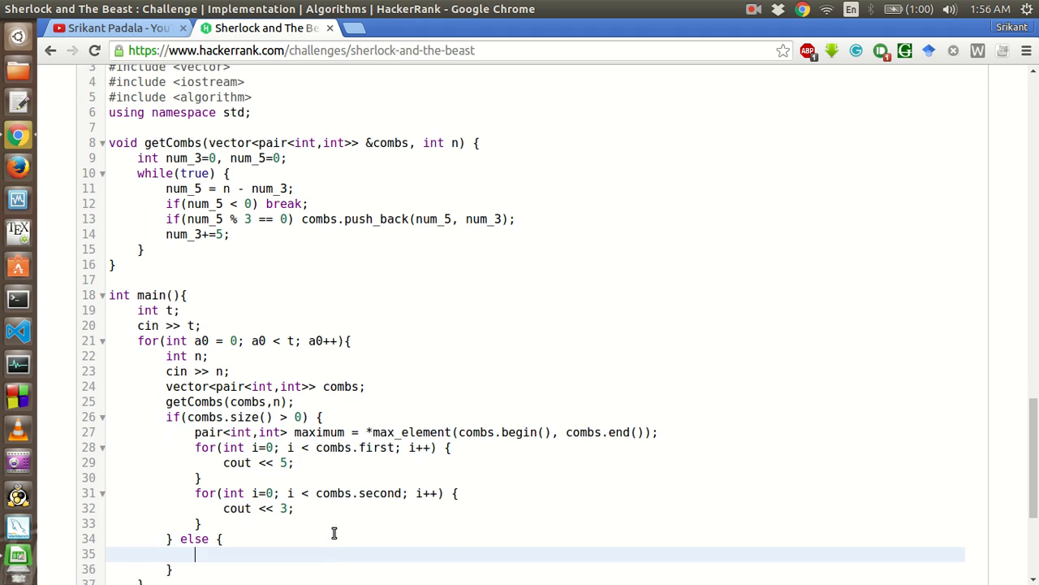
type("cout <<")
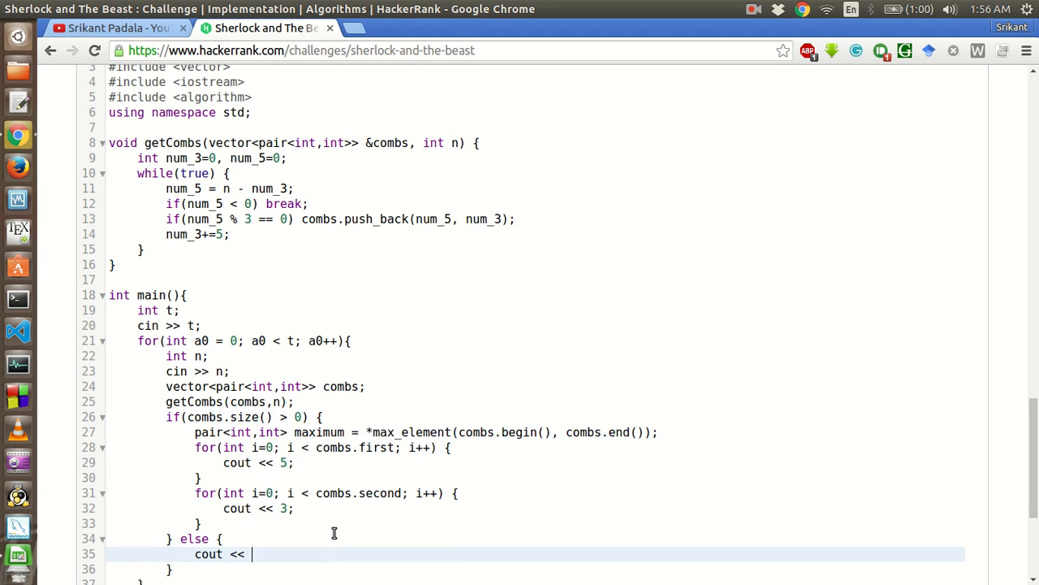
type("-1;")
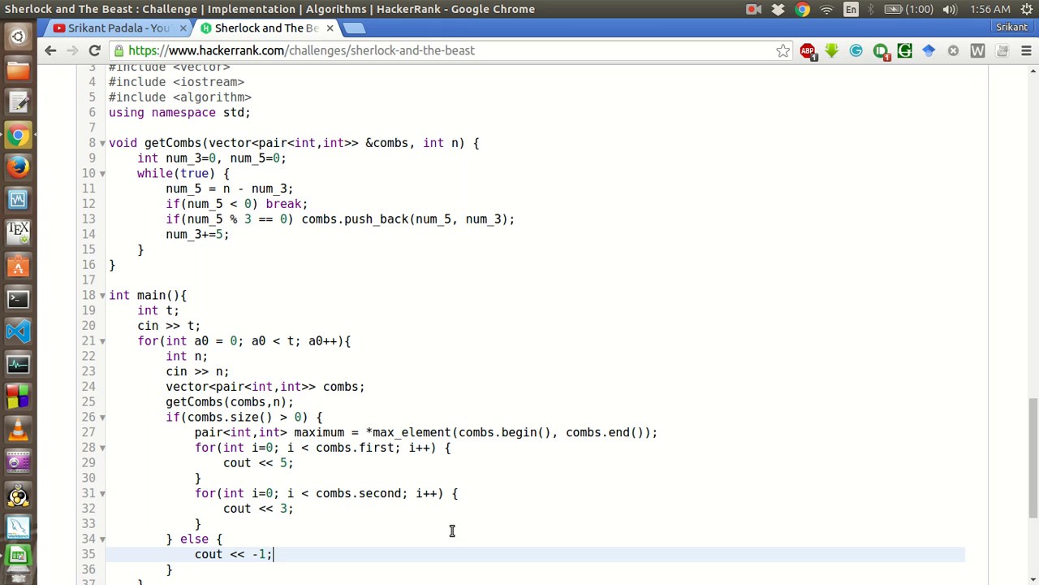
scroll("down", 3)
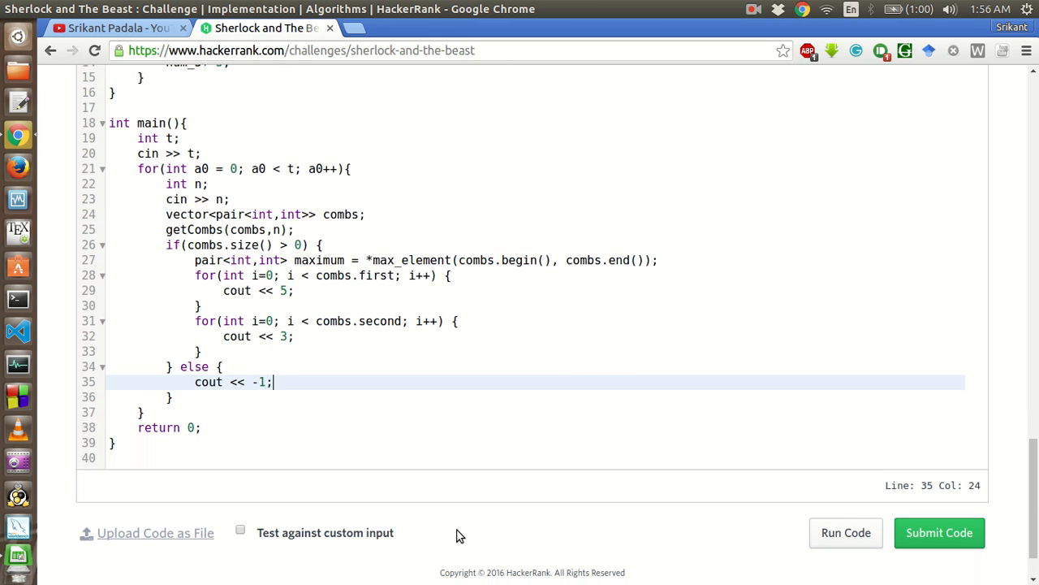
mouse_move(526, 436)
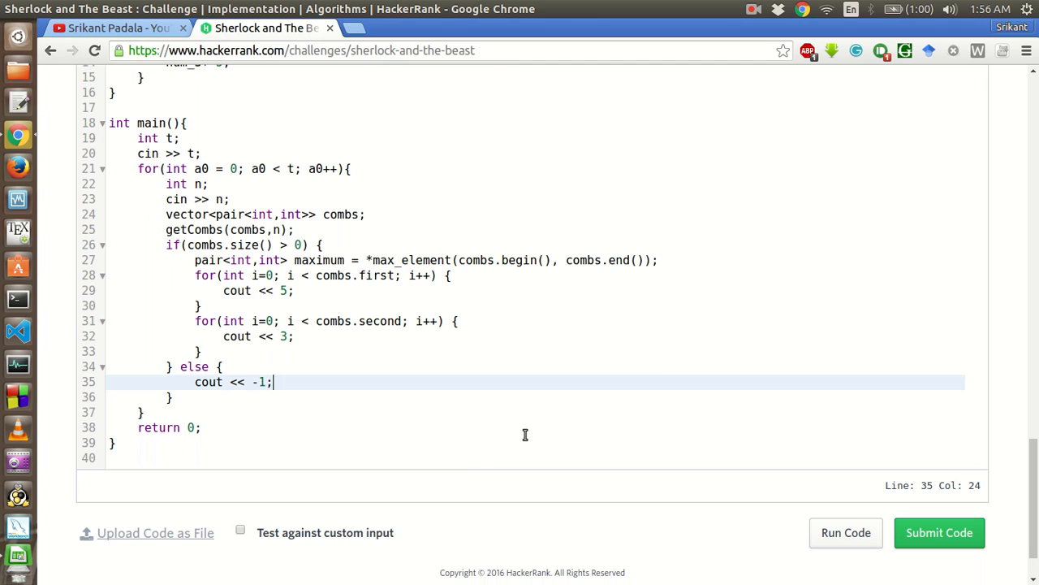
scroll("up", 3)
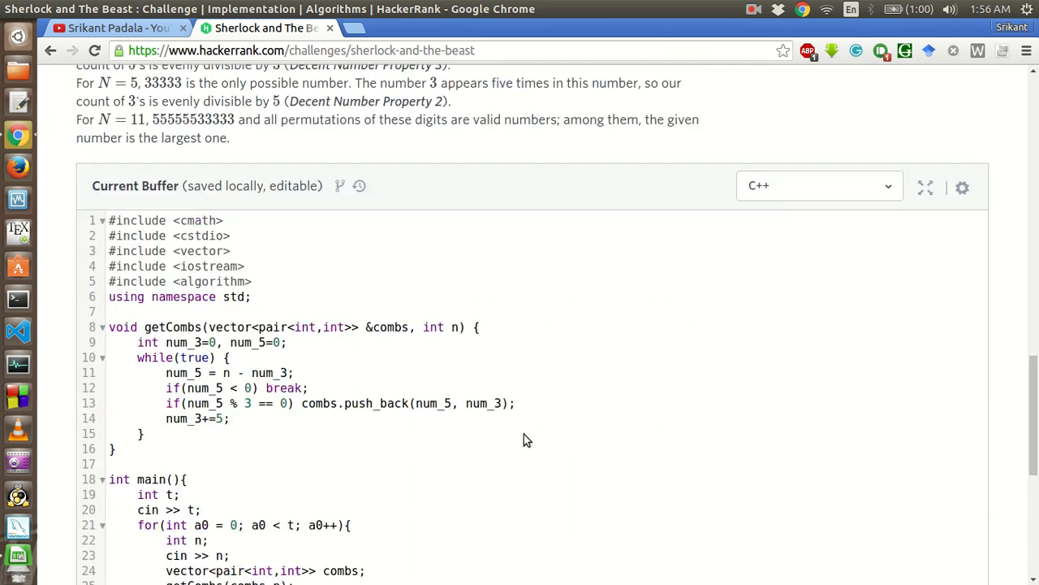
scroll("down", 3)
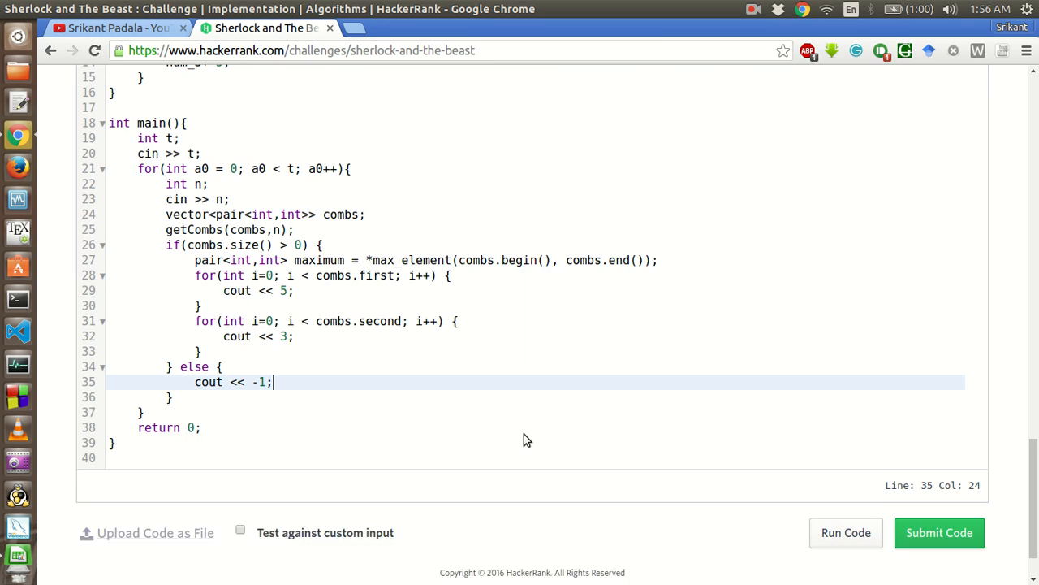
Run the code, read the compile errors, and add #include <utility> under the algorithm include.
scroll("up", 3)
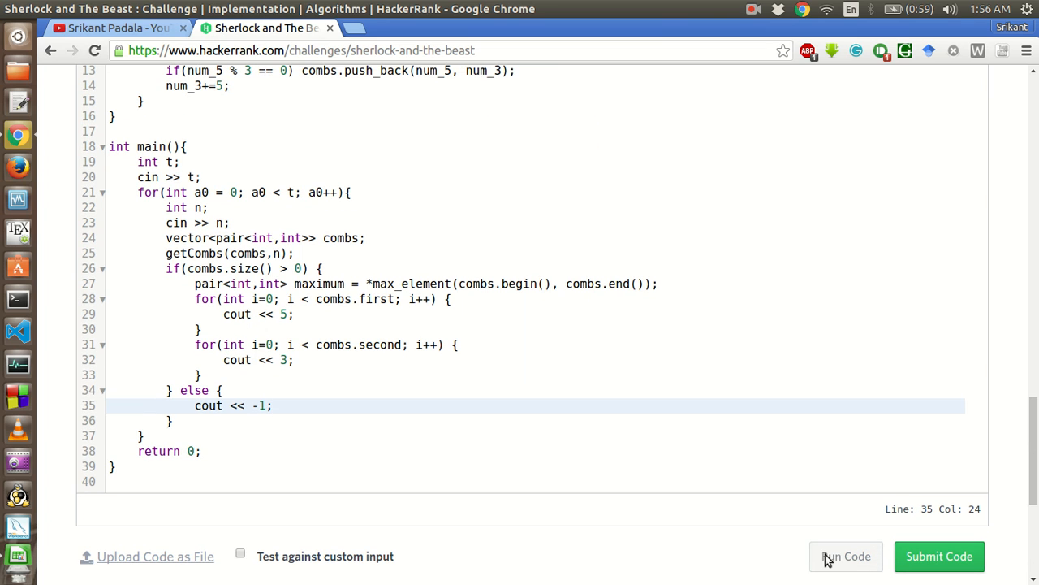
mouse_move(666, 374)
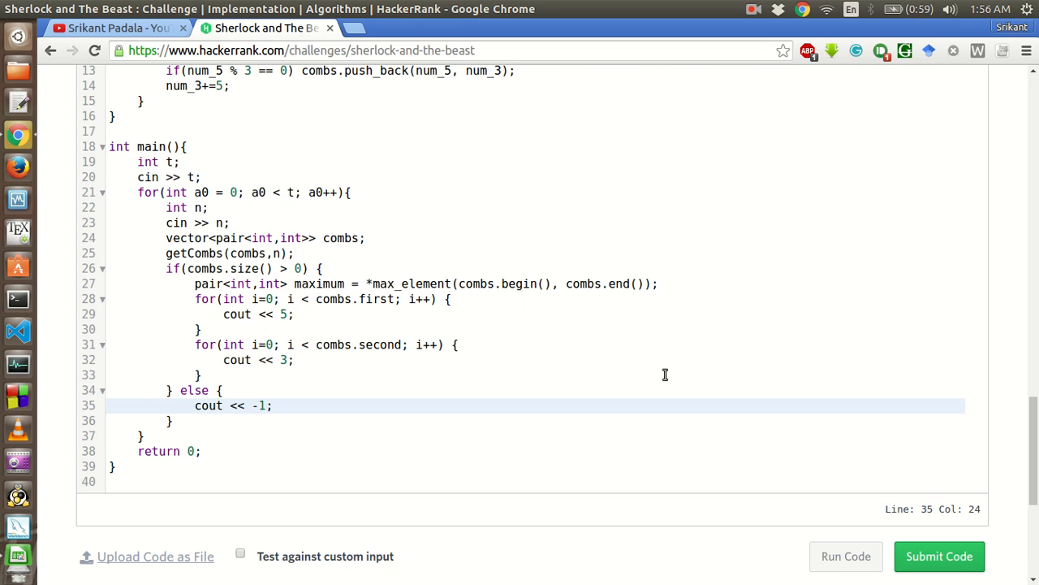
left_click(845, 556)
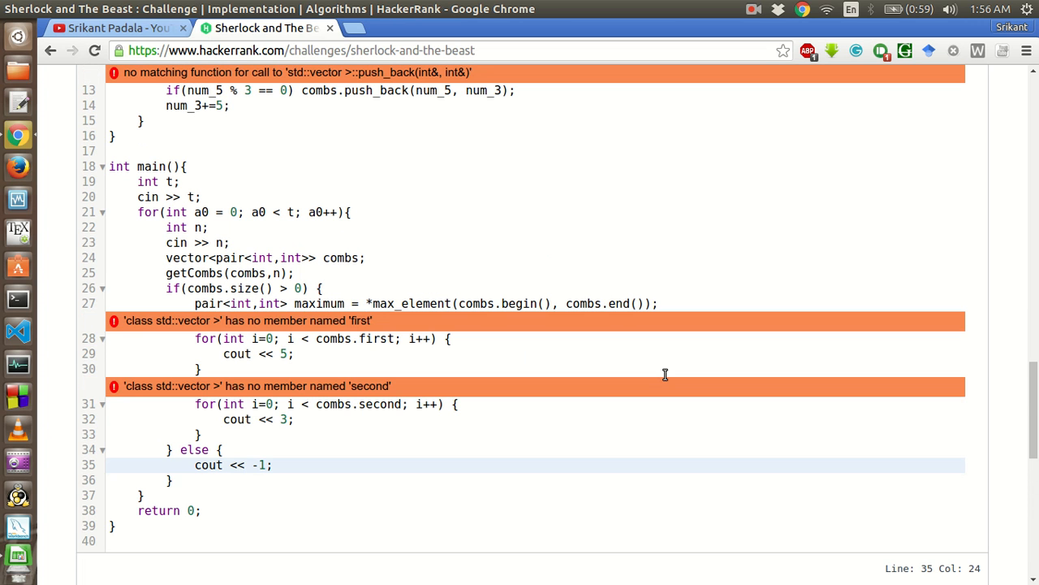
scroll("up", 3)
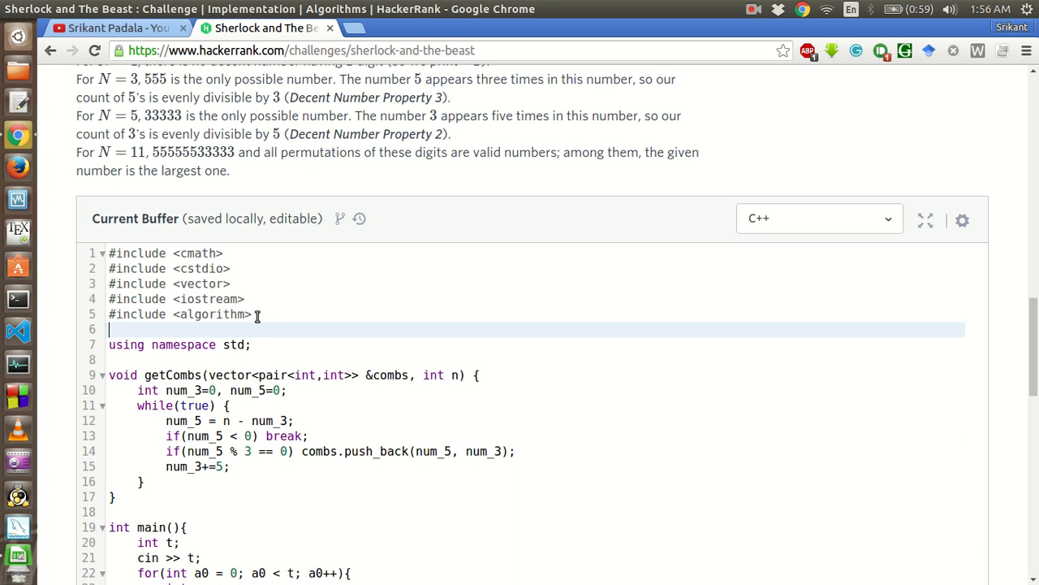
type("#include <ut")
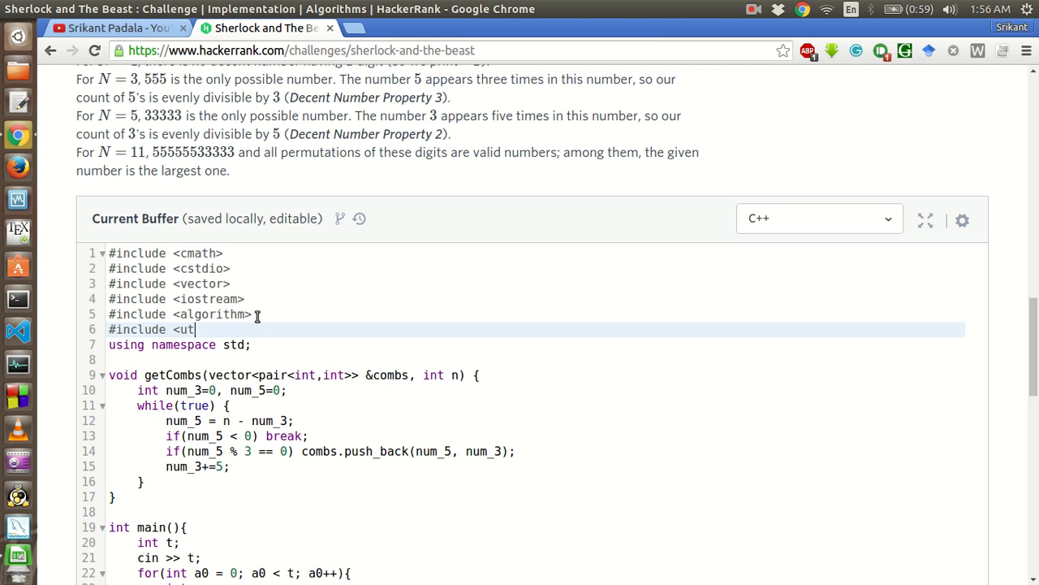
type("ility>")
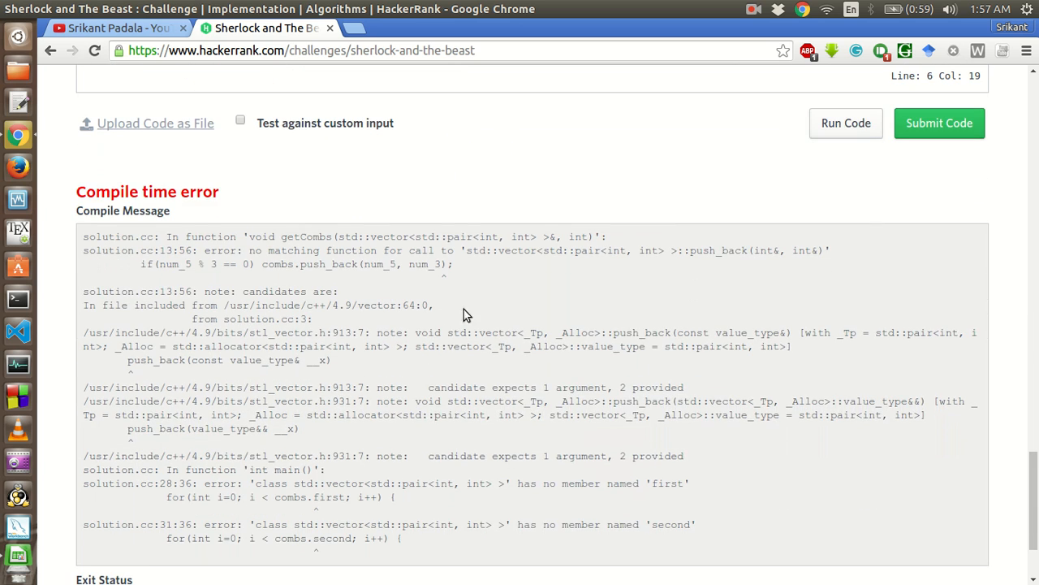
Recompile, then change both loop bounds from combs.first/second to maximum.first/second.
scroll("up", 3)
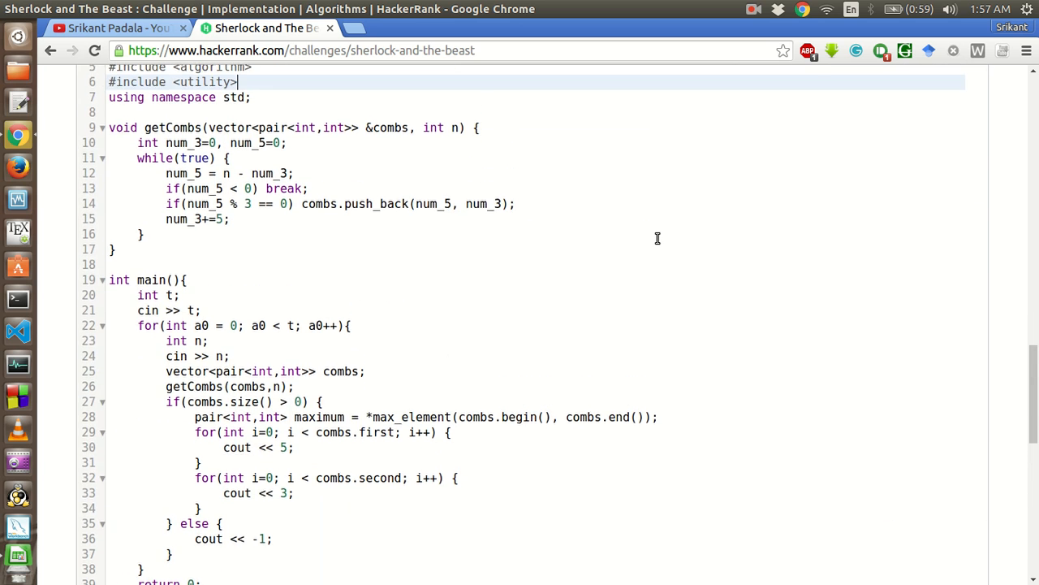
scroll("down", 3)
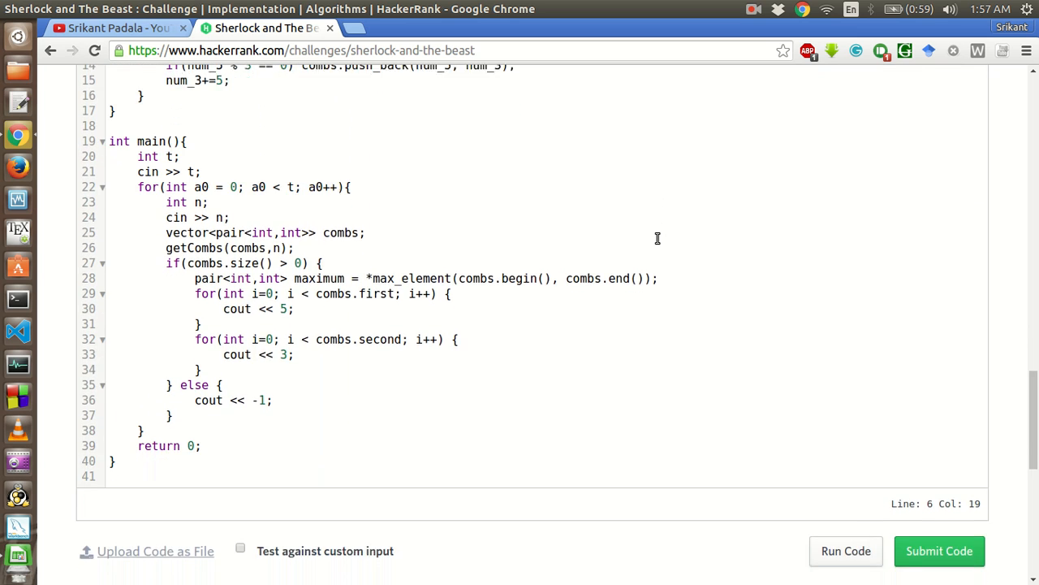
scroll("up", 3)
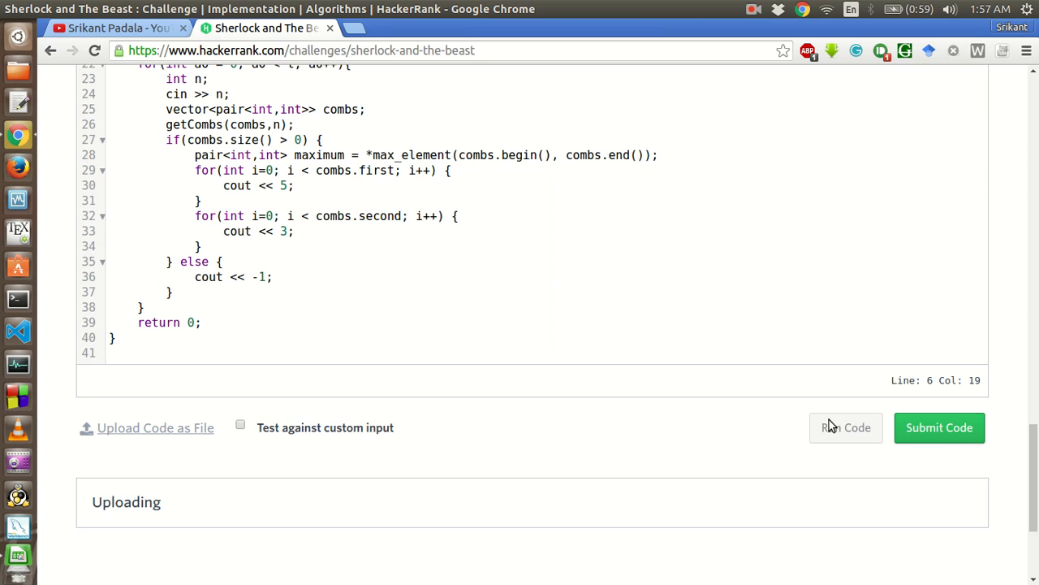
left_click(844, 427)
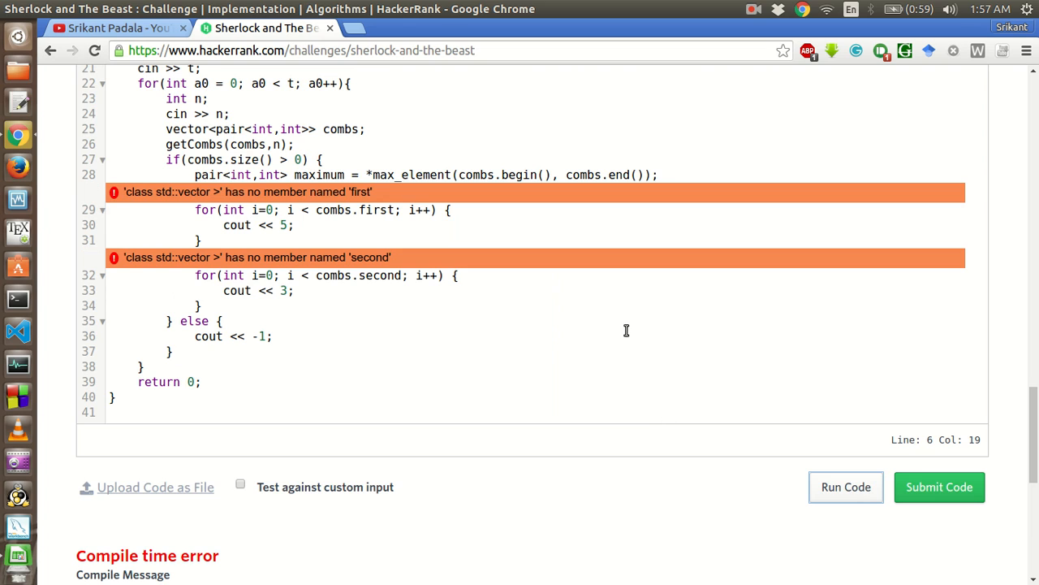
mouse_move(361, 210)
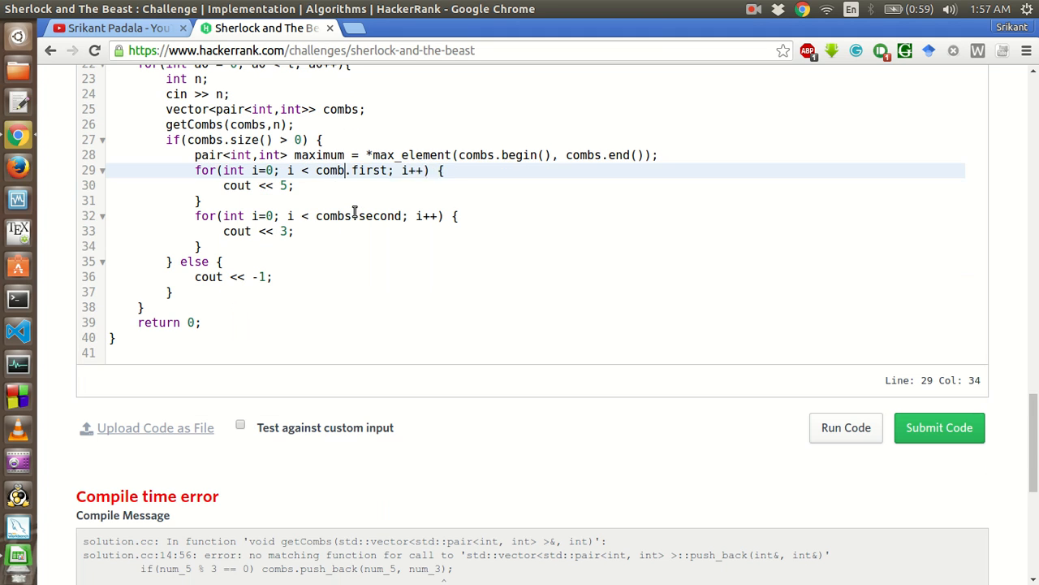
key("BackSpace")
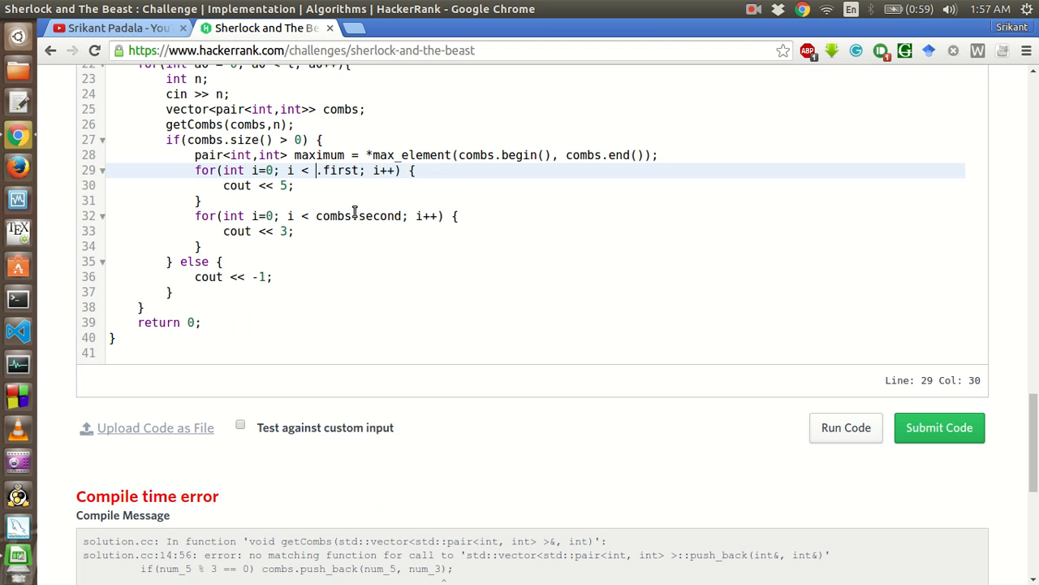
type("maximu")
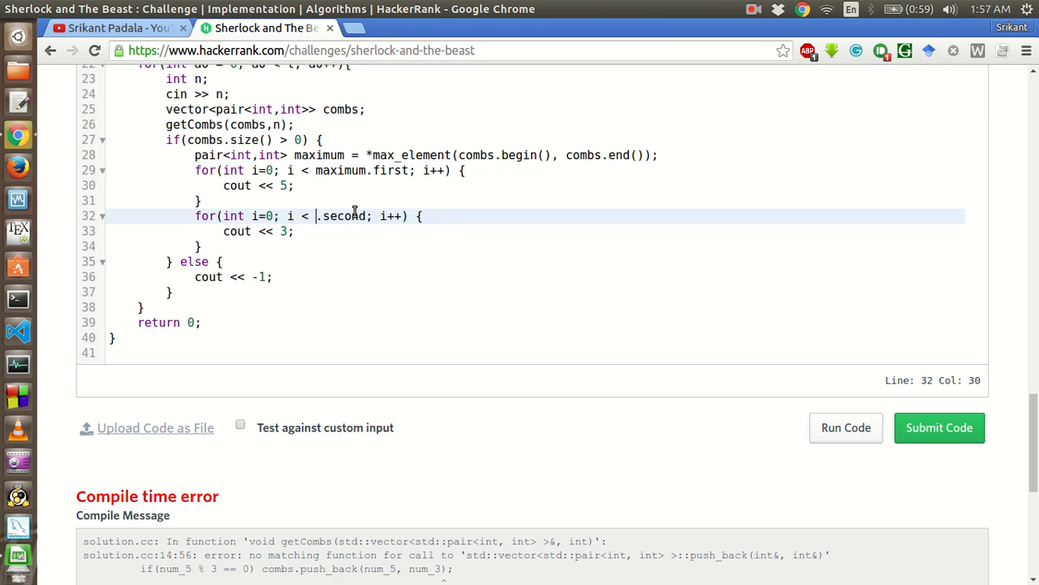
type("maximum")
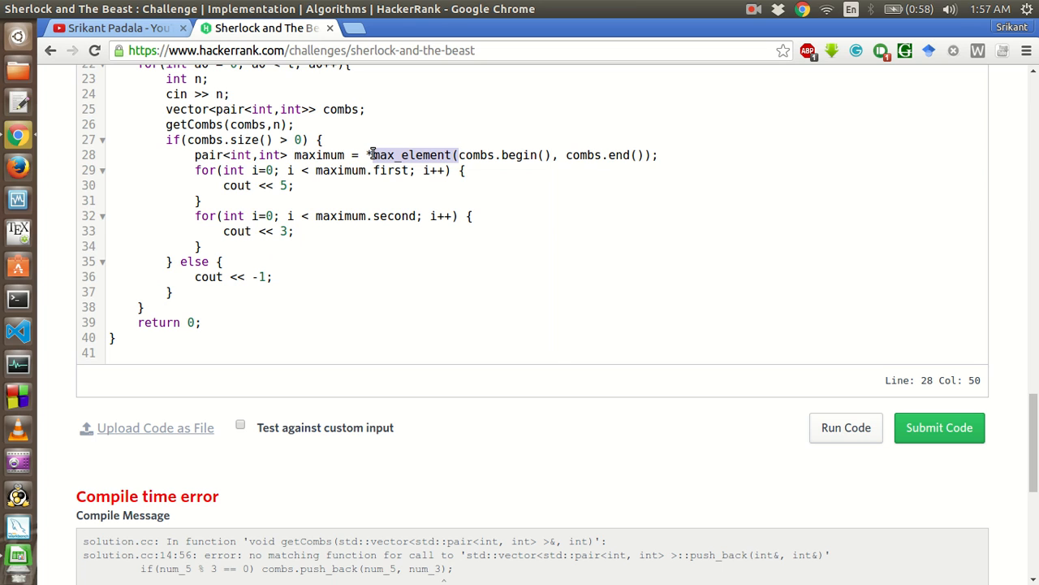
left_click(367, 156)
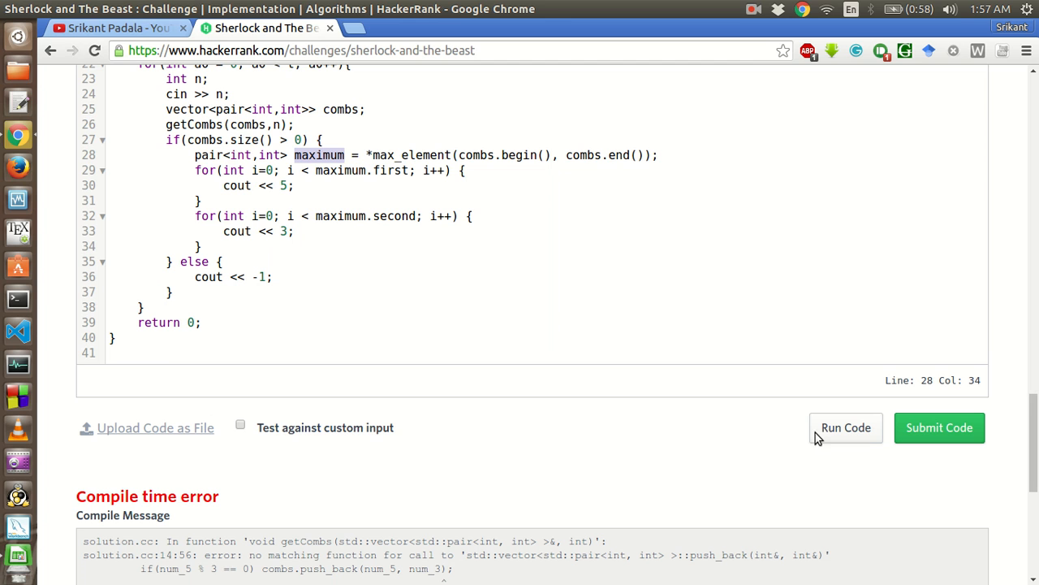
mouse_move(846, 432)
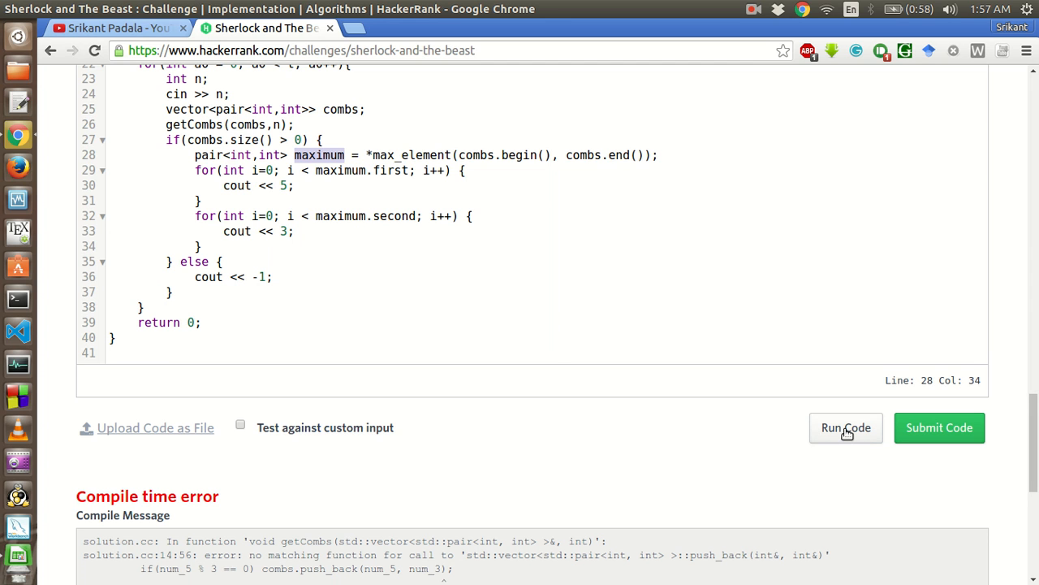
Run the edited solution again, revealing the push_back two-argument compile error remains.
scroll("down", 3)
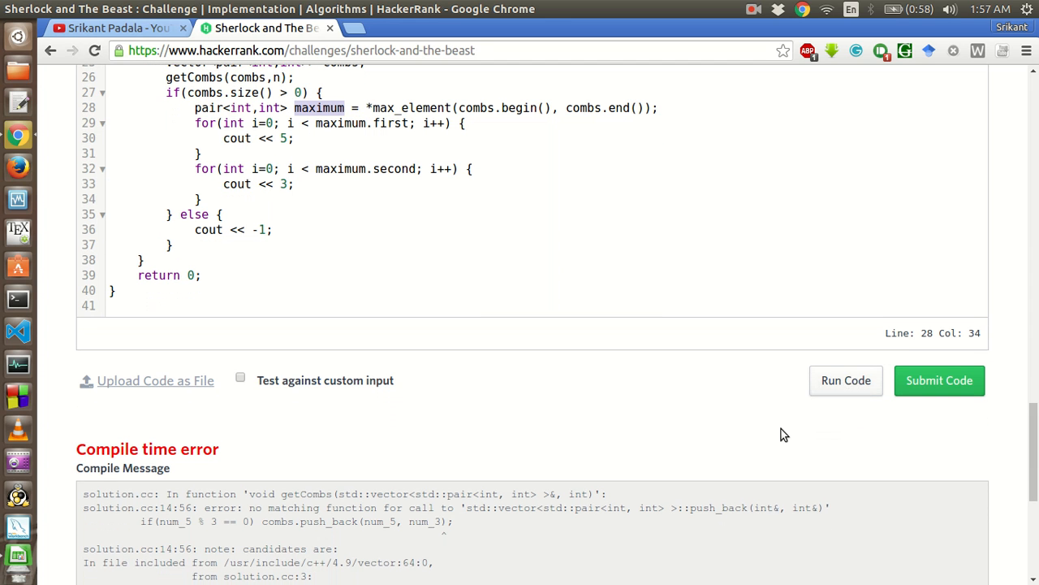
scroll("down", 3)
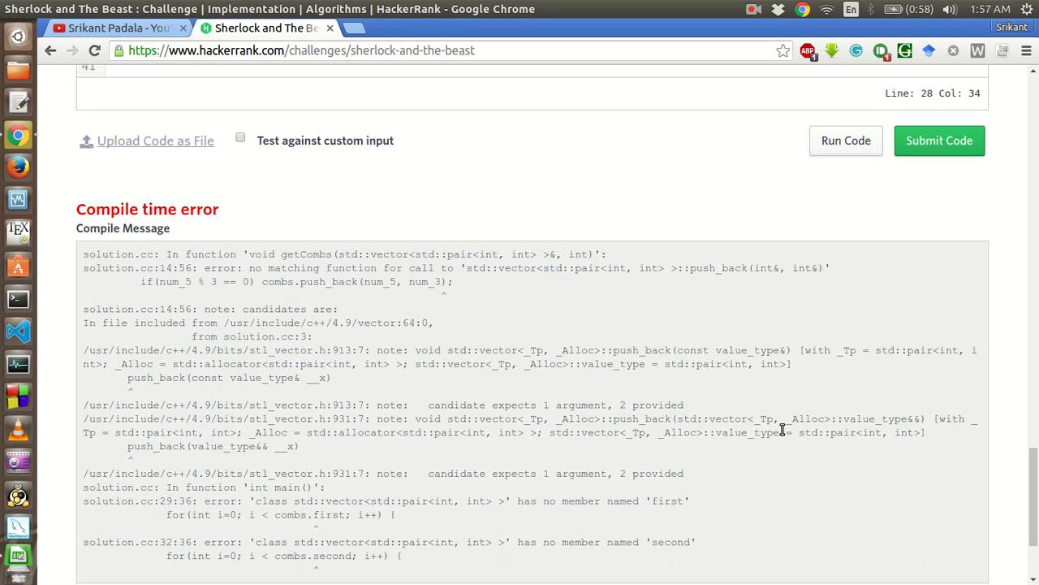
scroll("up", 3)
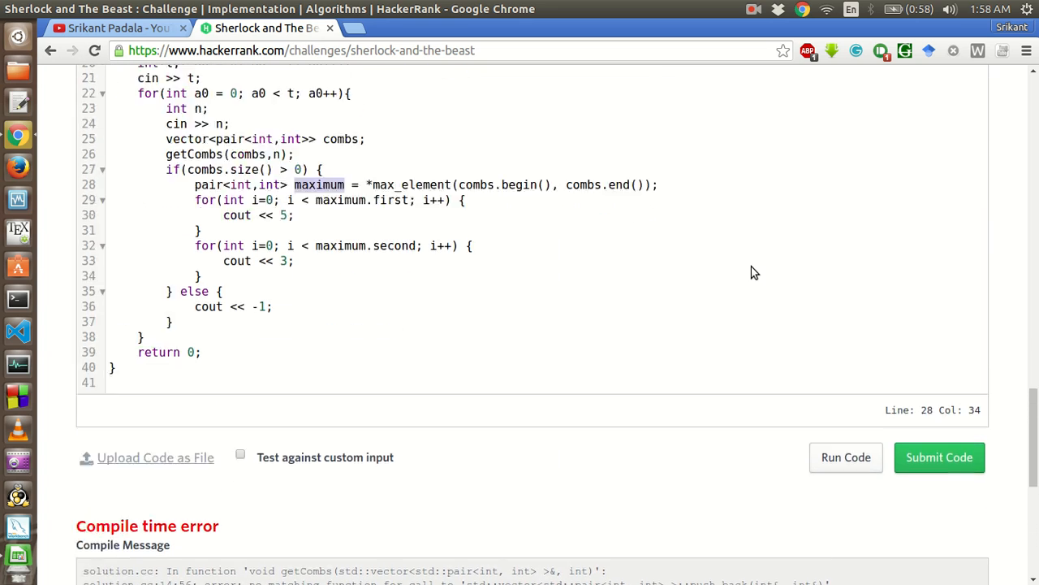
scroll("up", 3)
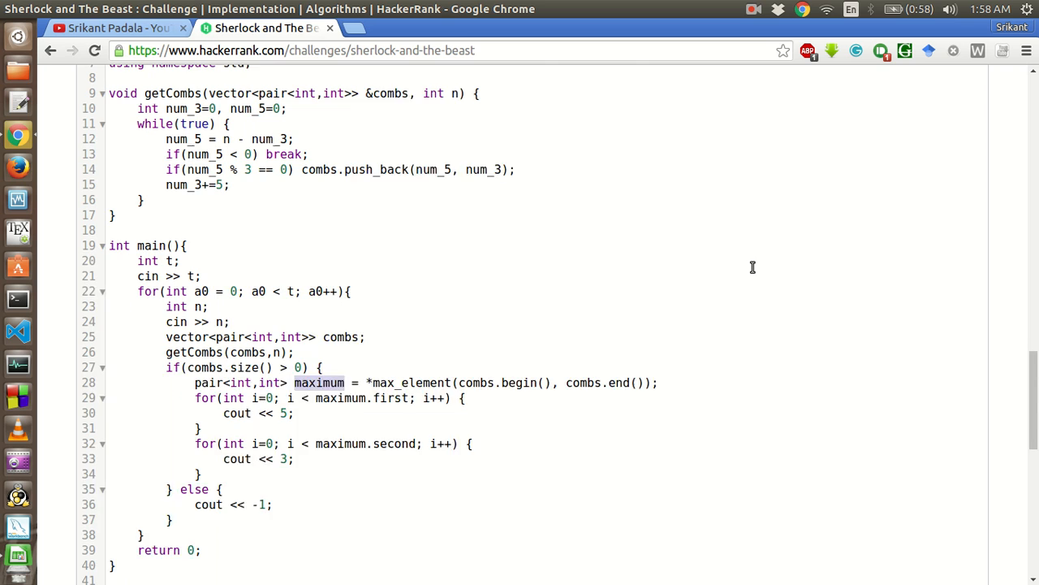
left_click(844, 386)
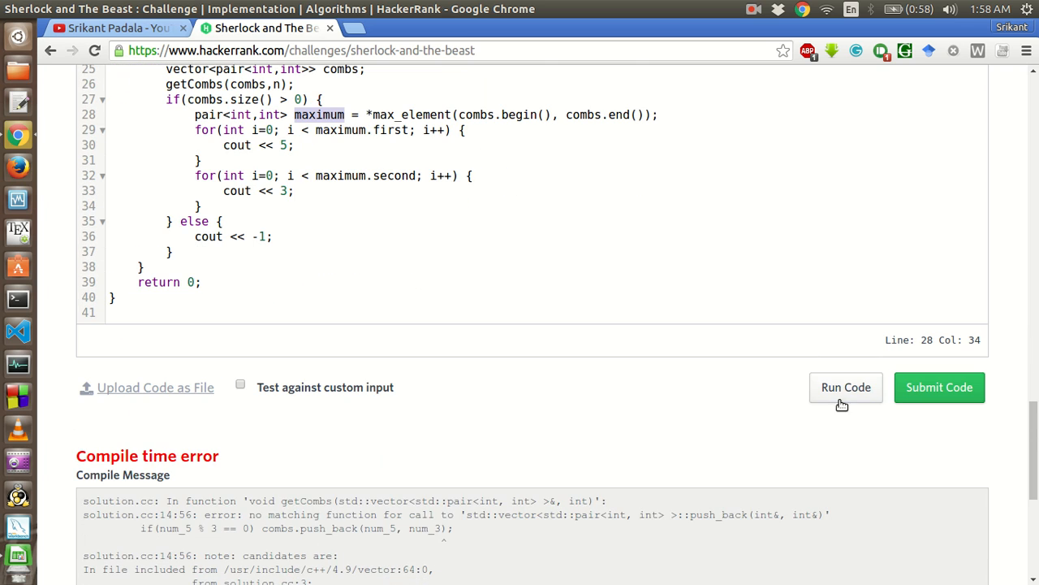
left_click(846, 386)
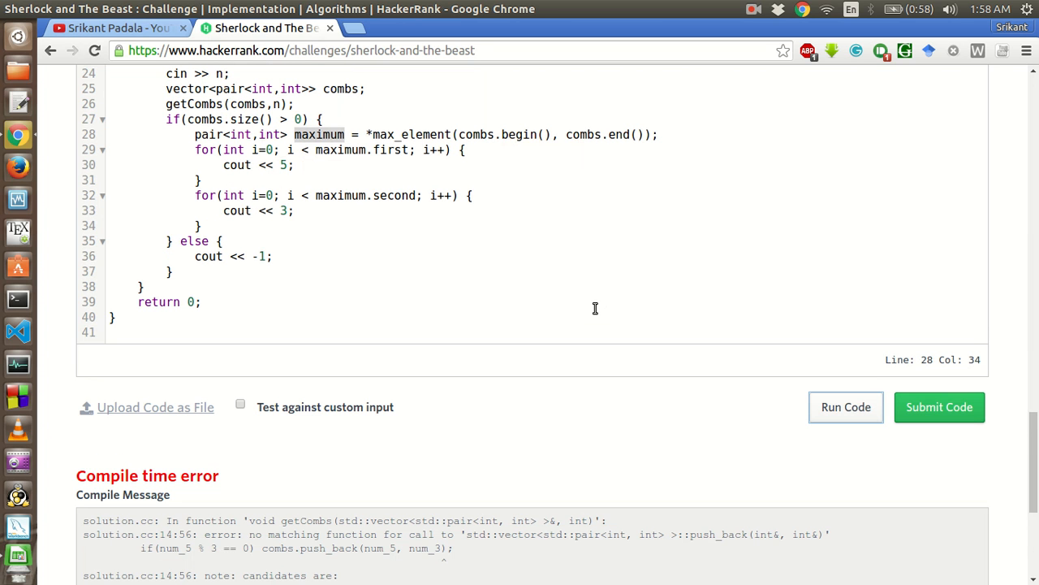
scroll("down", 3)
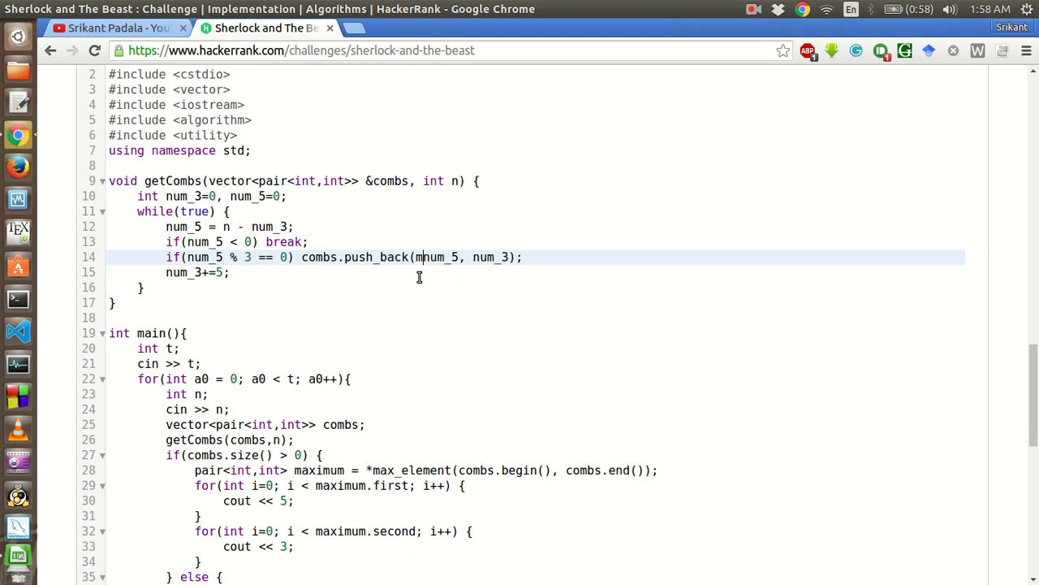
Change the push_back to make_pair(num_5, num_3) and run, showing Testcase 0 fails.
type("make_pair(")
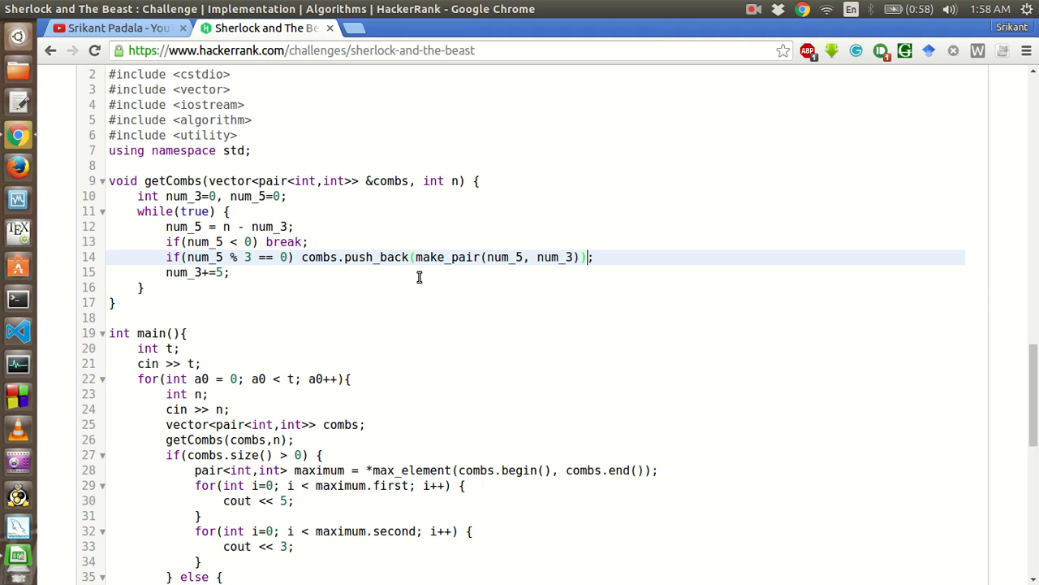
mouse_move(695, 294)
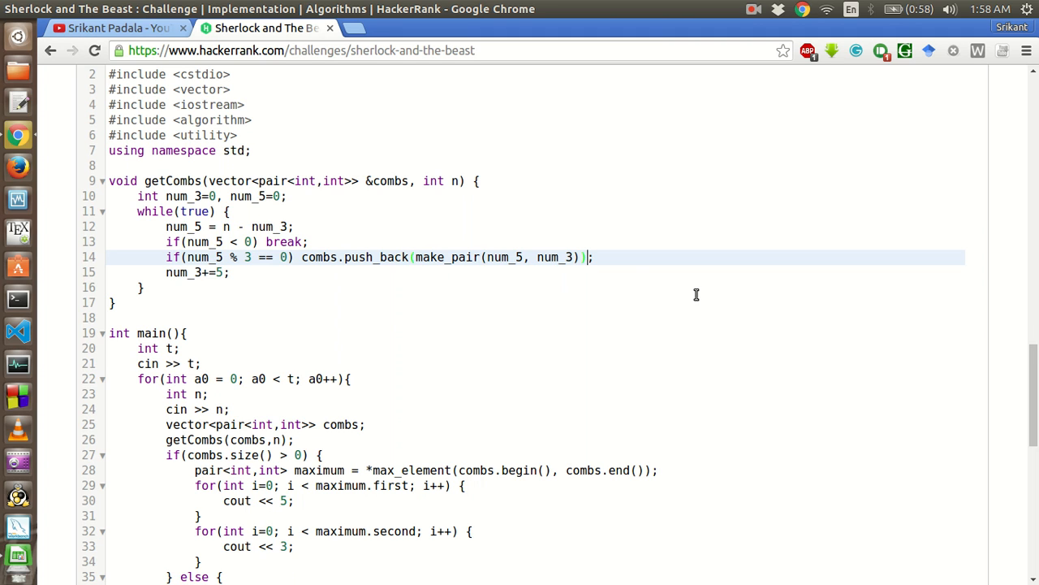
scroll("down", 3)
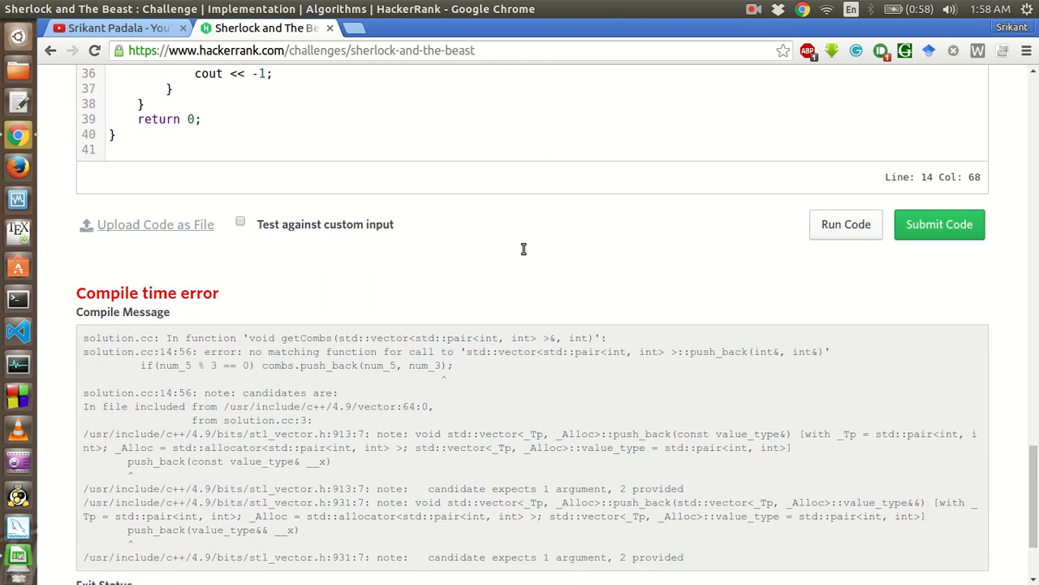
scroll("down", 3)
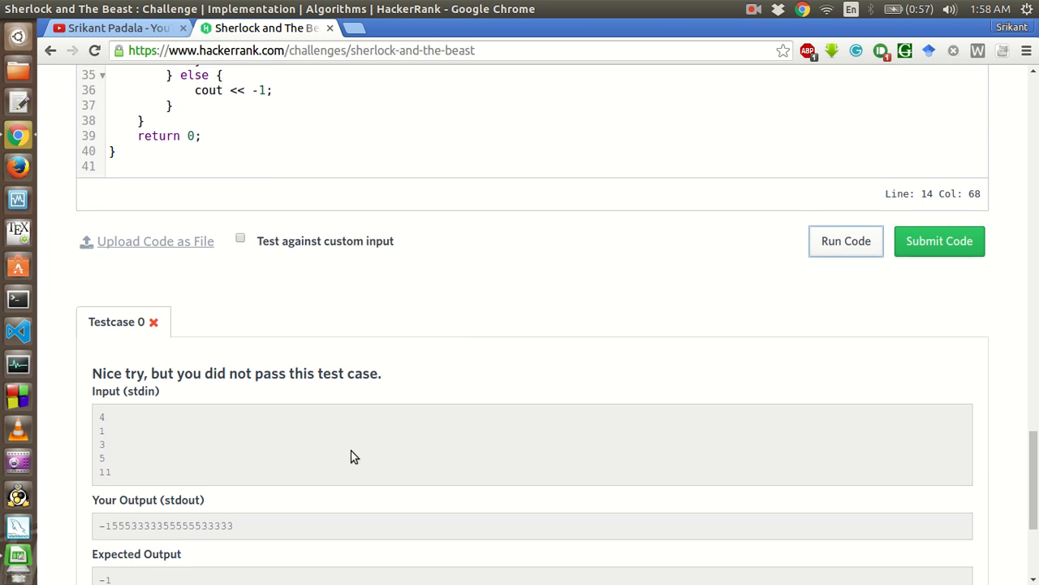
Add cout << endl; after the second print loop.
scroll("up", 3)
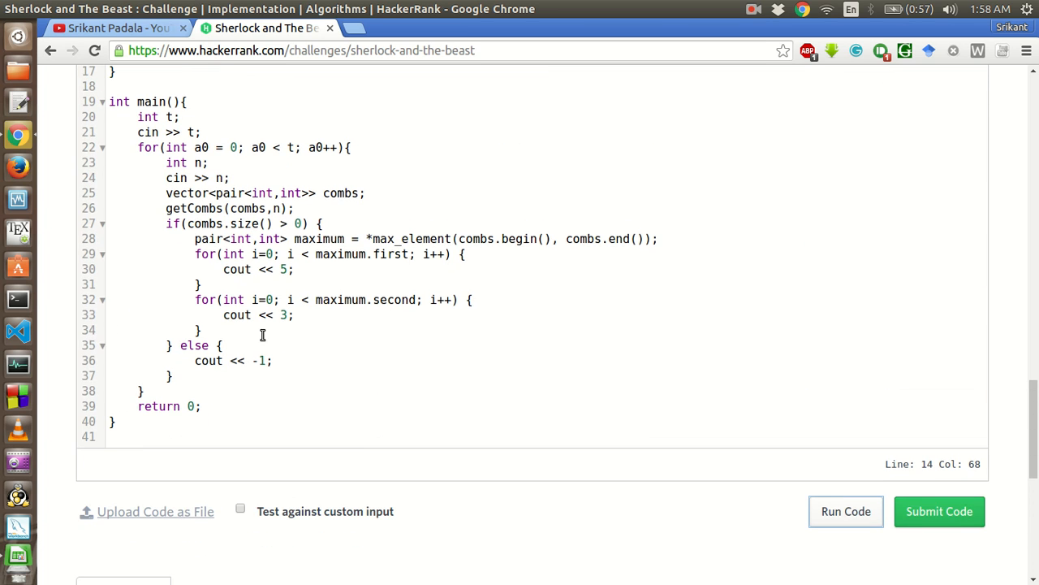
left_click(211, 330)
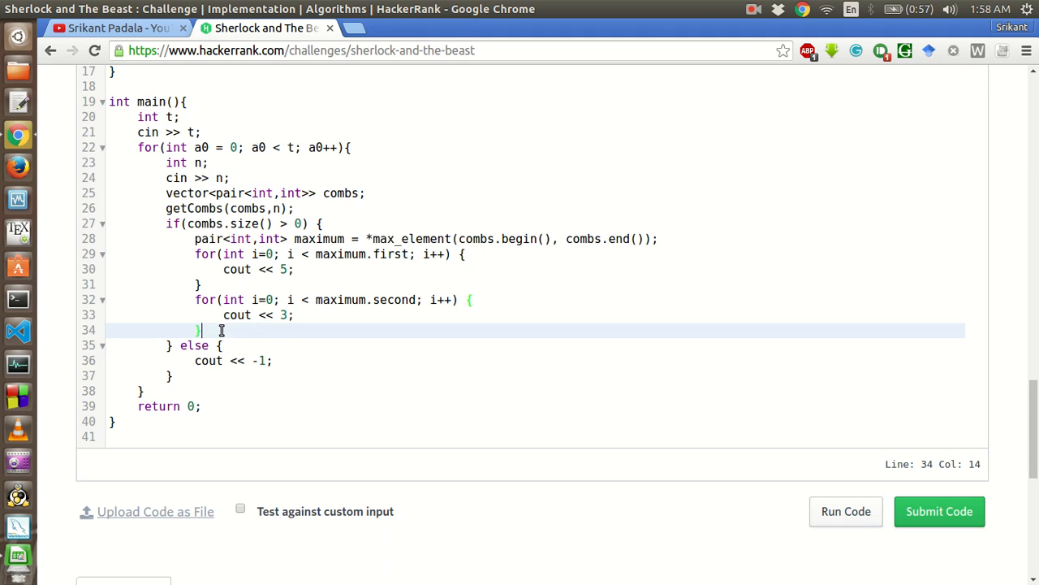
type("cout")
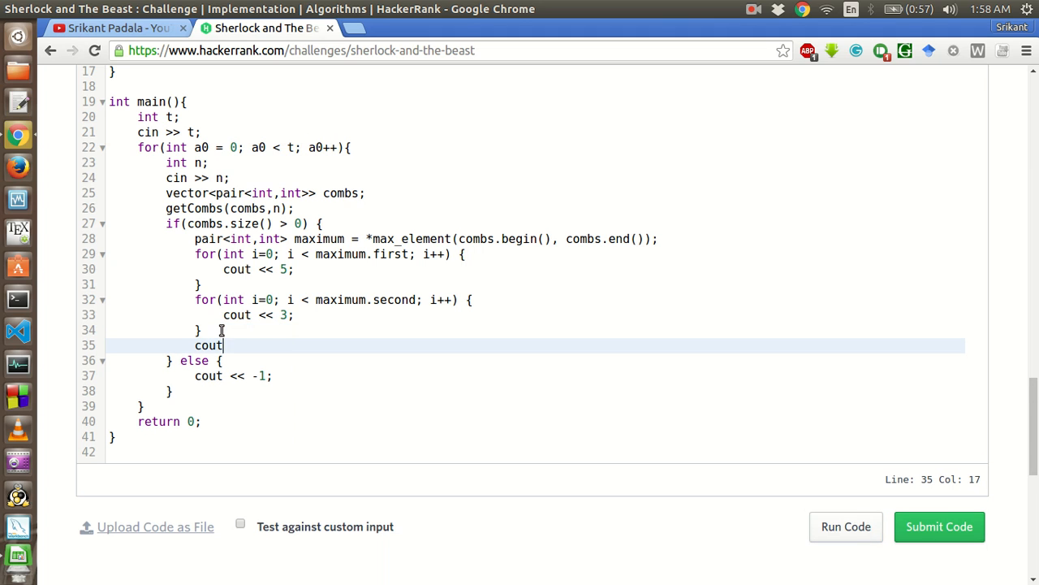
type("<< endl")
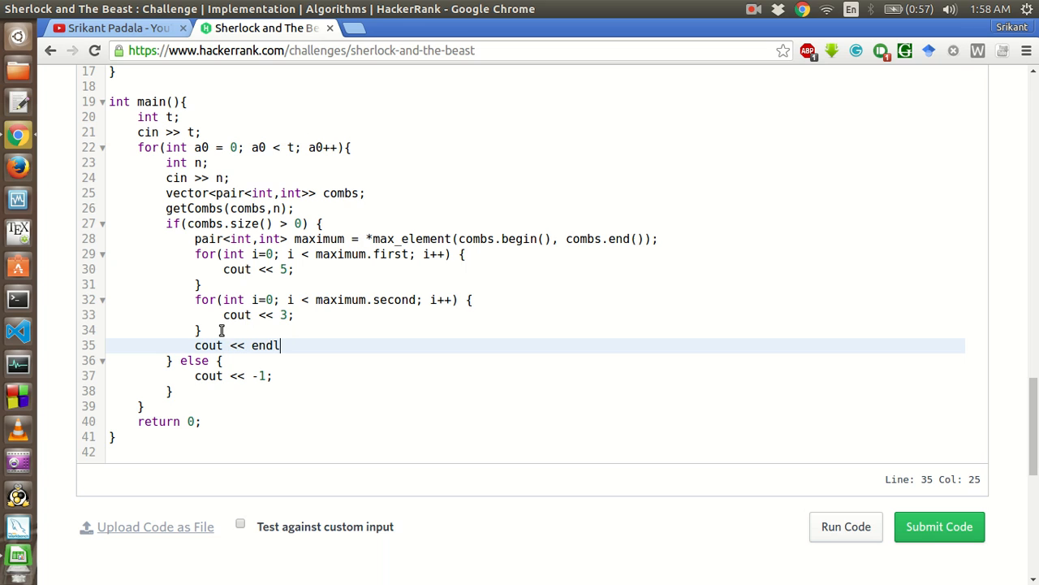
type(";")
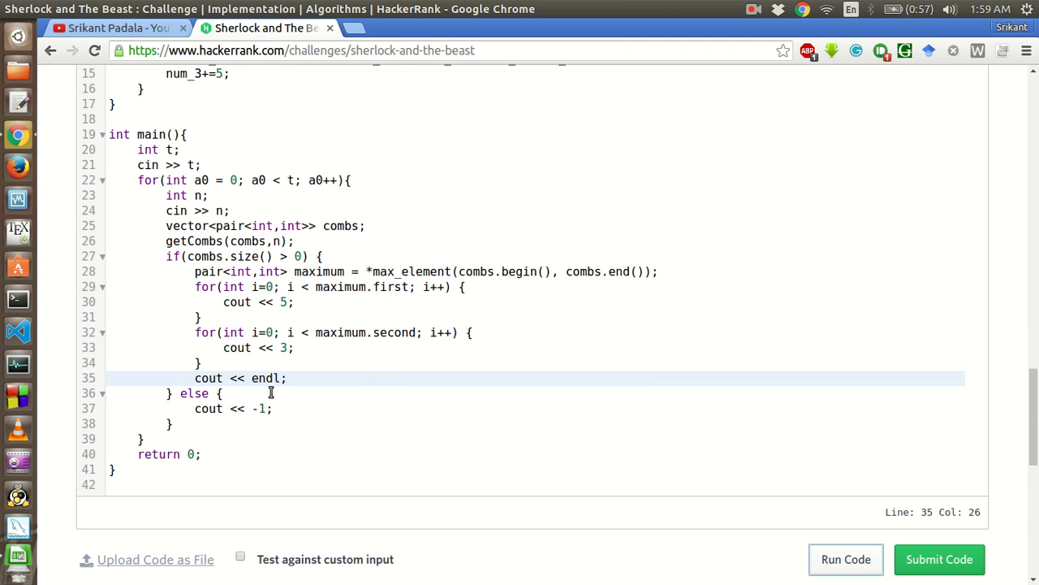
Append << endl to the cout << -1 line and run, passing Testcase 0.
left_click(268, 407)
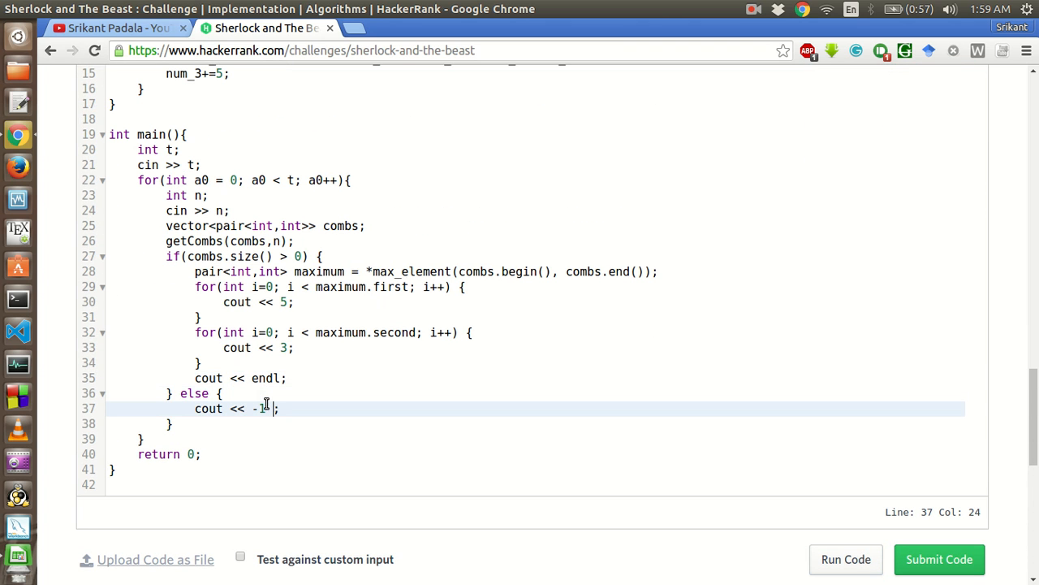
type("<< endl")
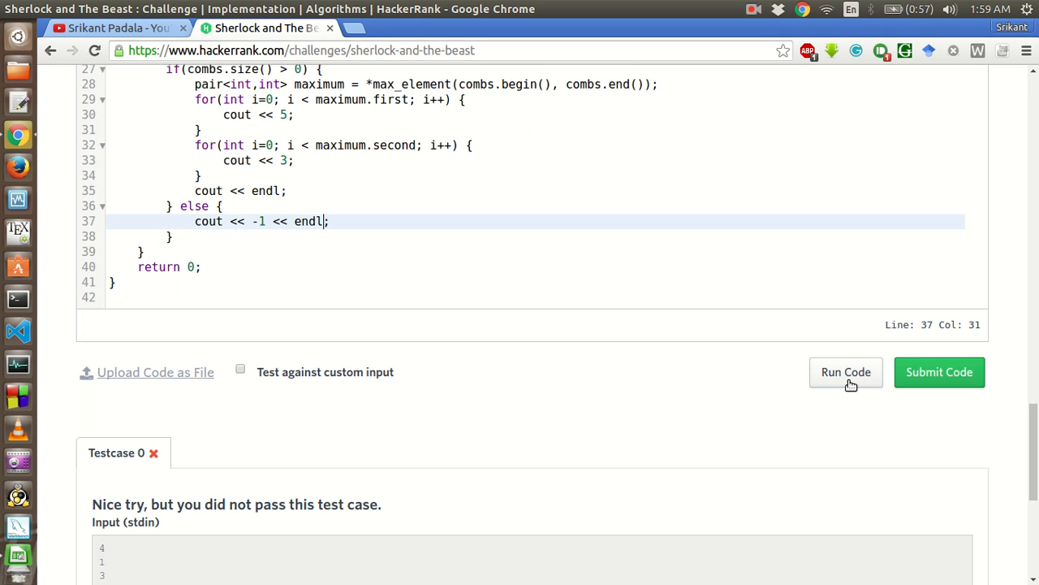
mouse_move(809, 373)
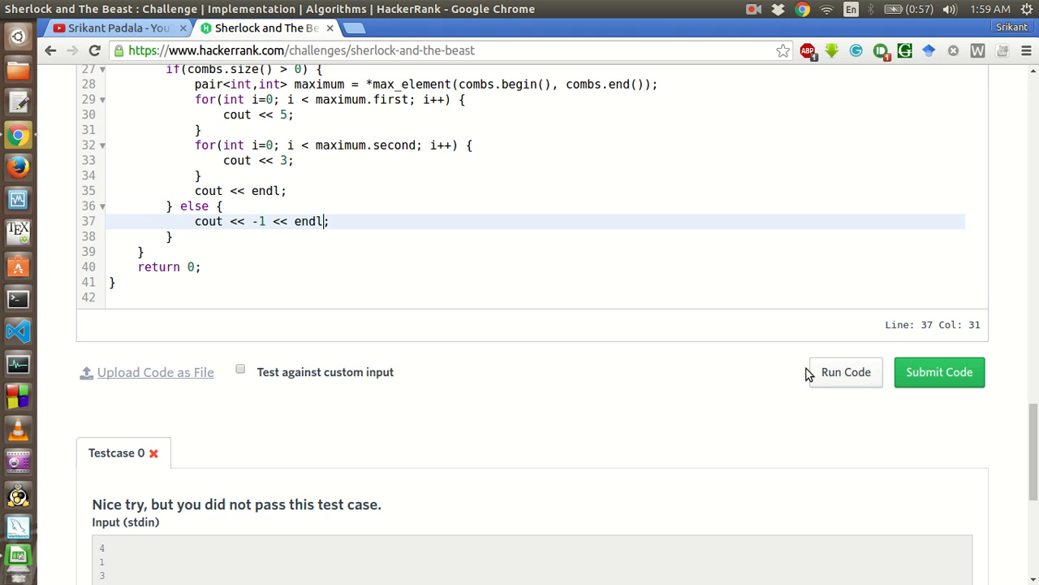
mouse_move(846, 372)
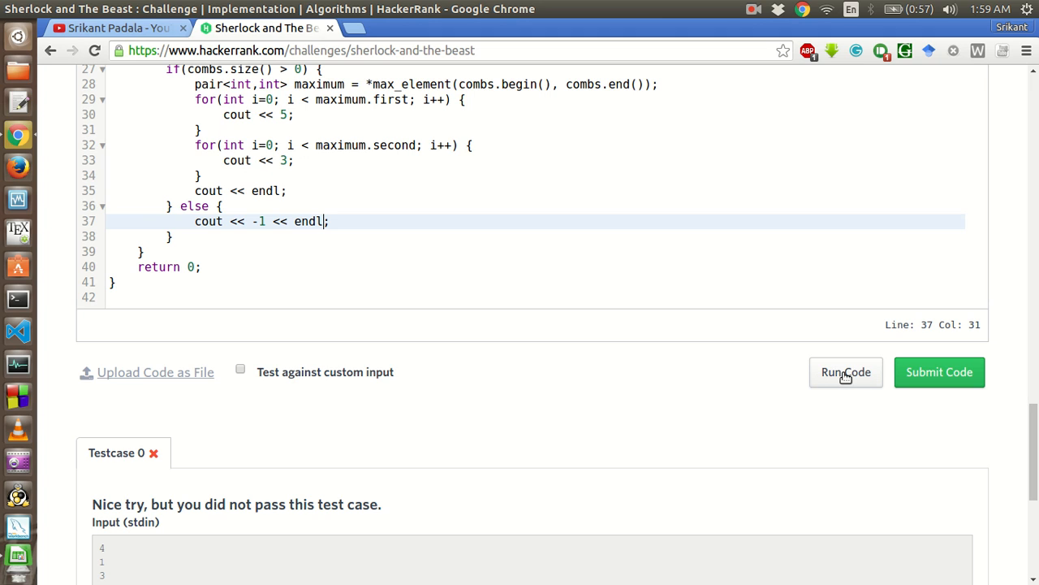
left_click(847, 372)
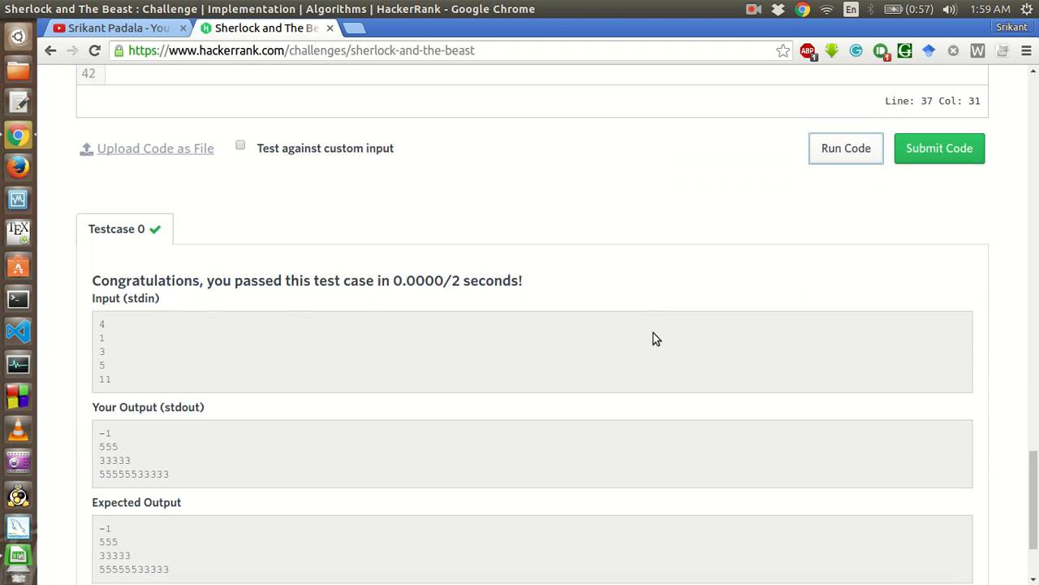
Submit the solution and view Status: Accepted with all 16 test cases passing.
scroll("down", 3)
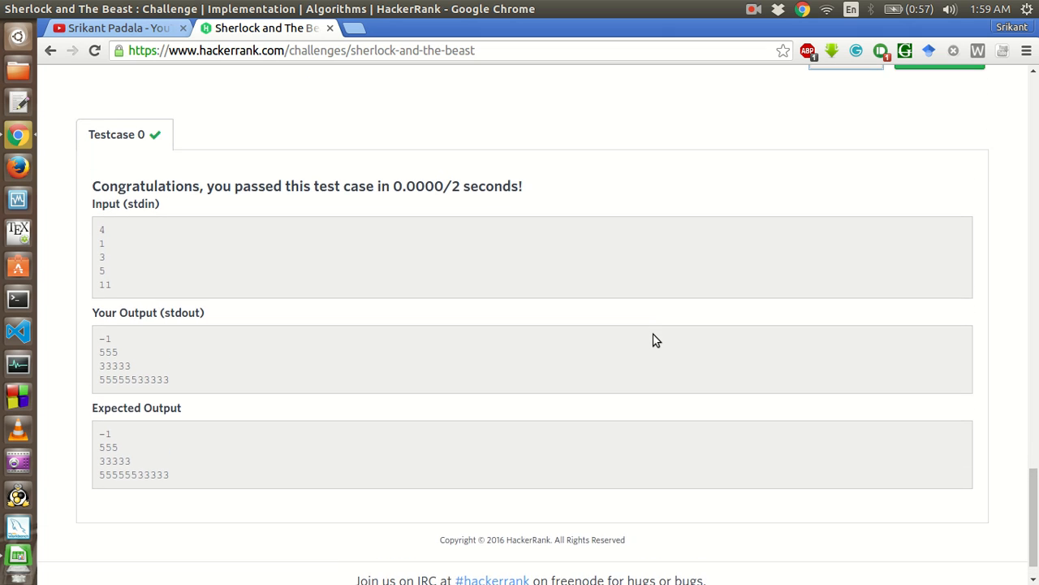
scroll("up", 3)
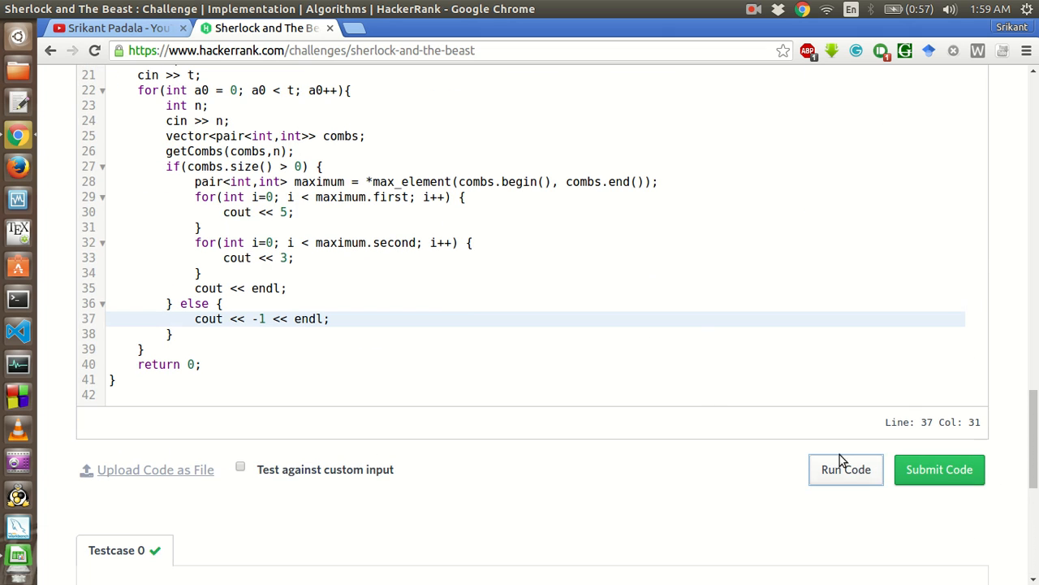
left_click(939, 470)
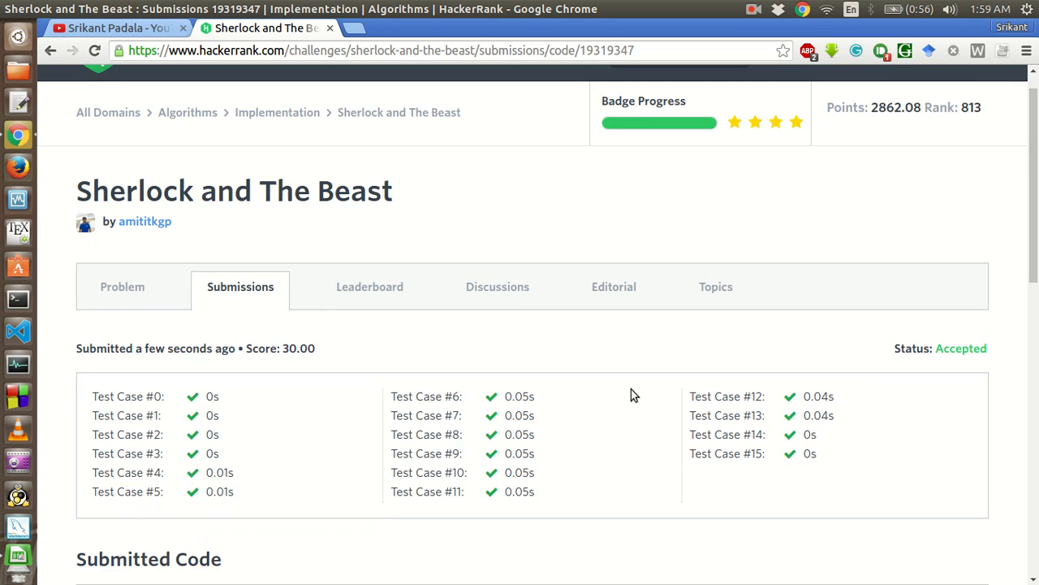
scroll("down", 3)
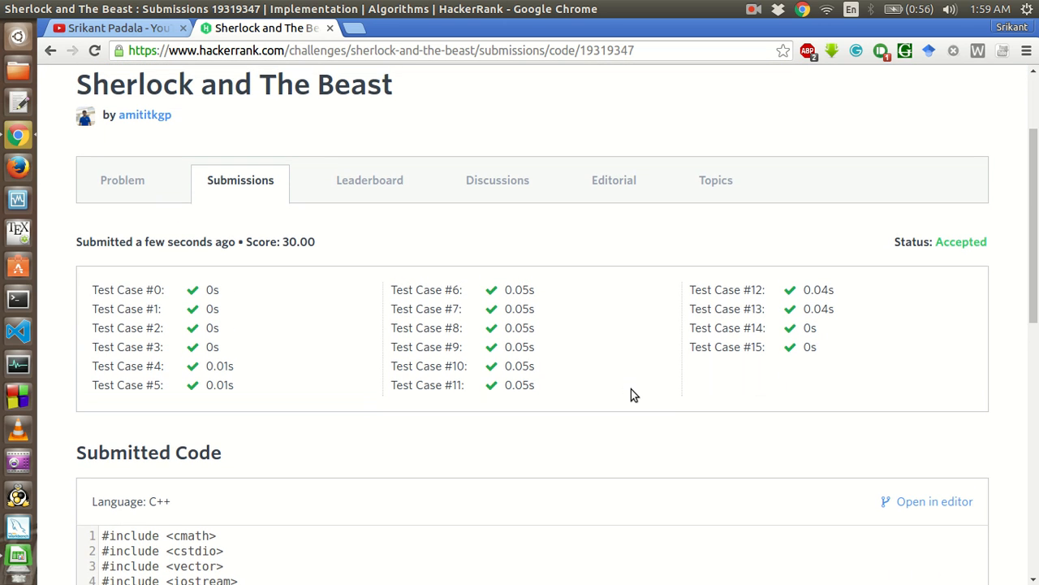